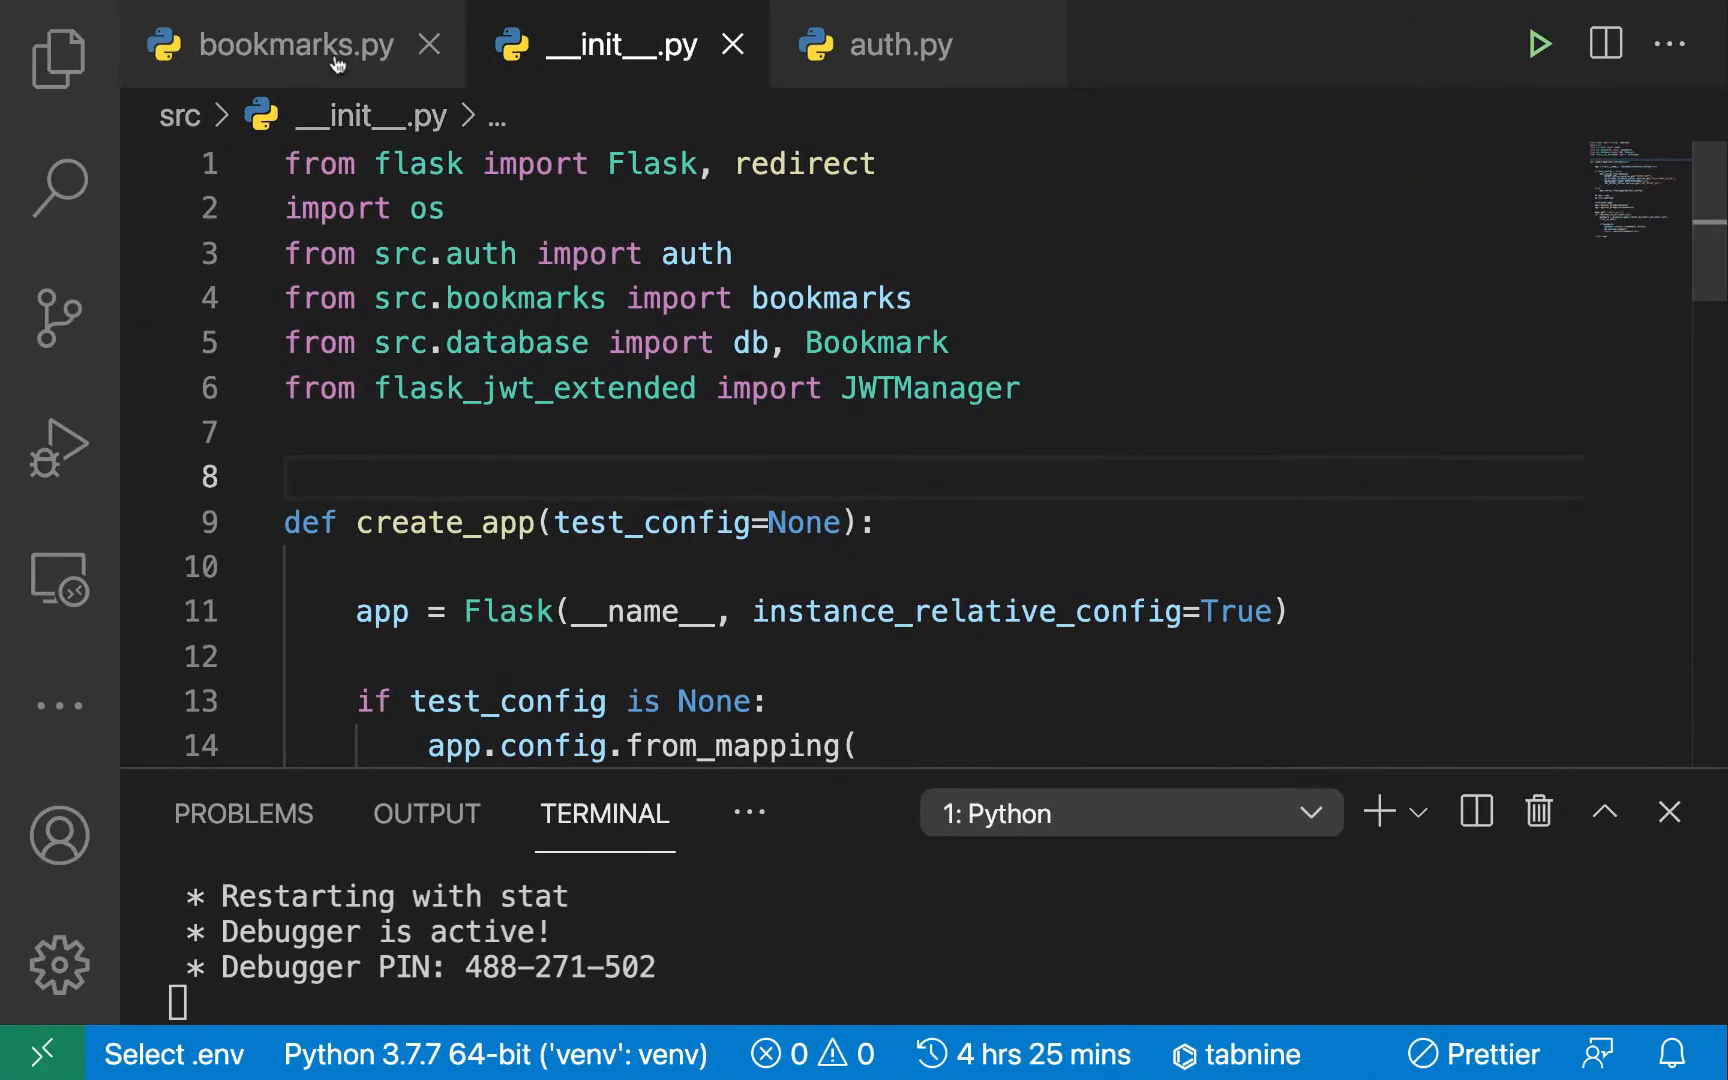
left_click(300, 46)
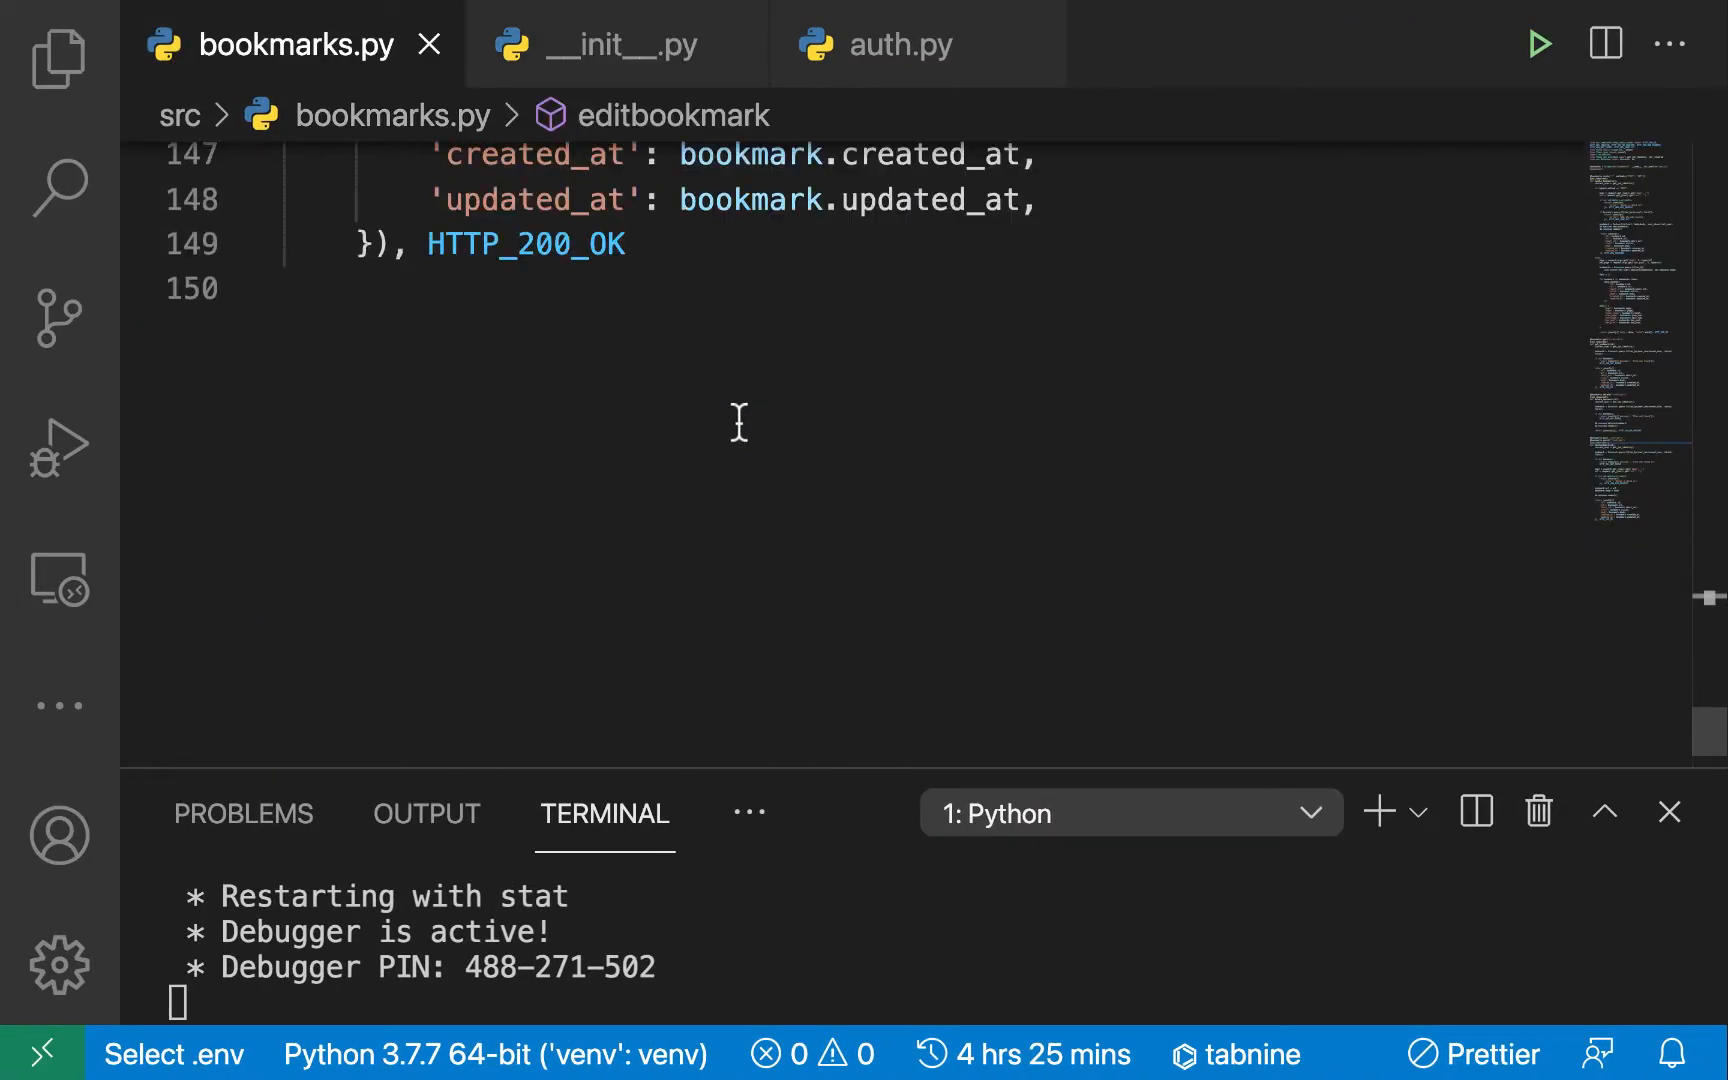
key("Enter")
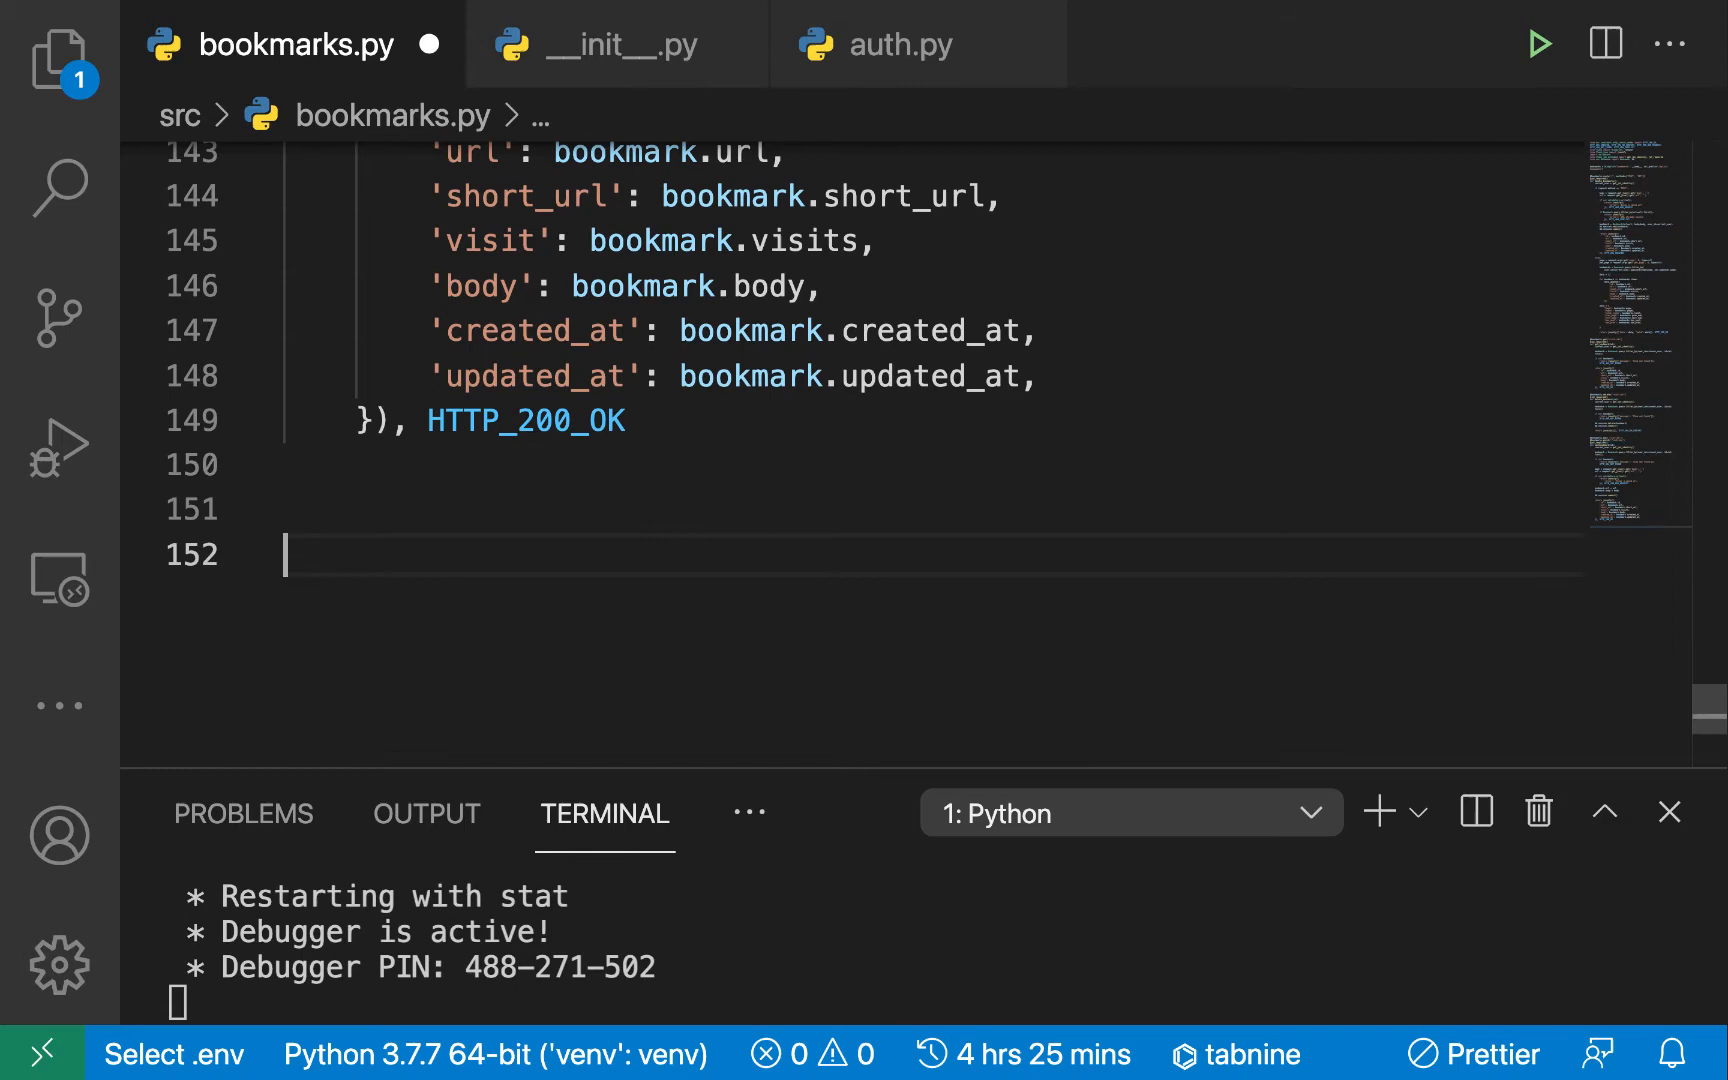
type("@b")
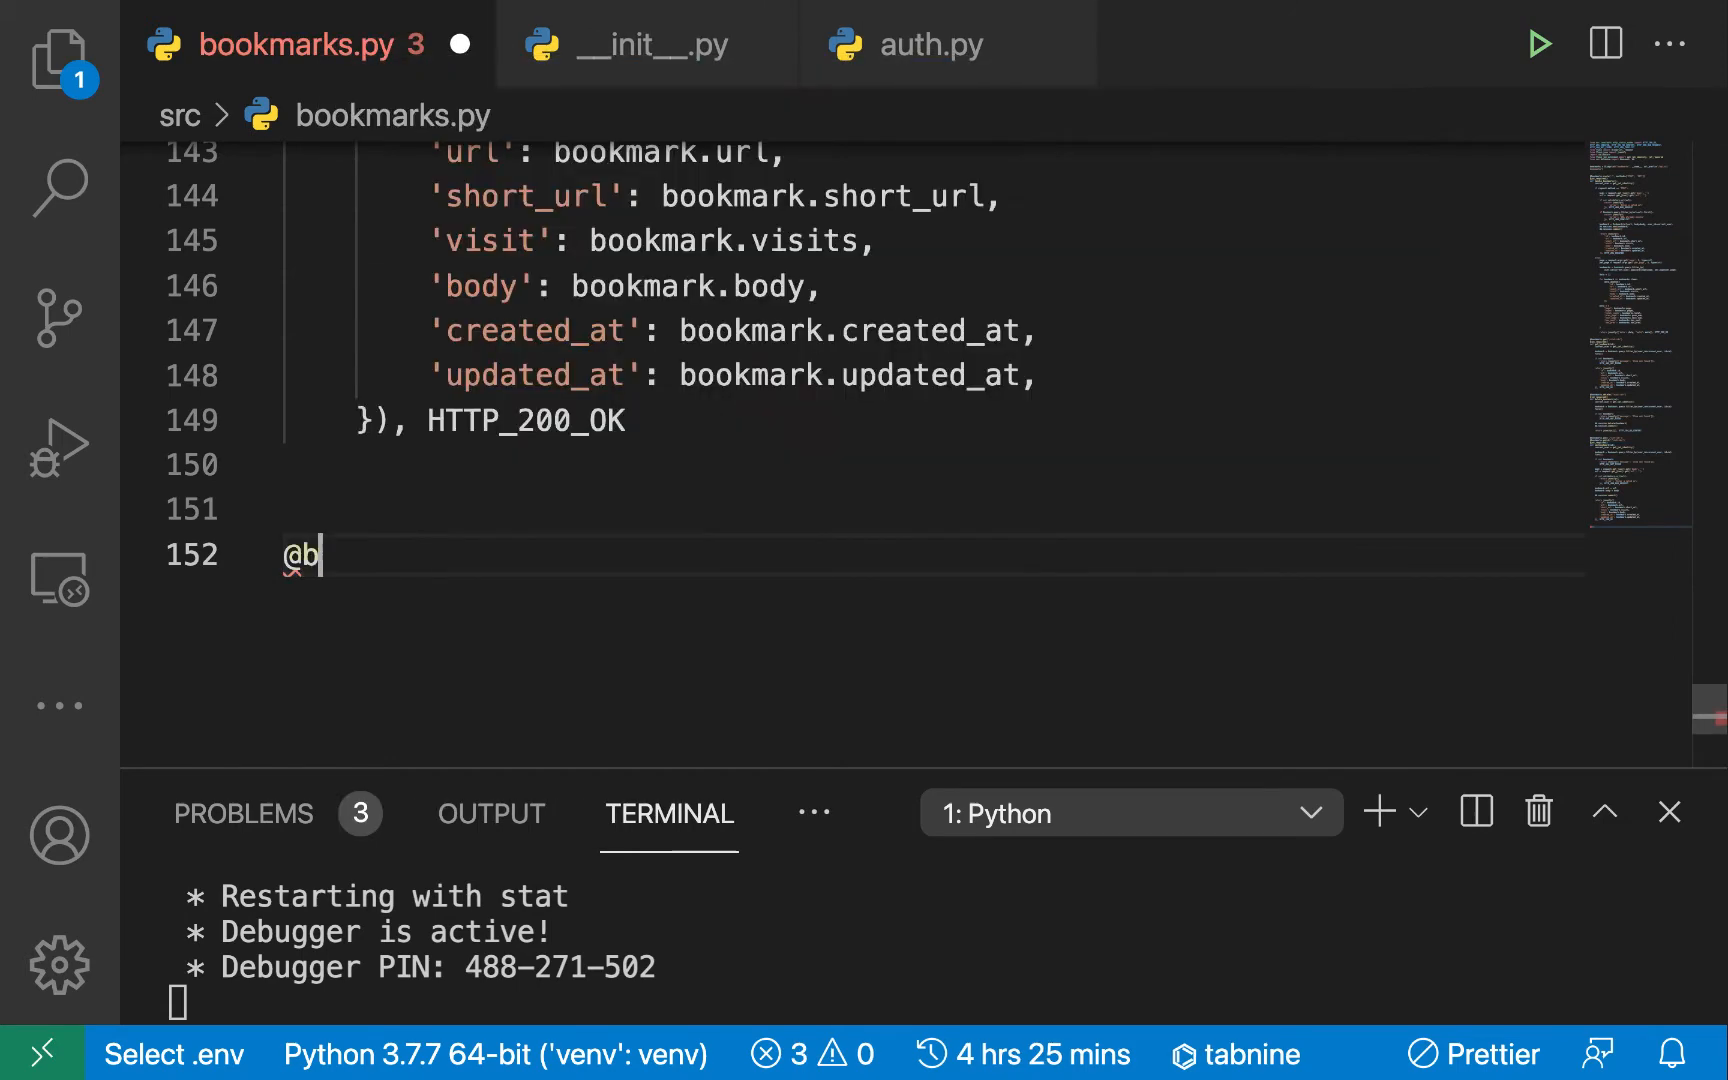
type("ookmarks")
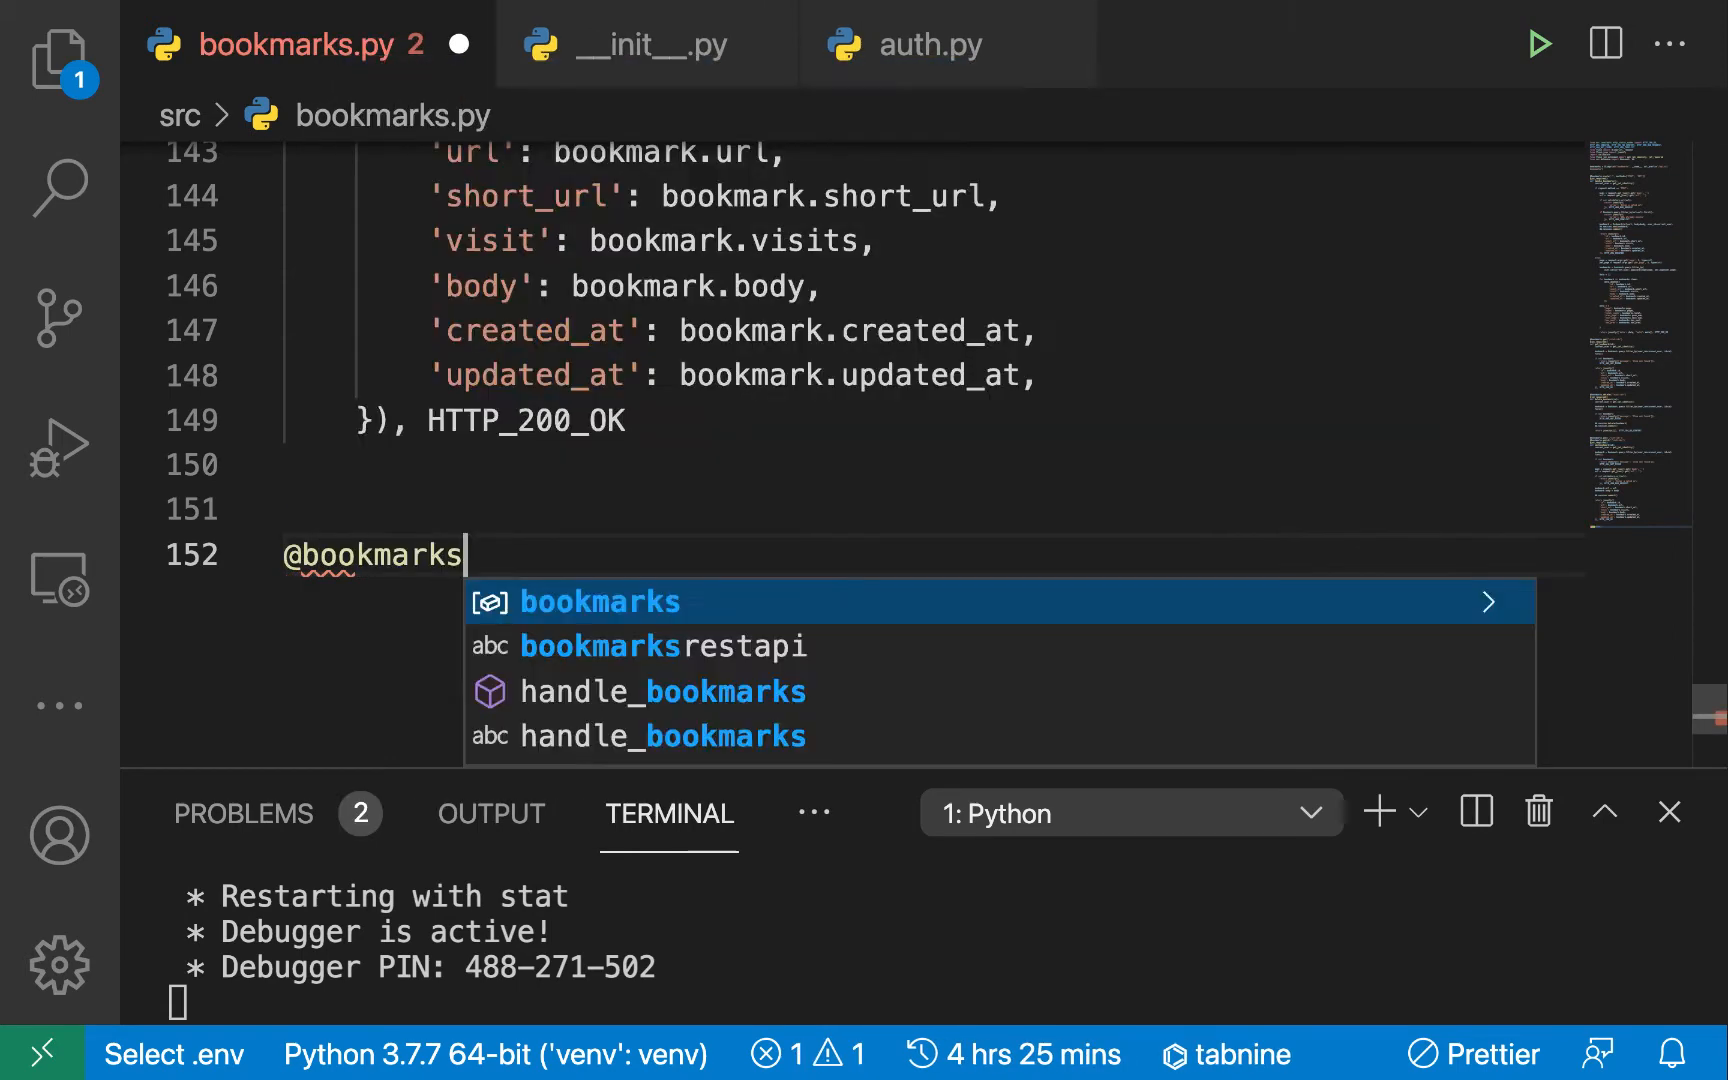
type(".get(\"")
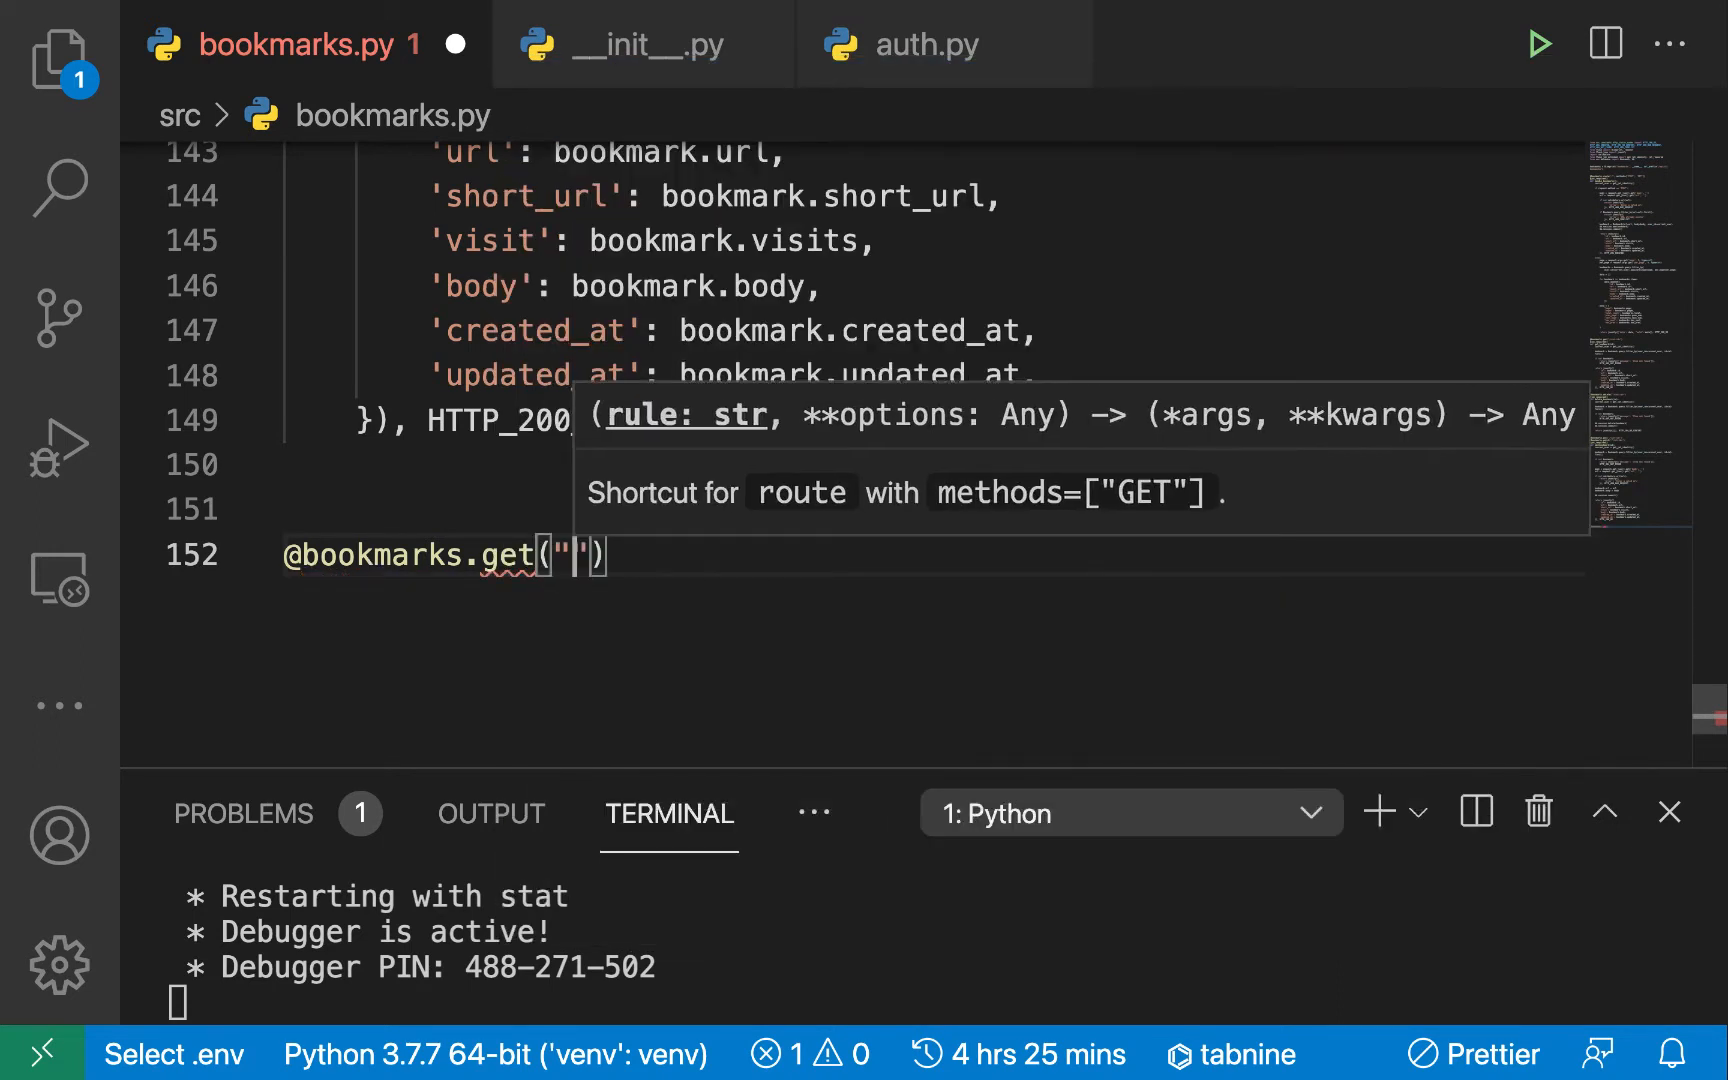
type("/stats")
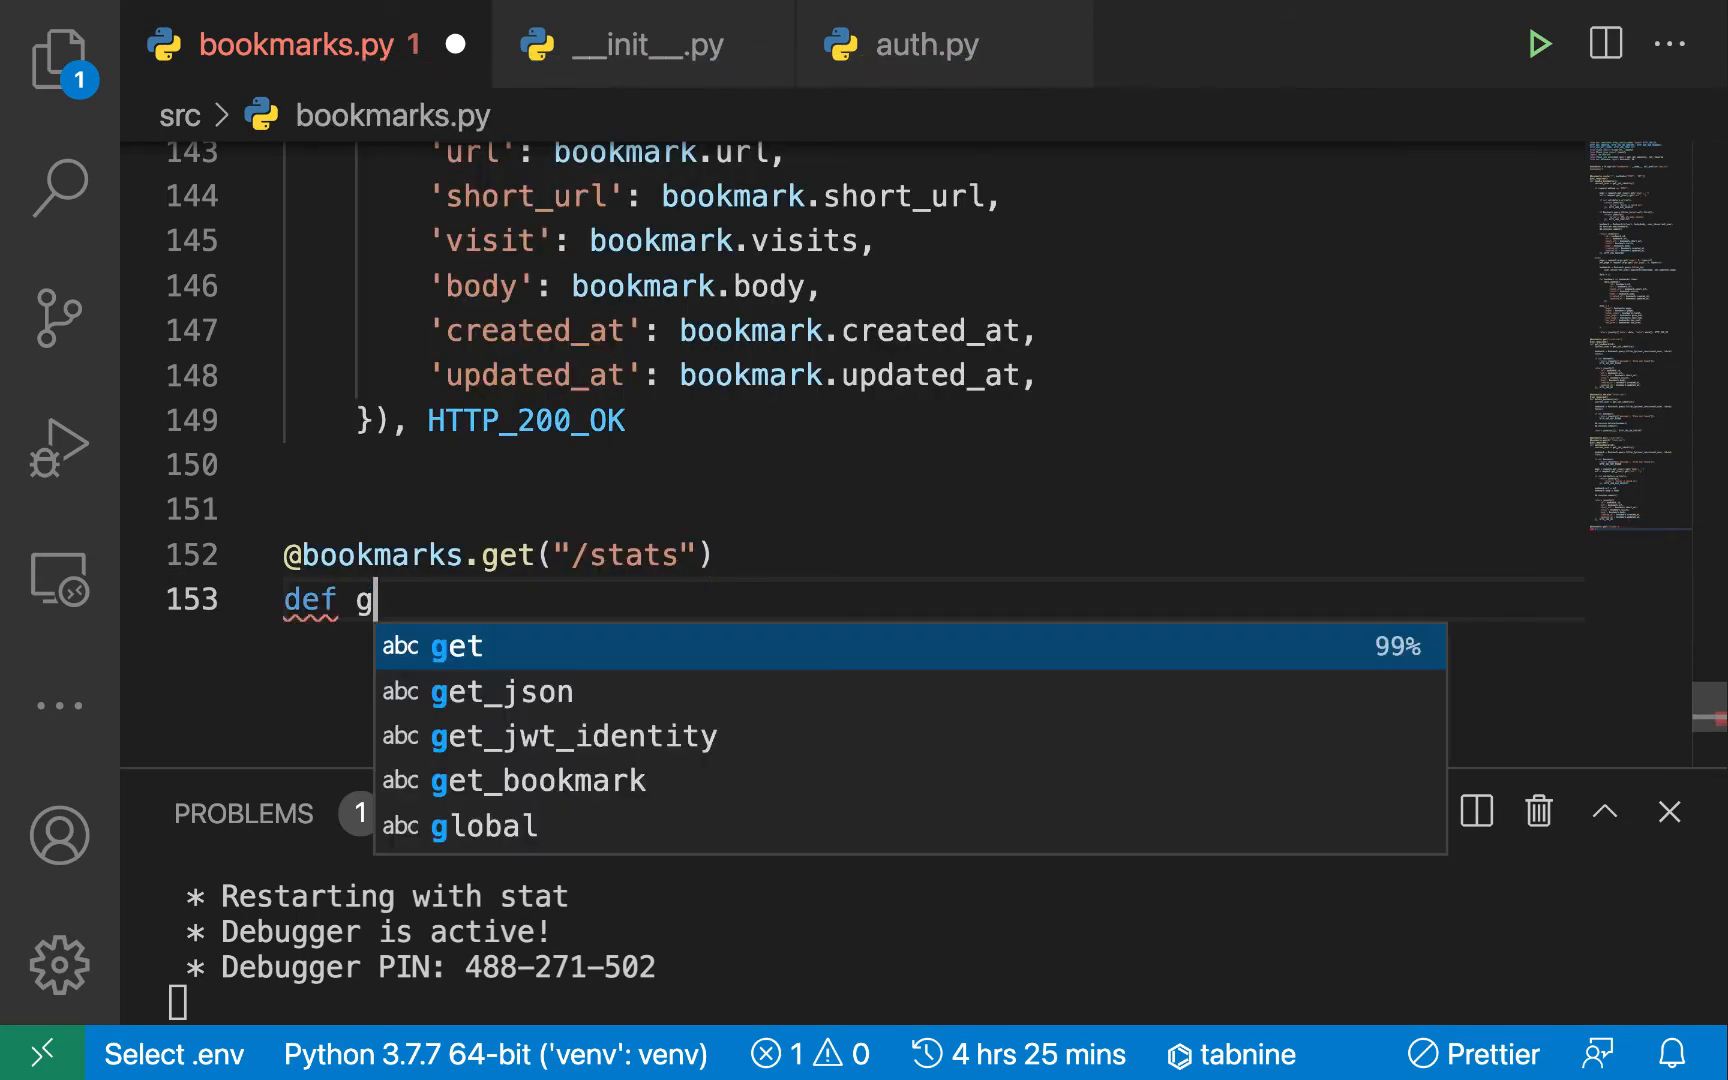
type("et_stats(")
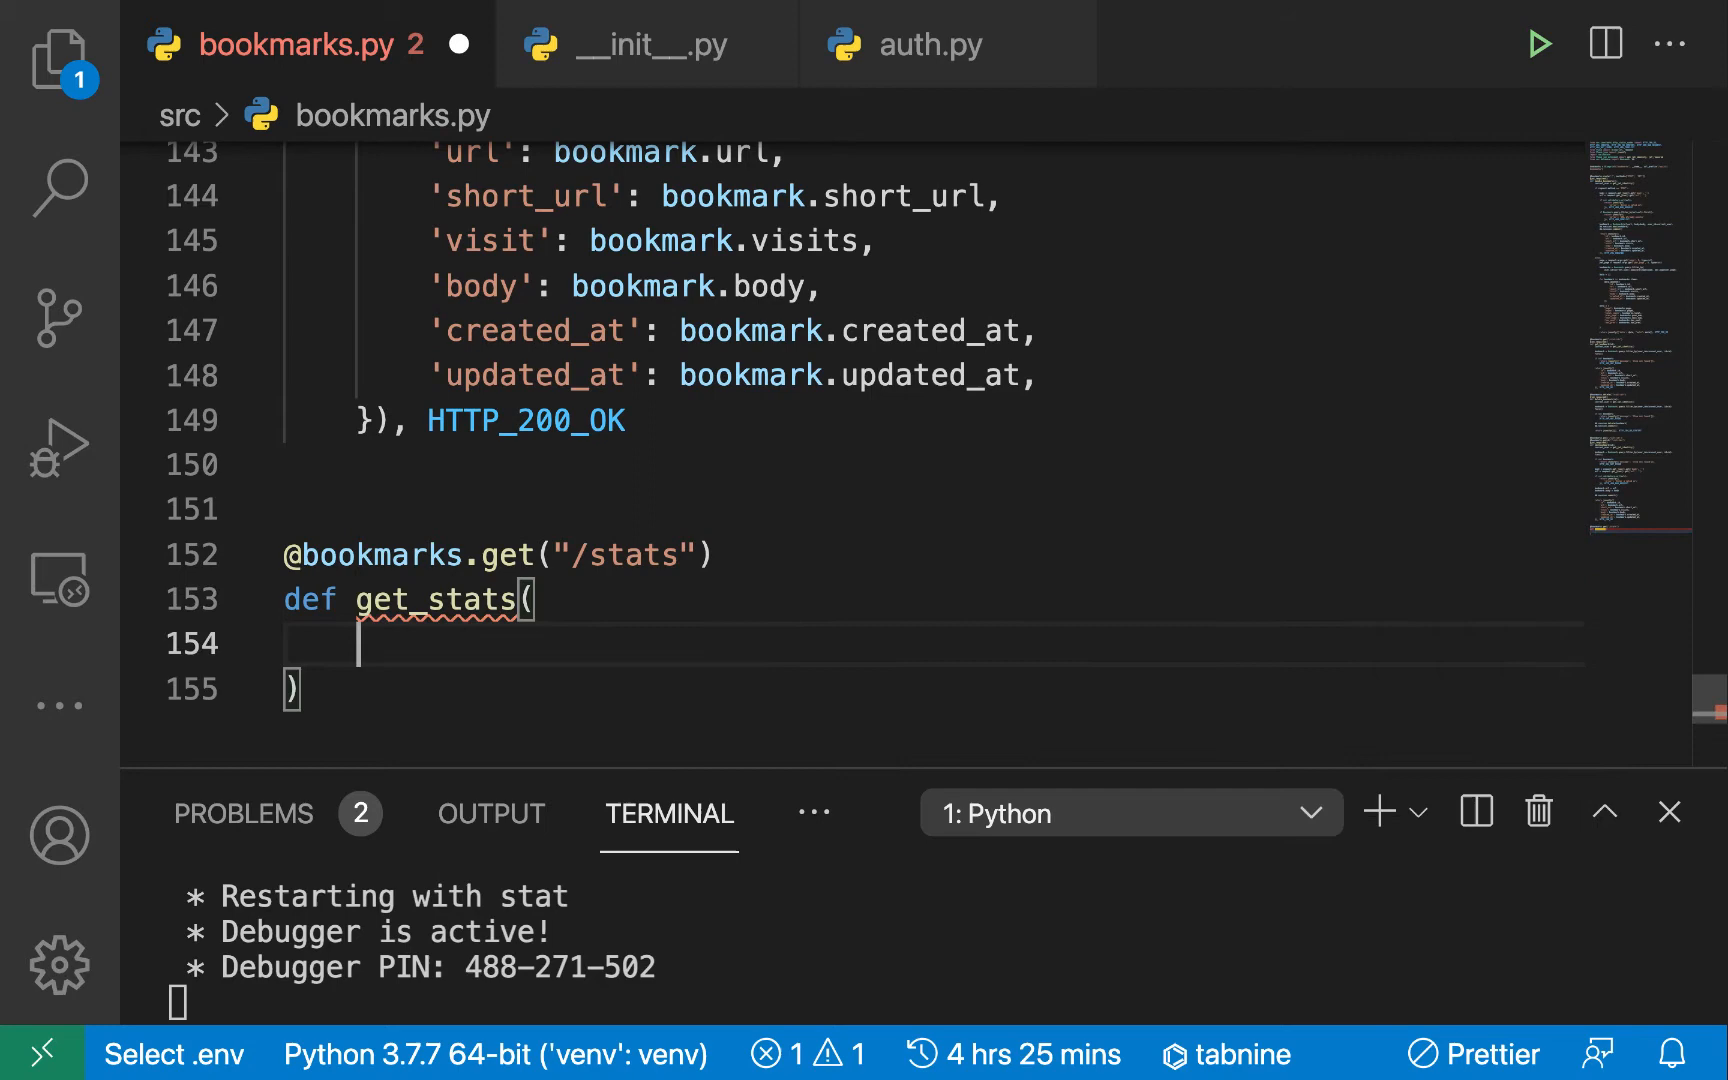
type("):")
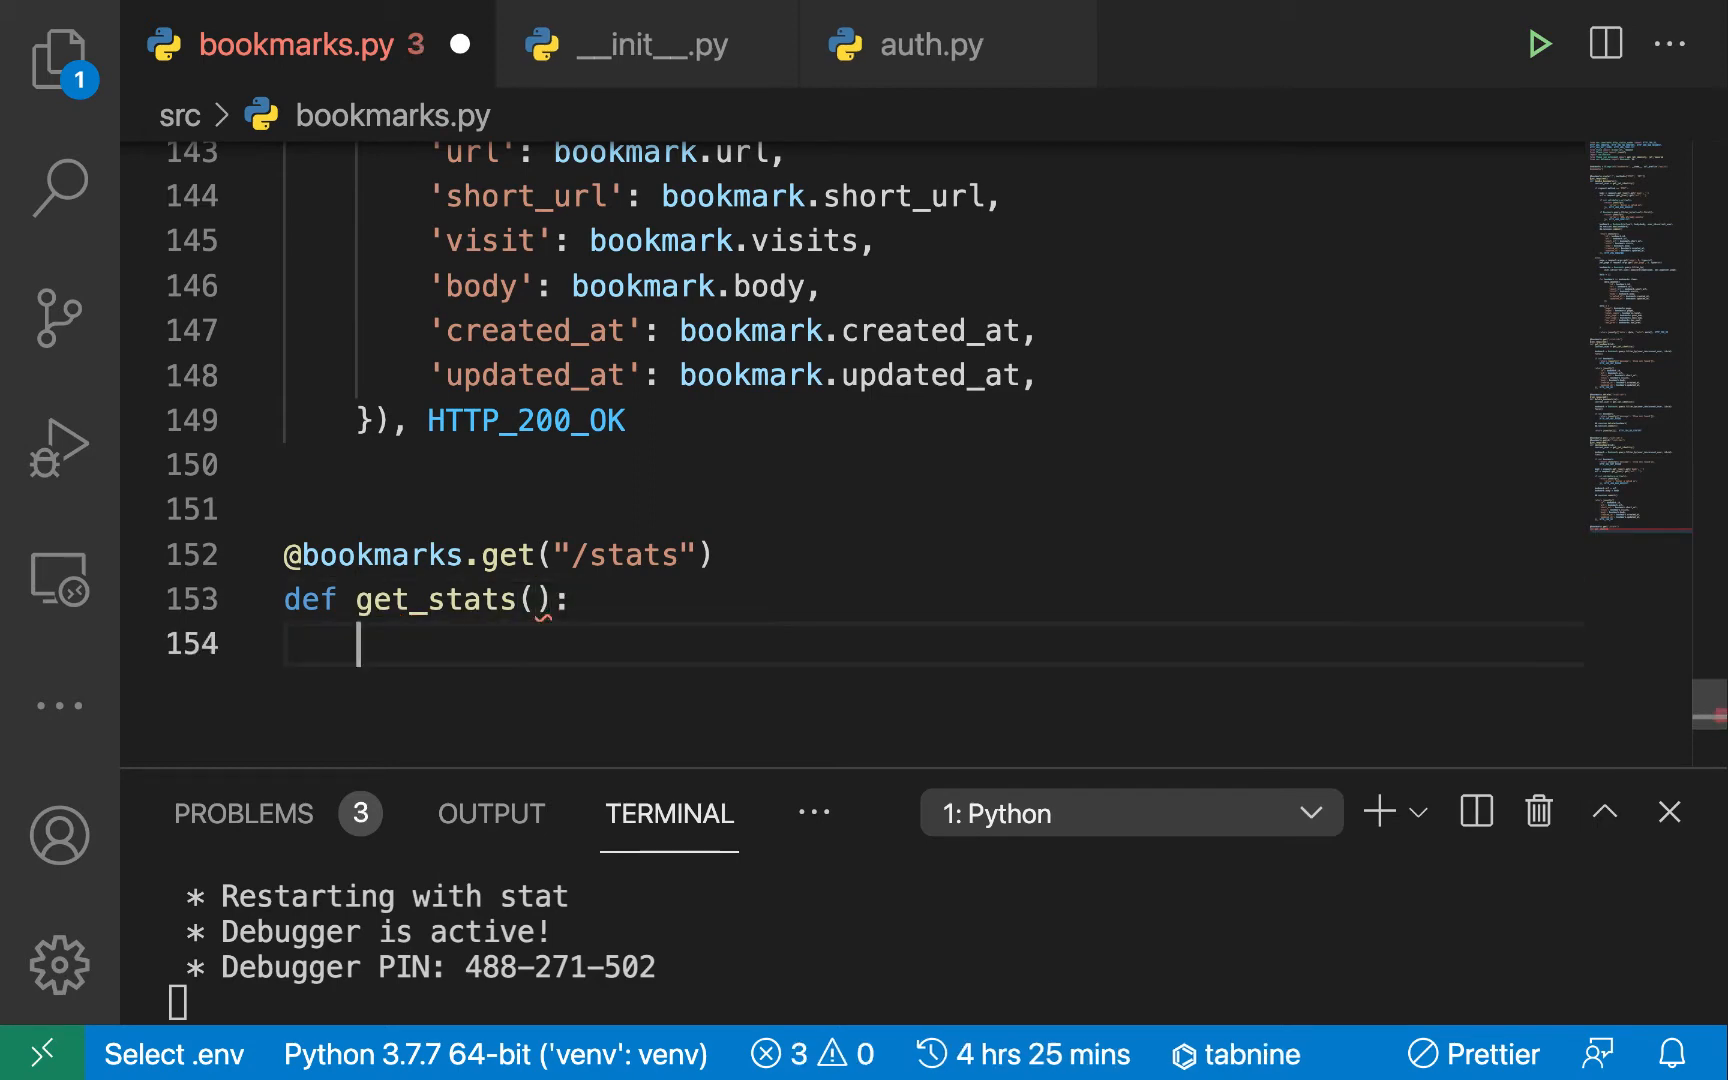
type("return [")
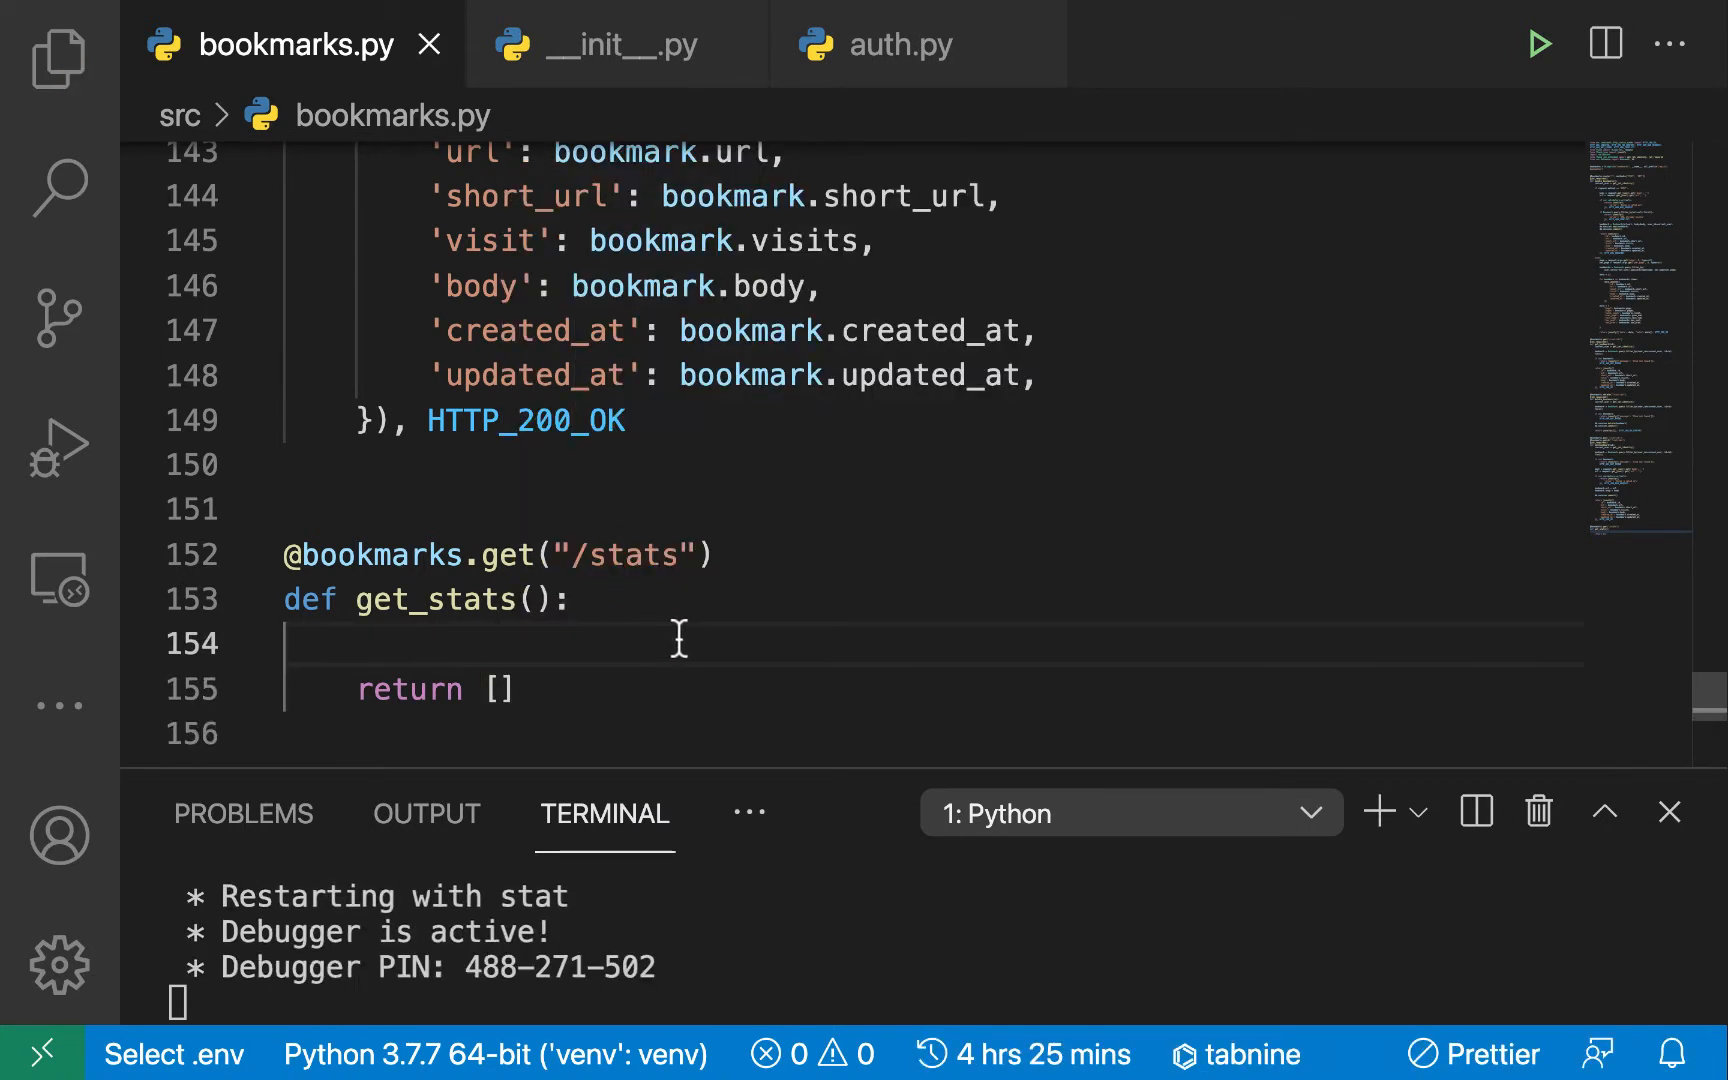
Inside get_stats, assign items = Bookmark.query.filter_by() using the completion
left_click(678, 642)
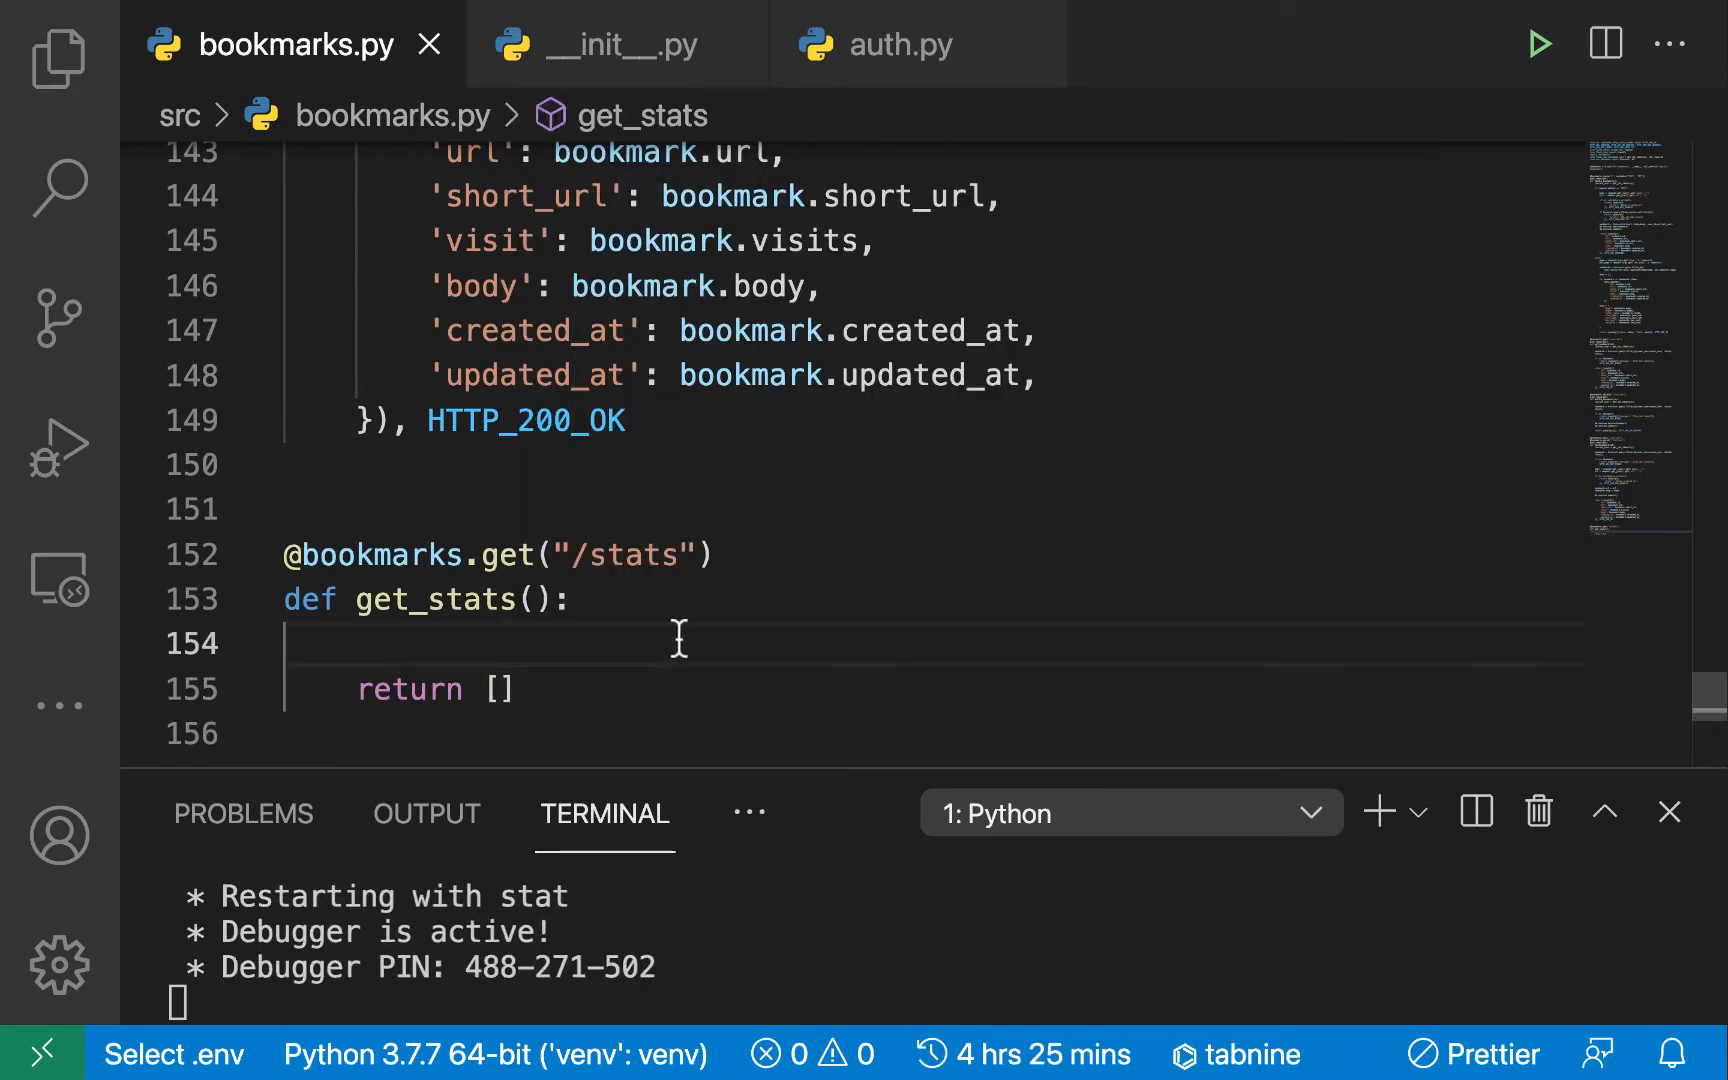
type("items=")
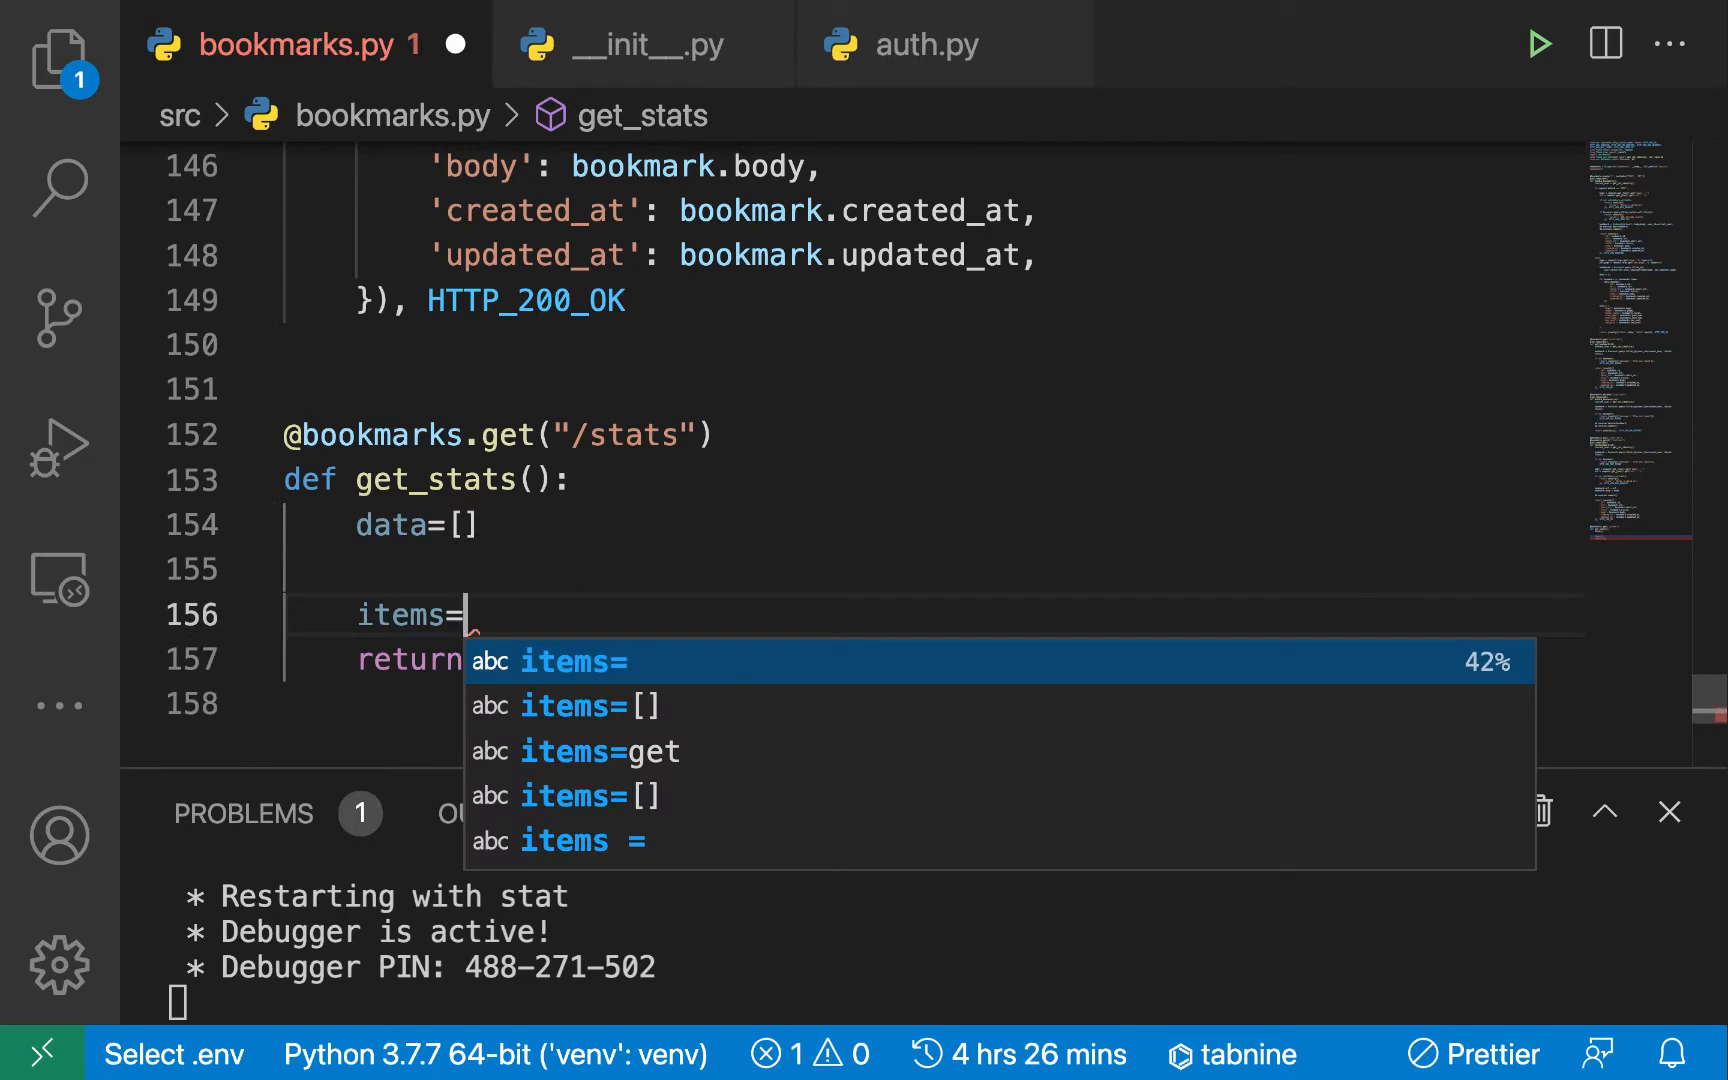
type("a")
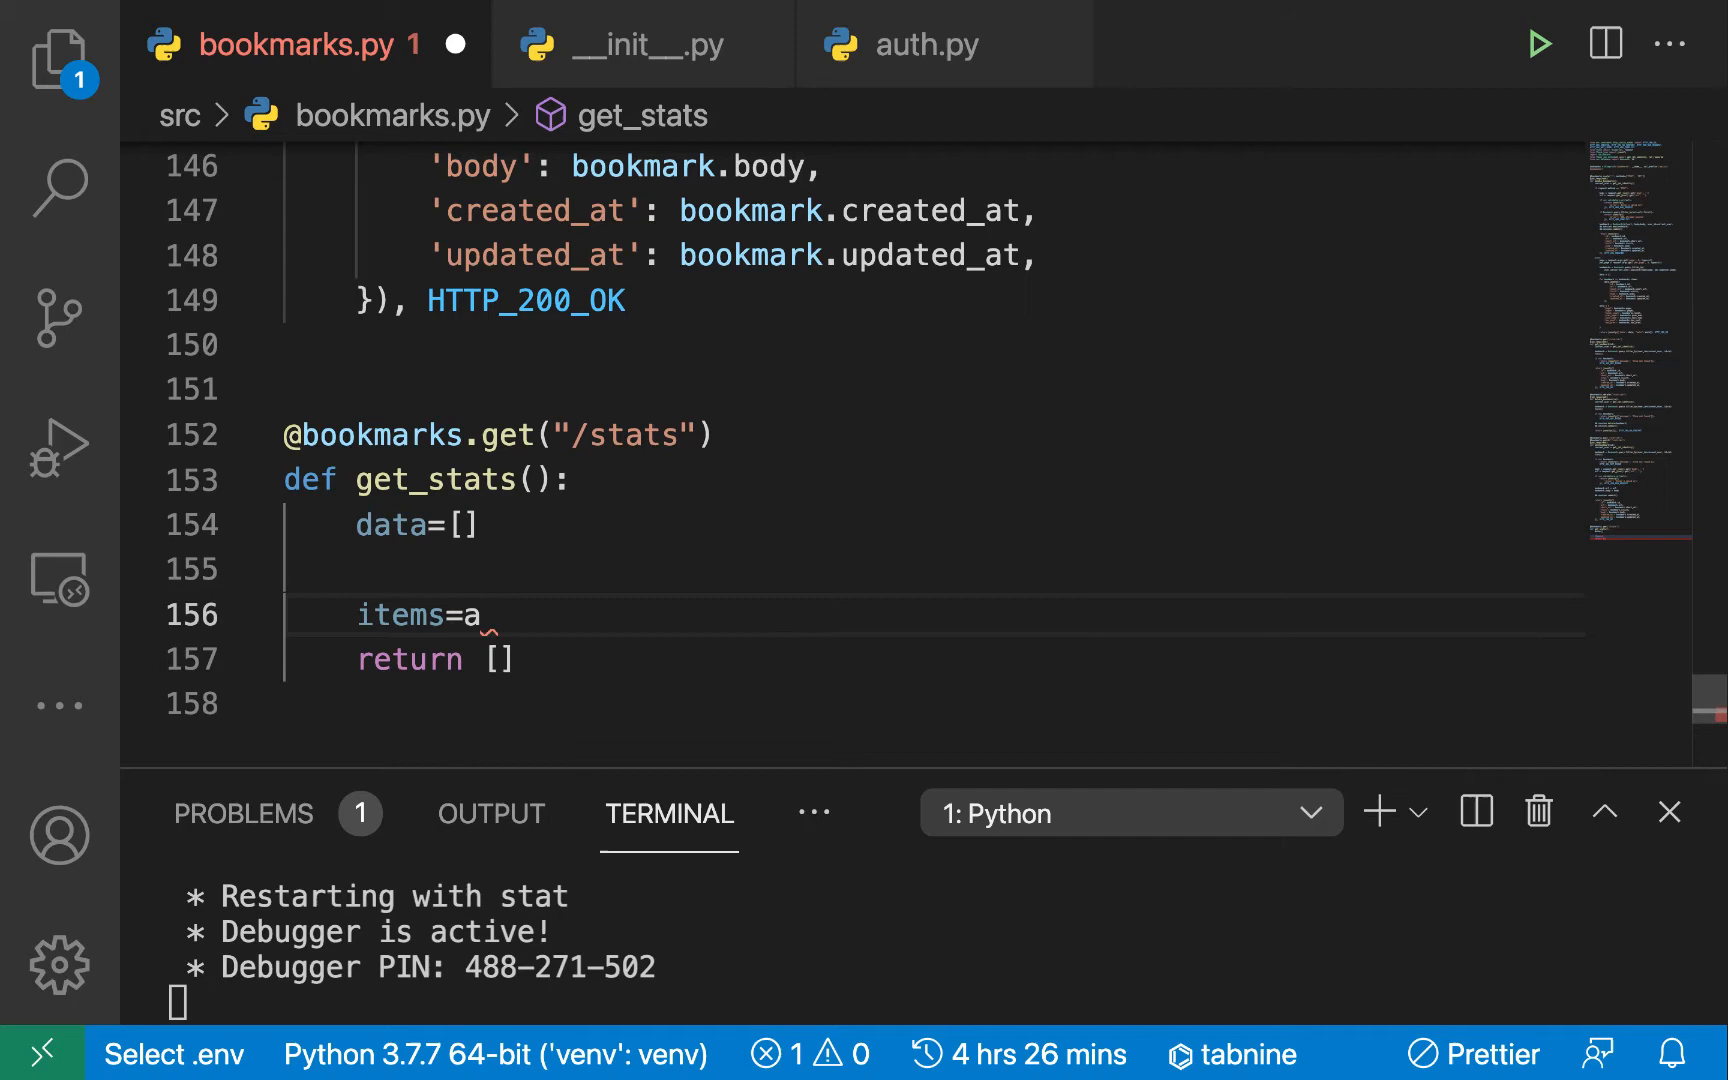
type("Book")
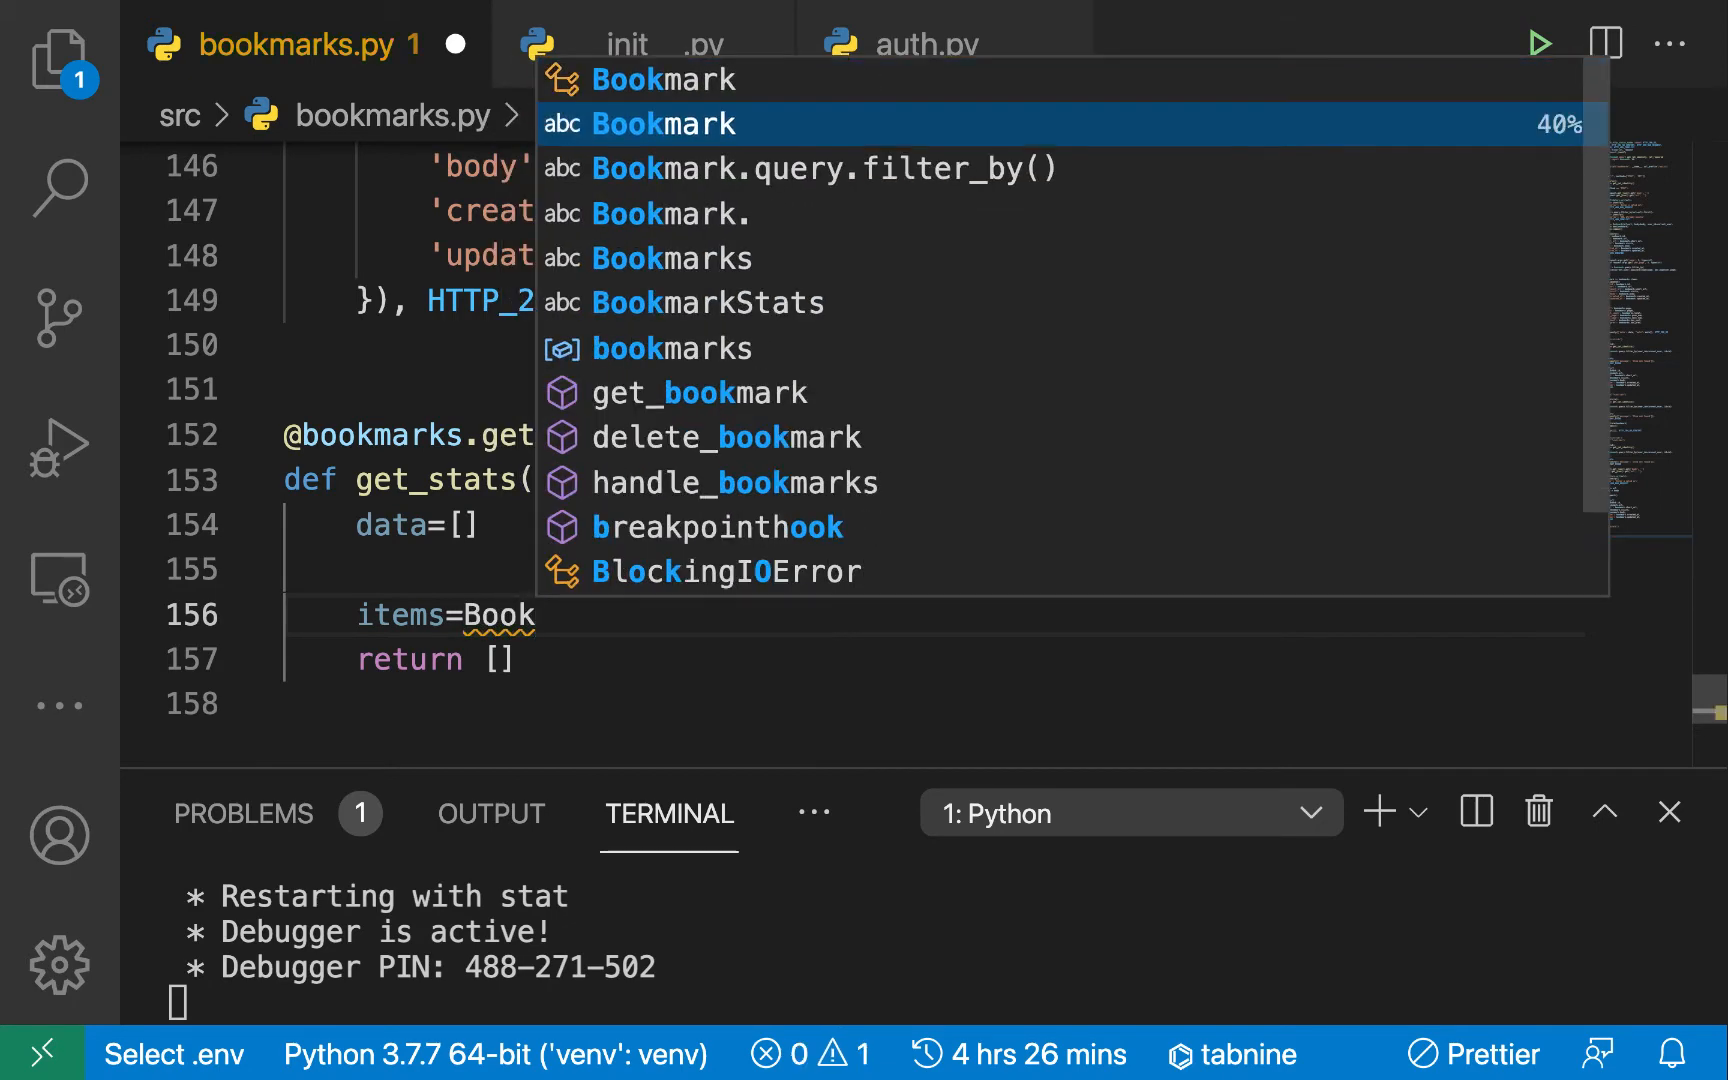
left_click(826, 168)
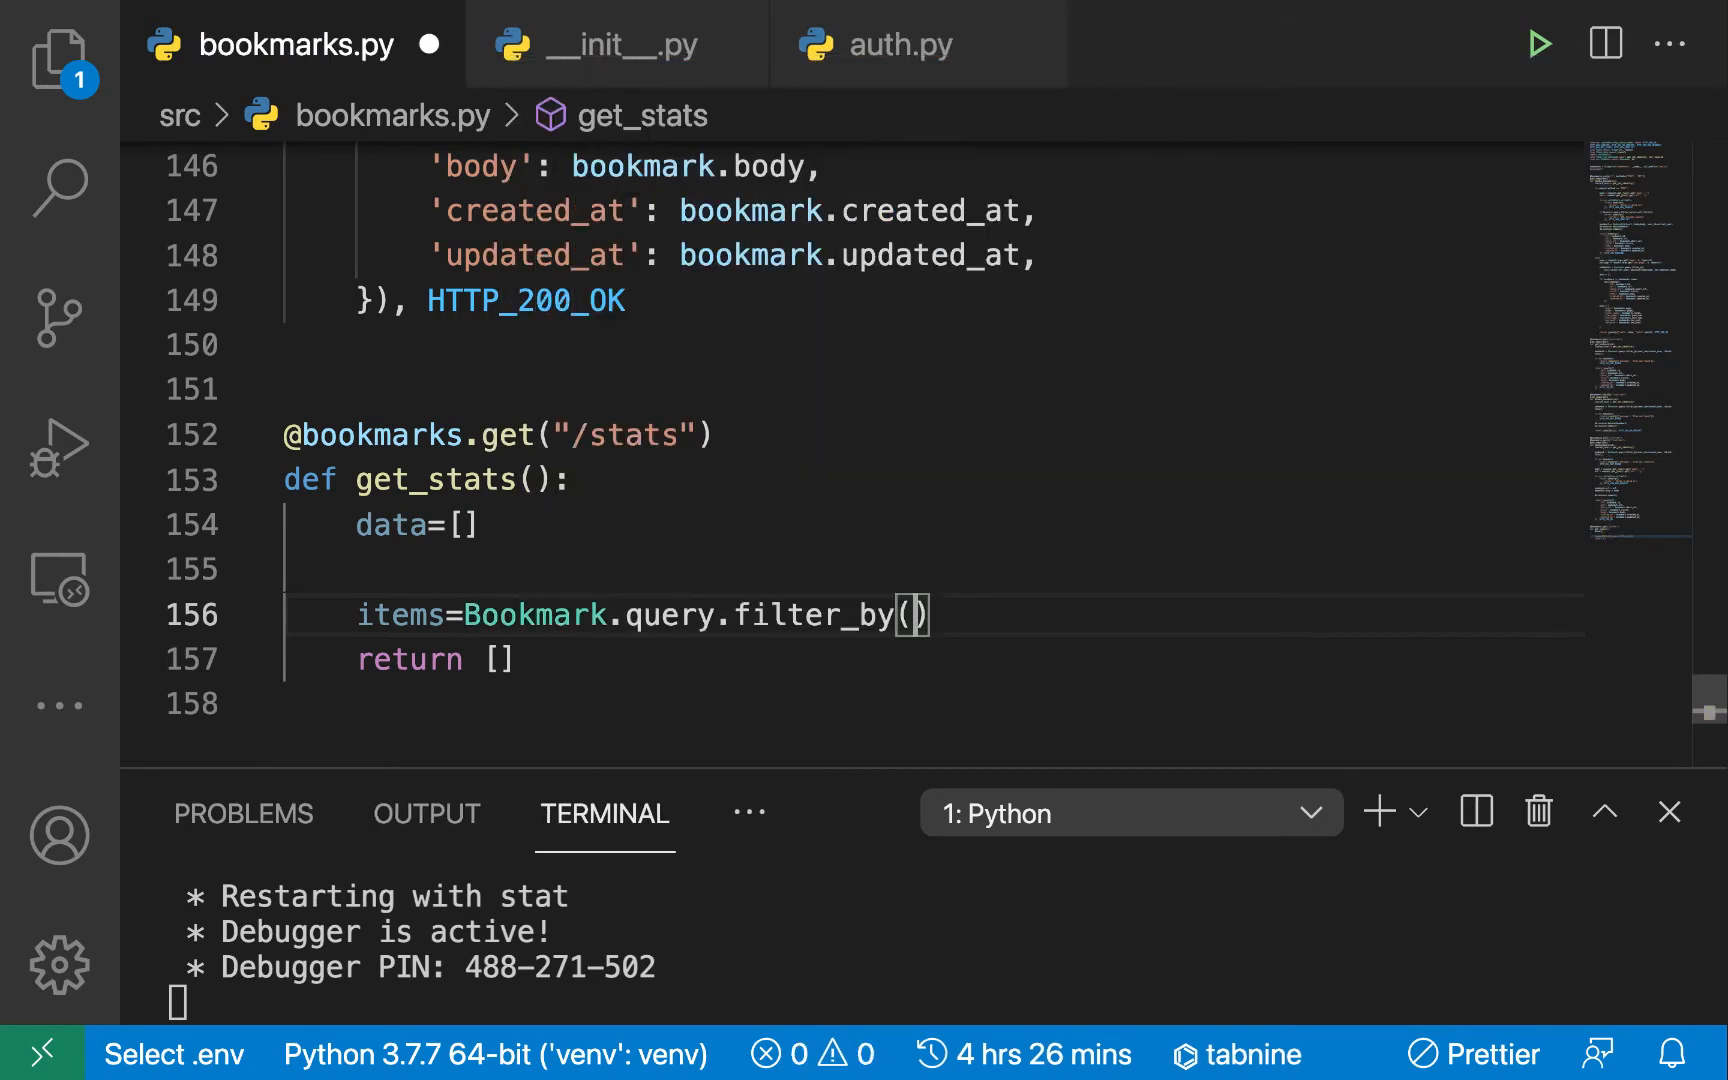
mouse_move(678, 502)
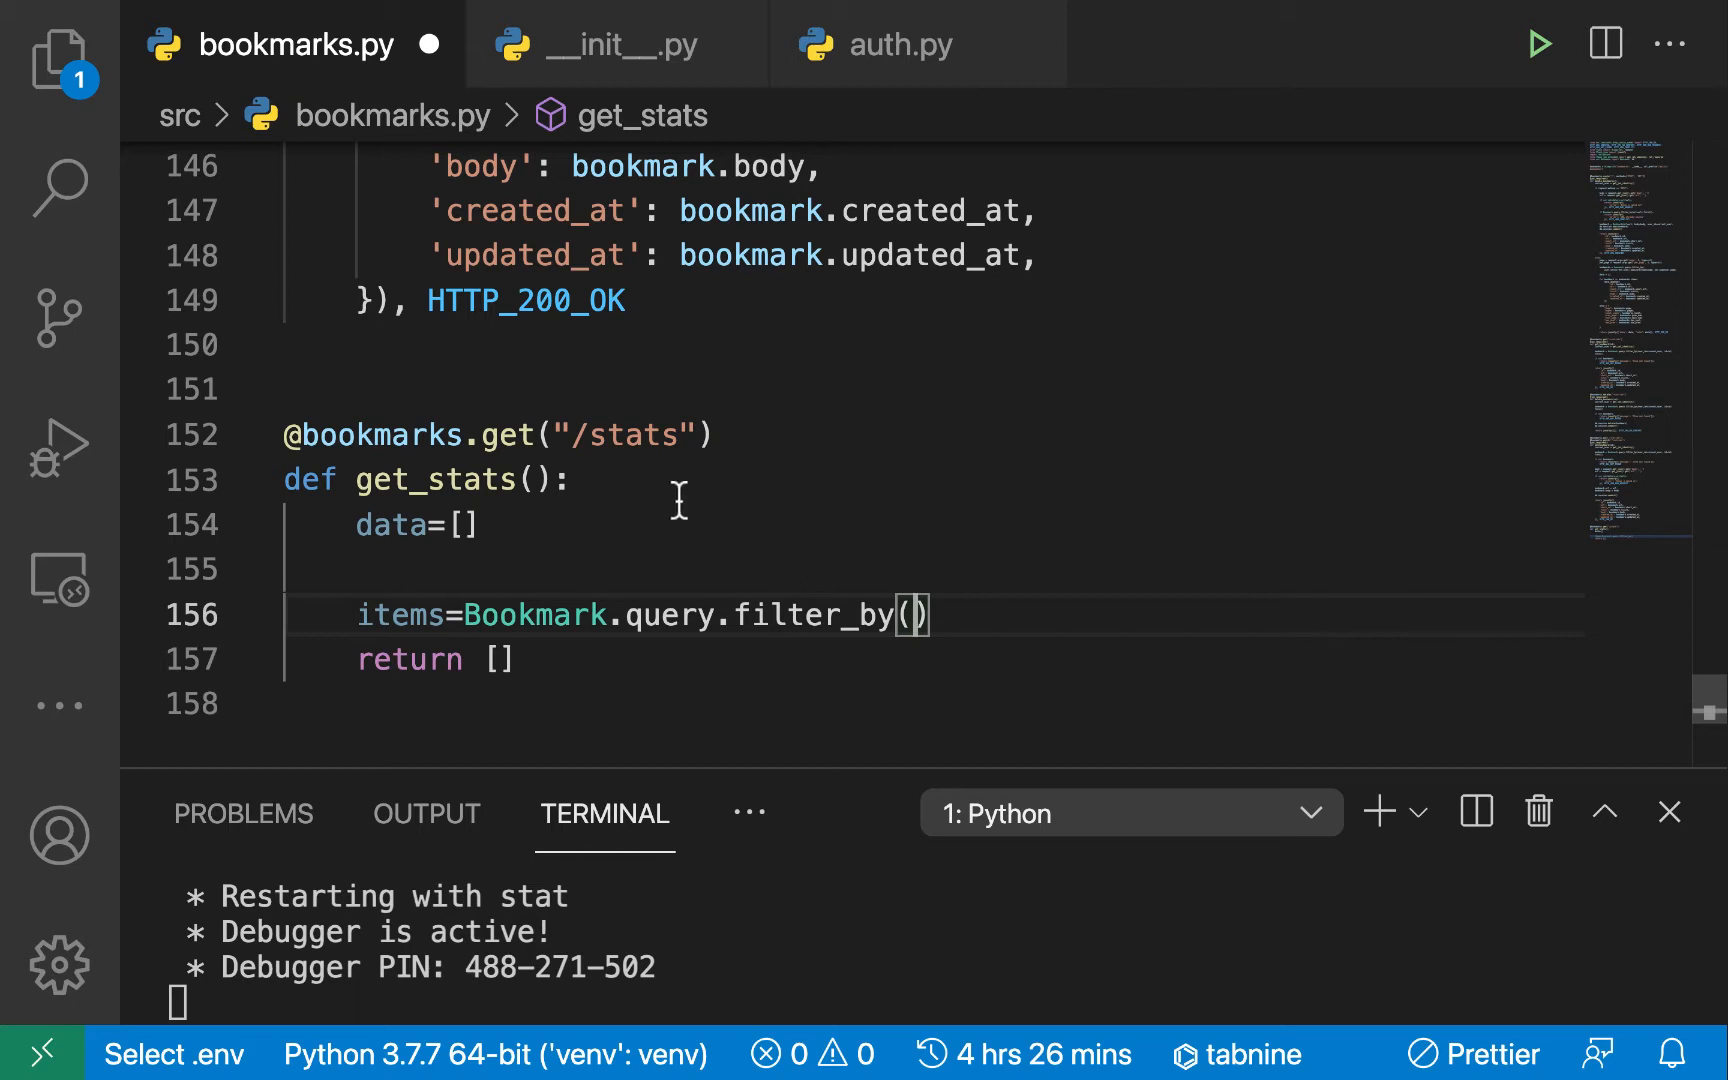
type("@")
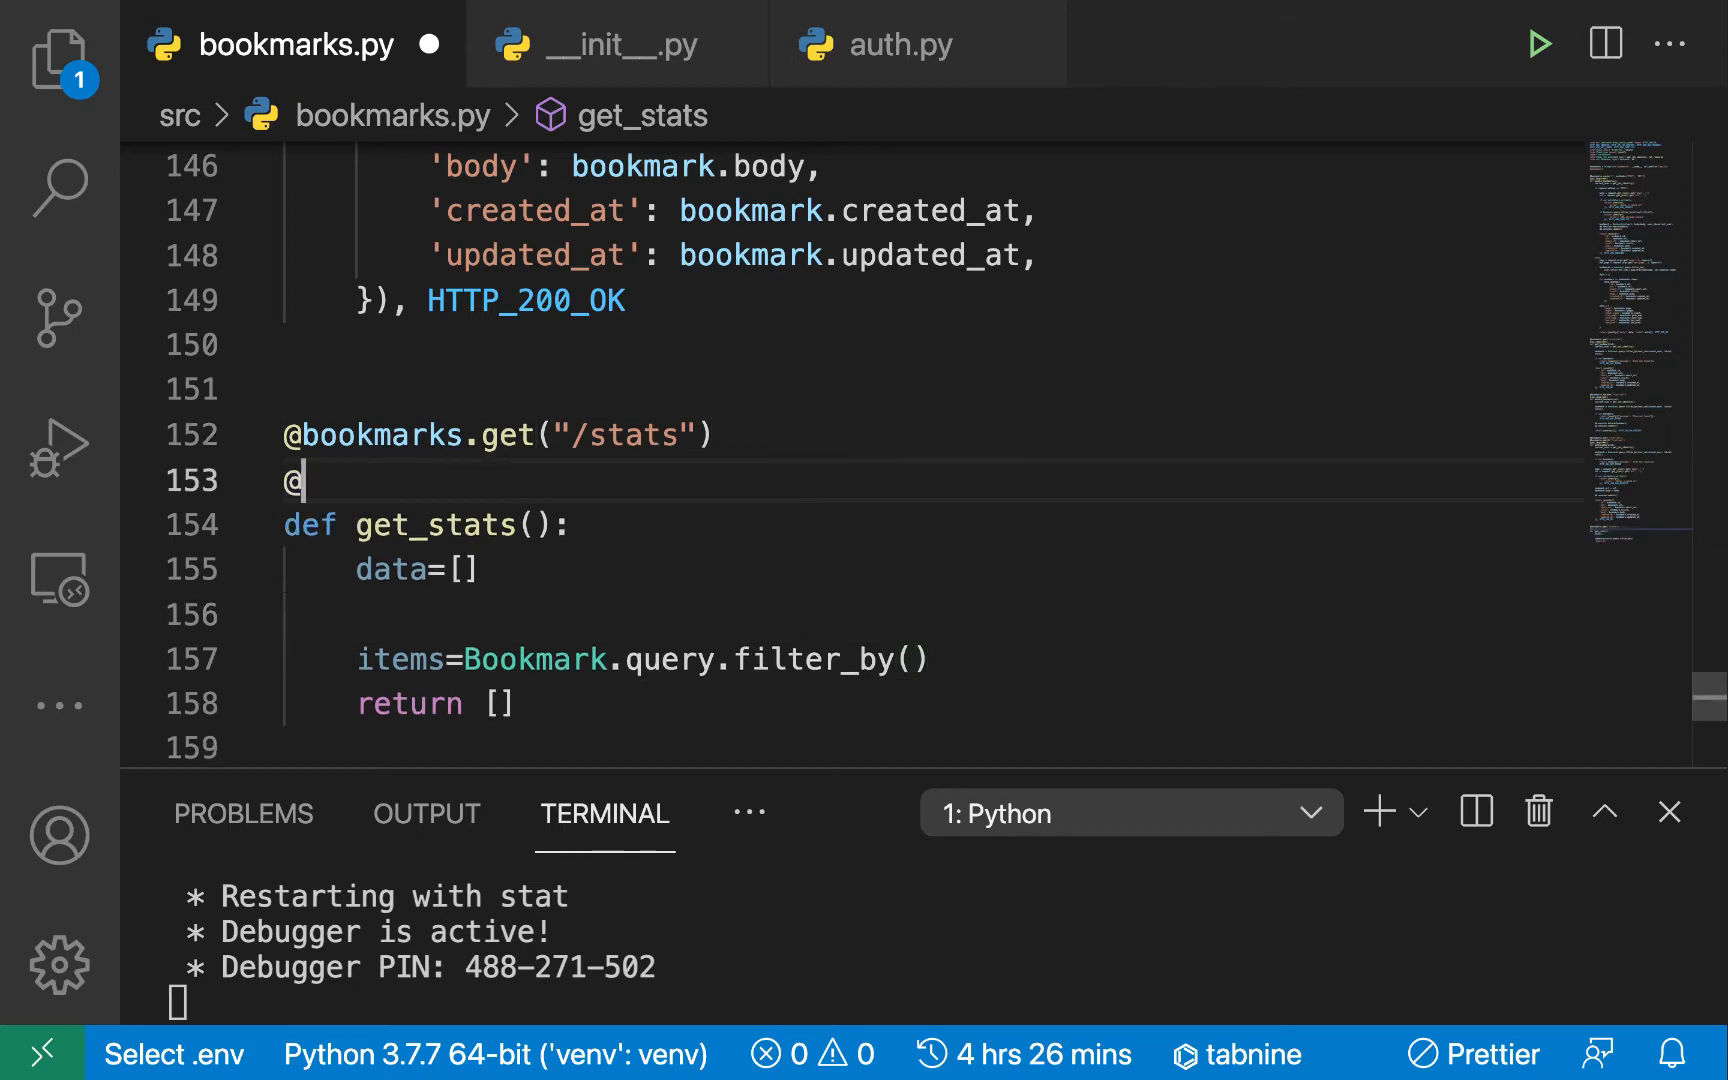
type("jwt_required()")
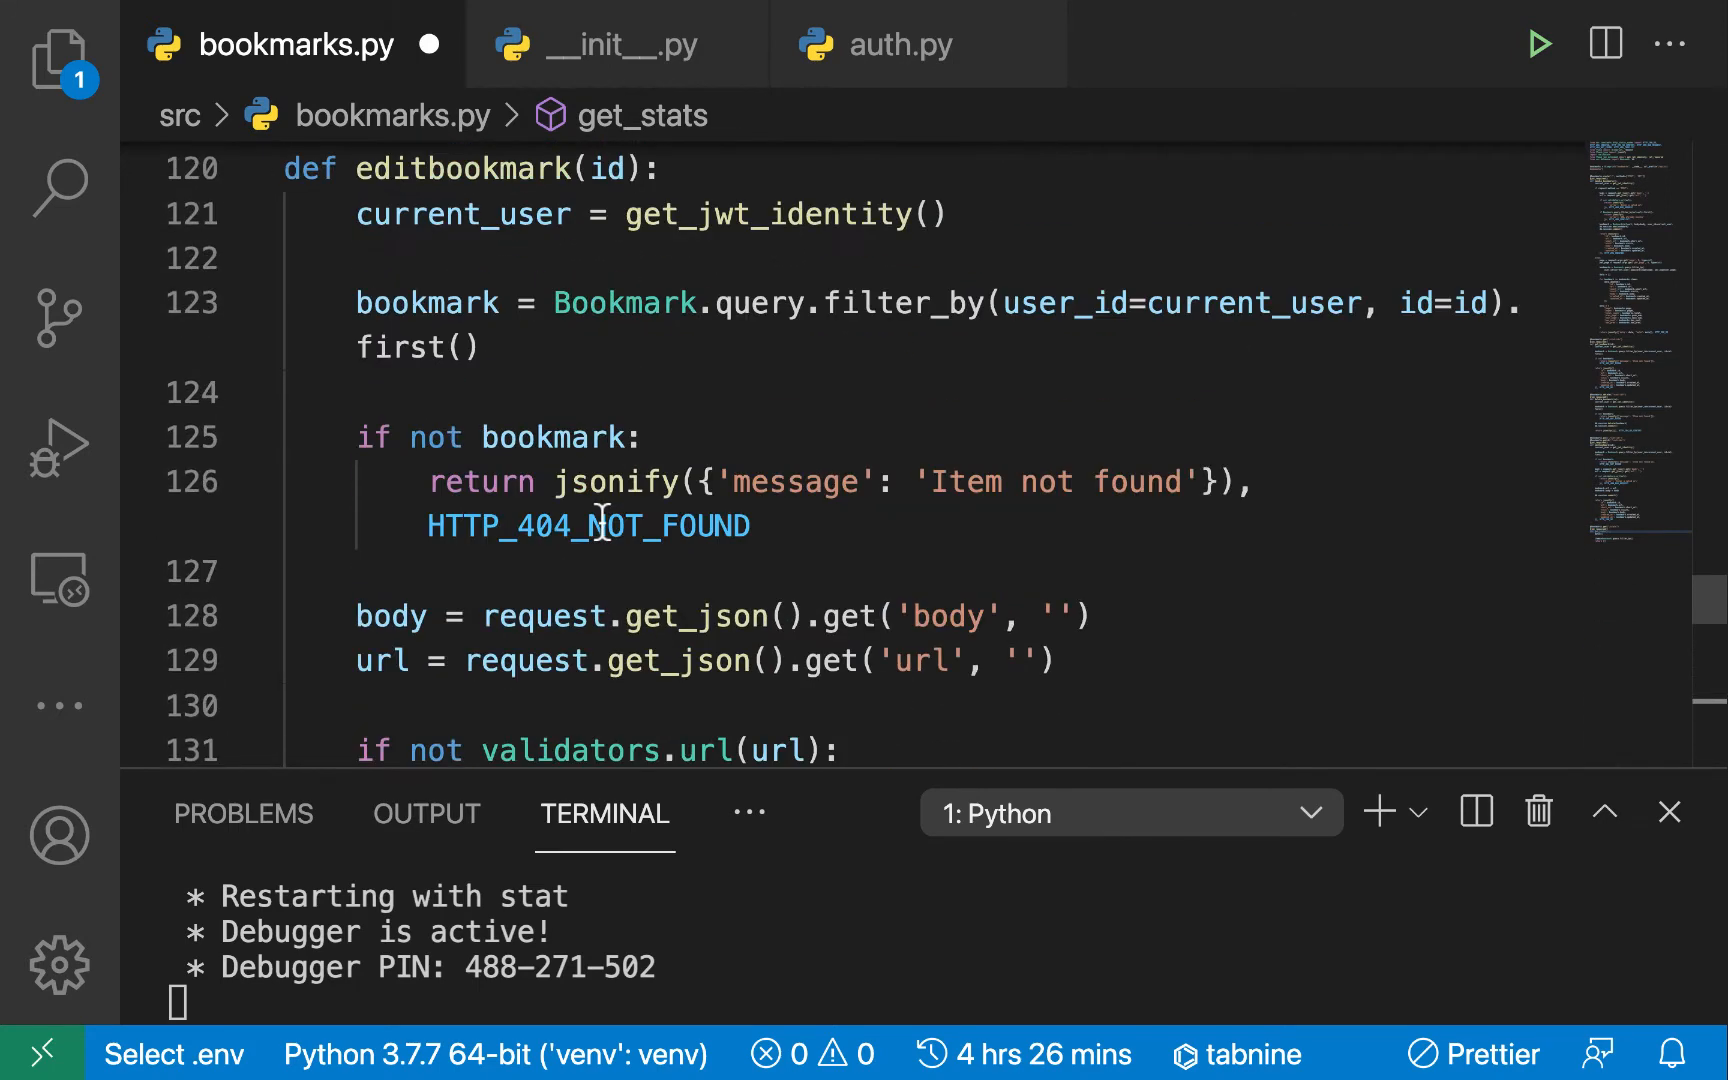
scroll("down", 3)
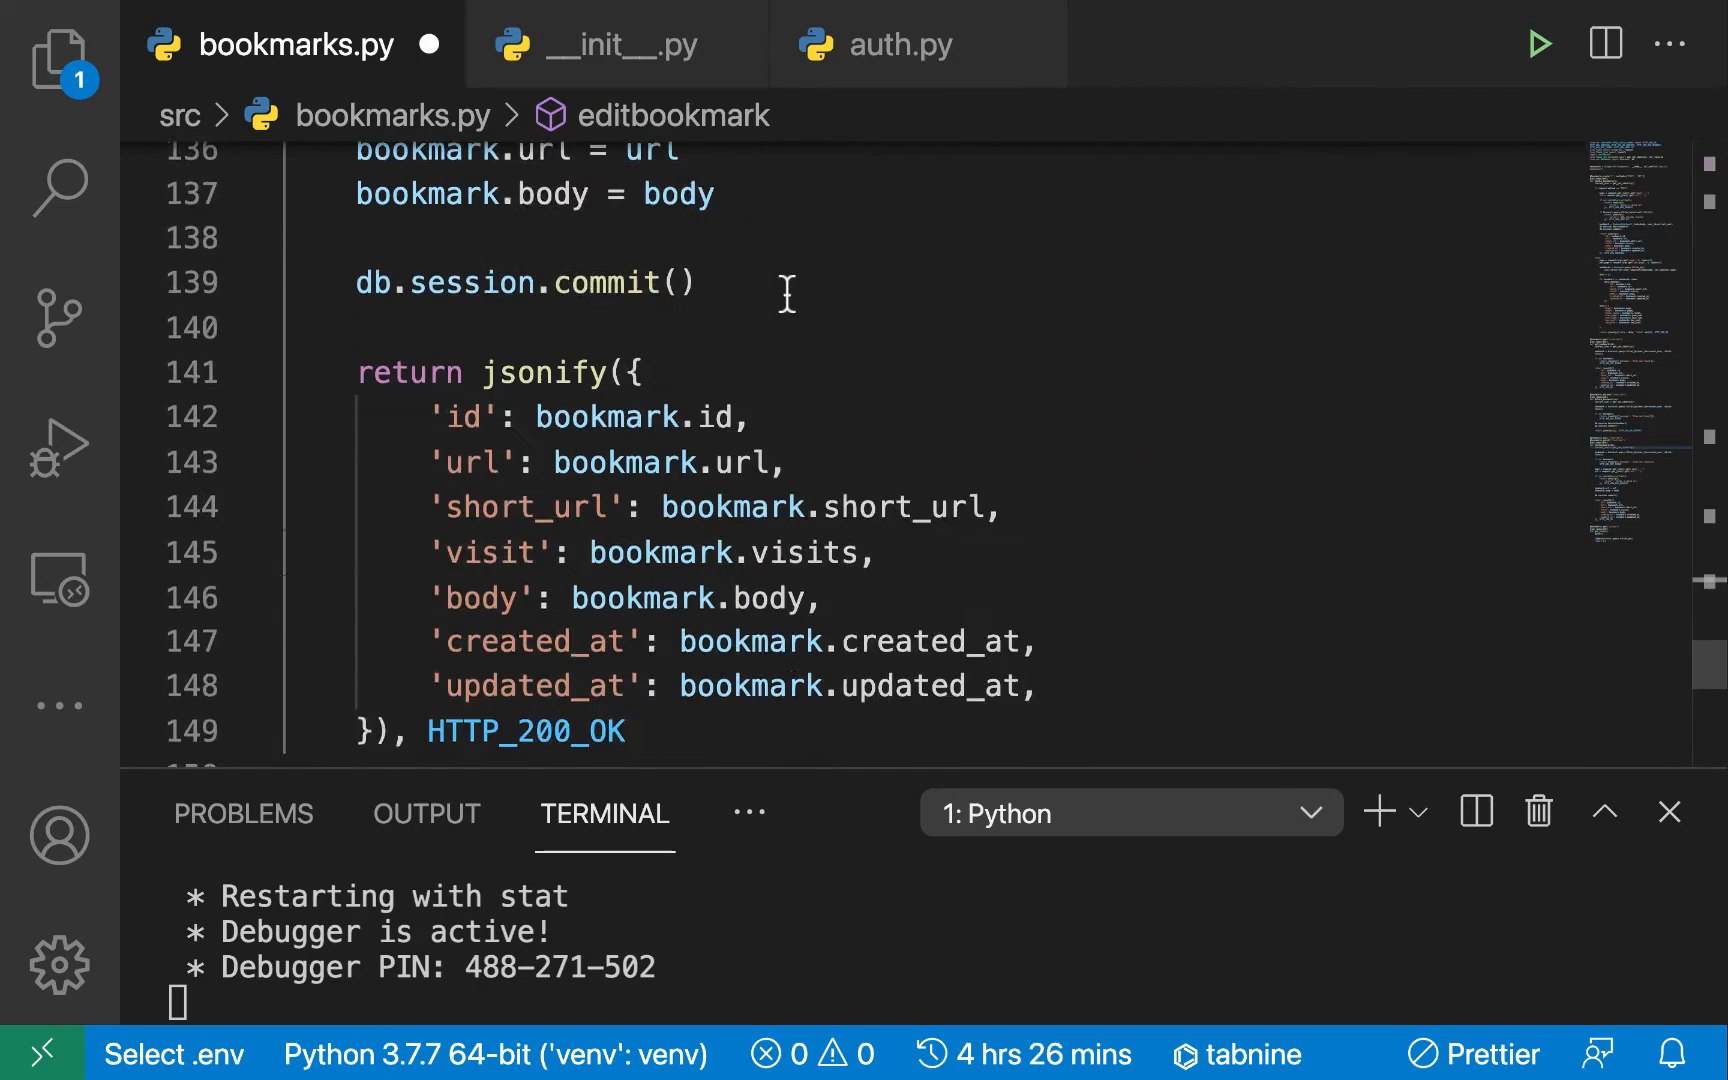
scroll("down", 3)
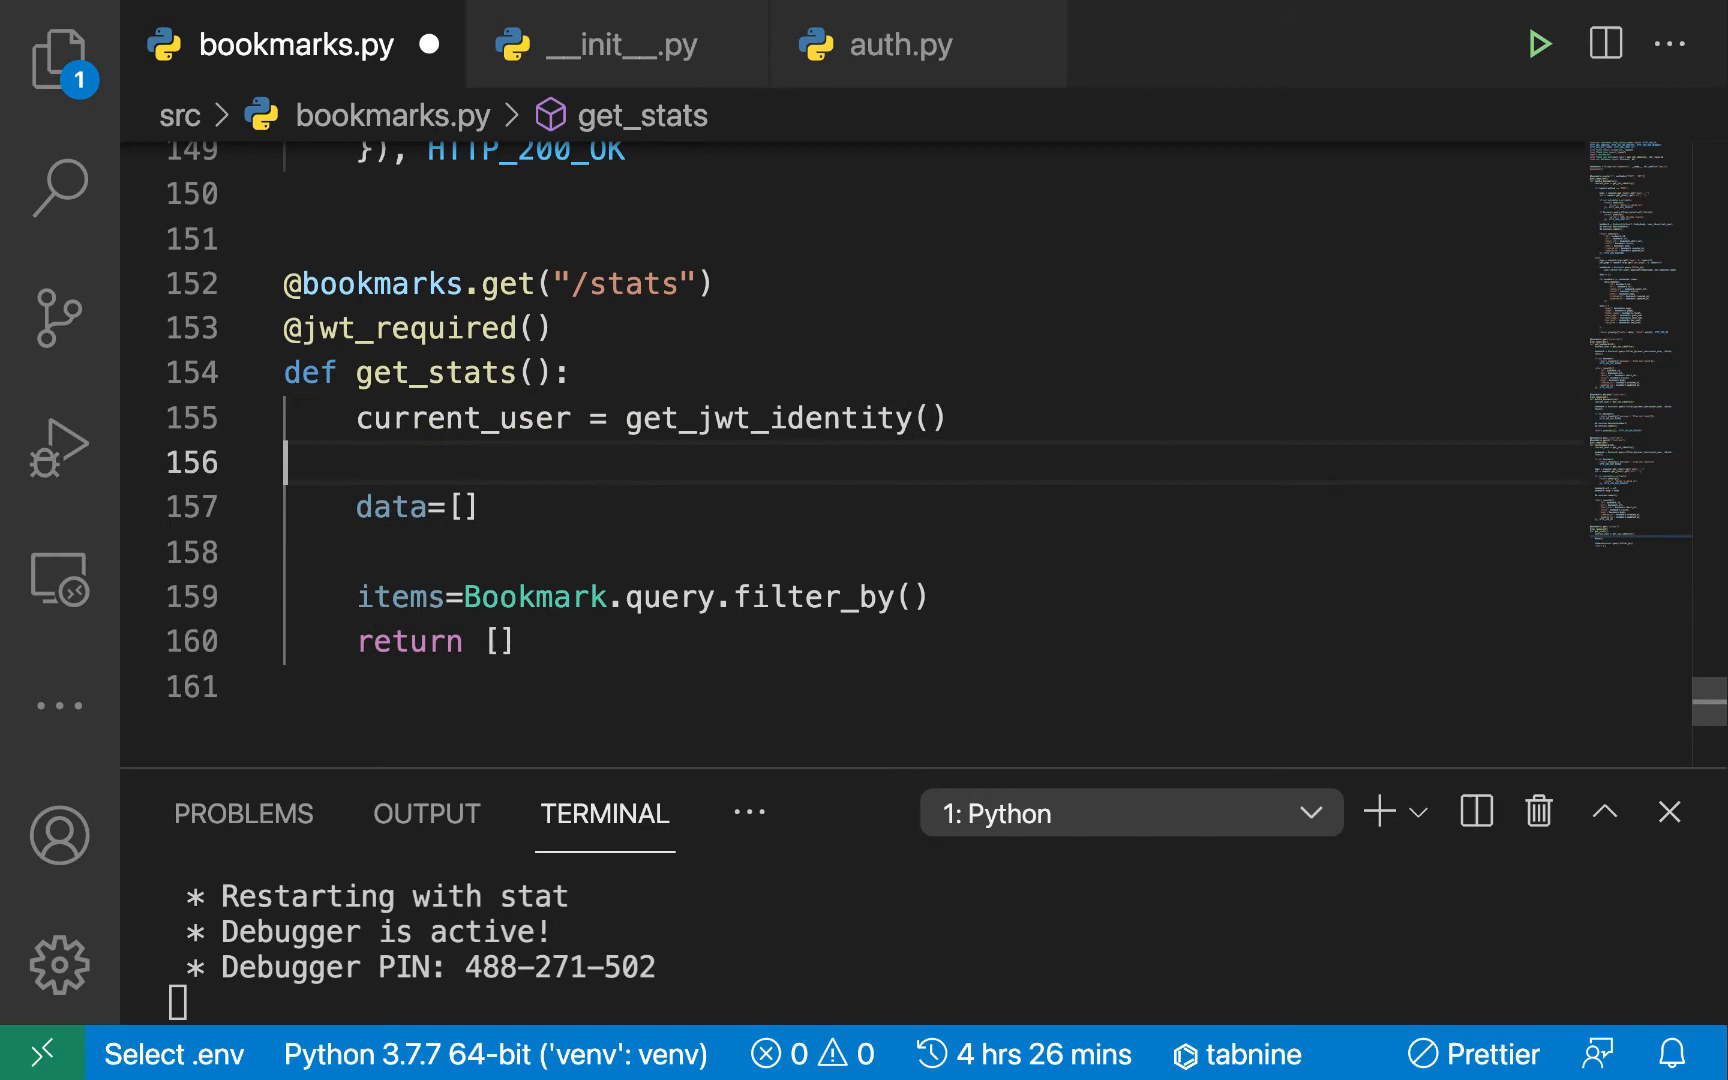
left_click(912, 596)
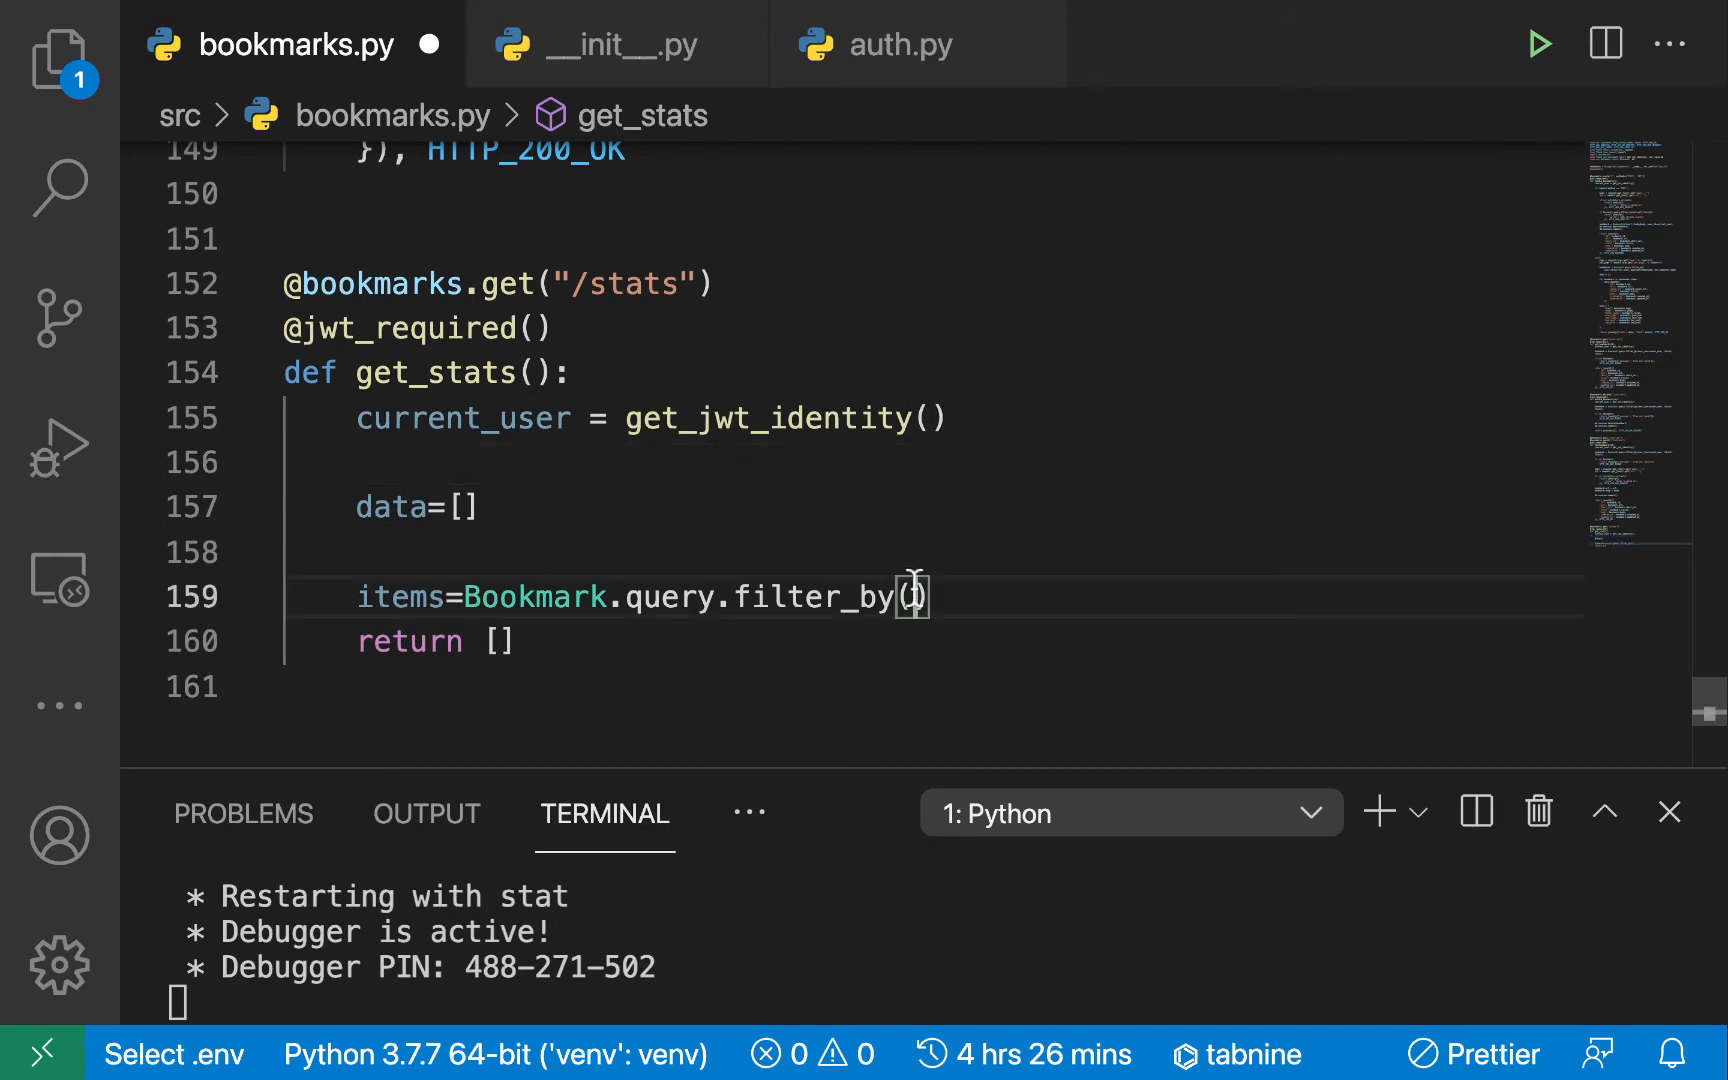
type("user_id=current_user")
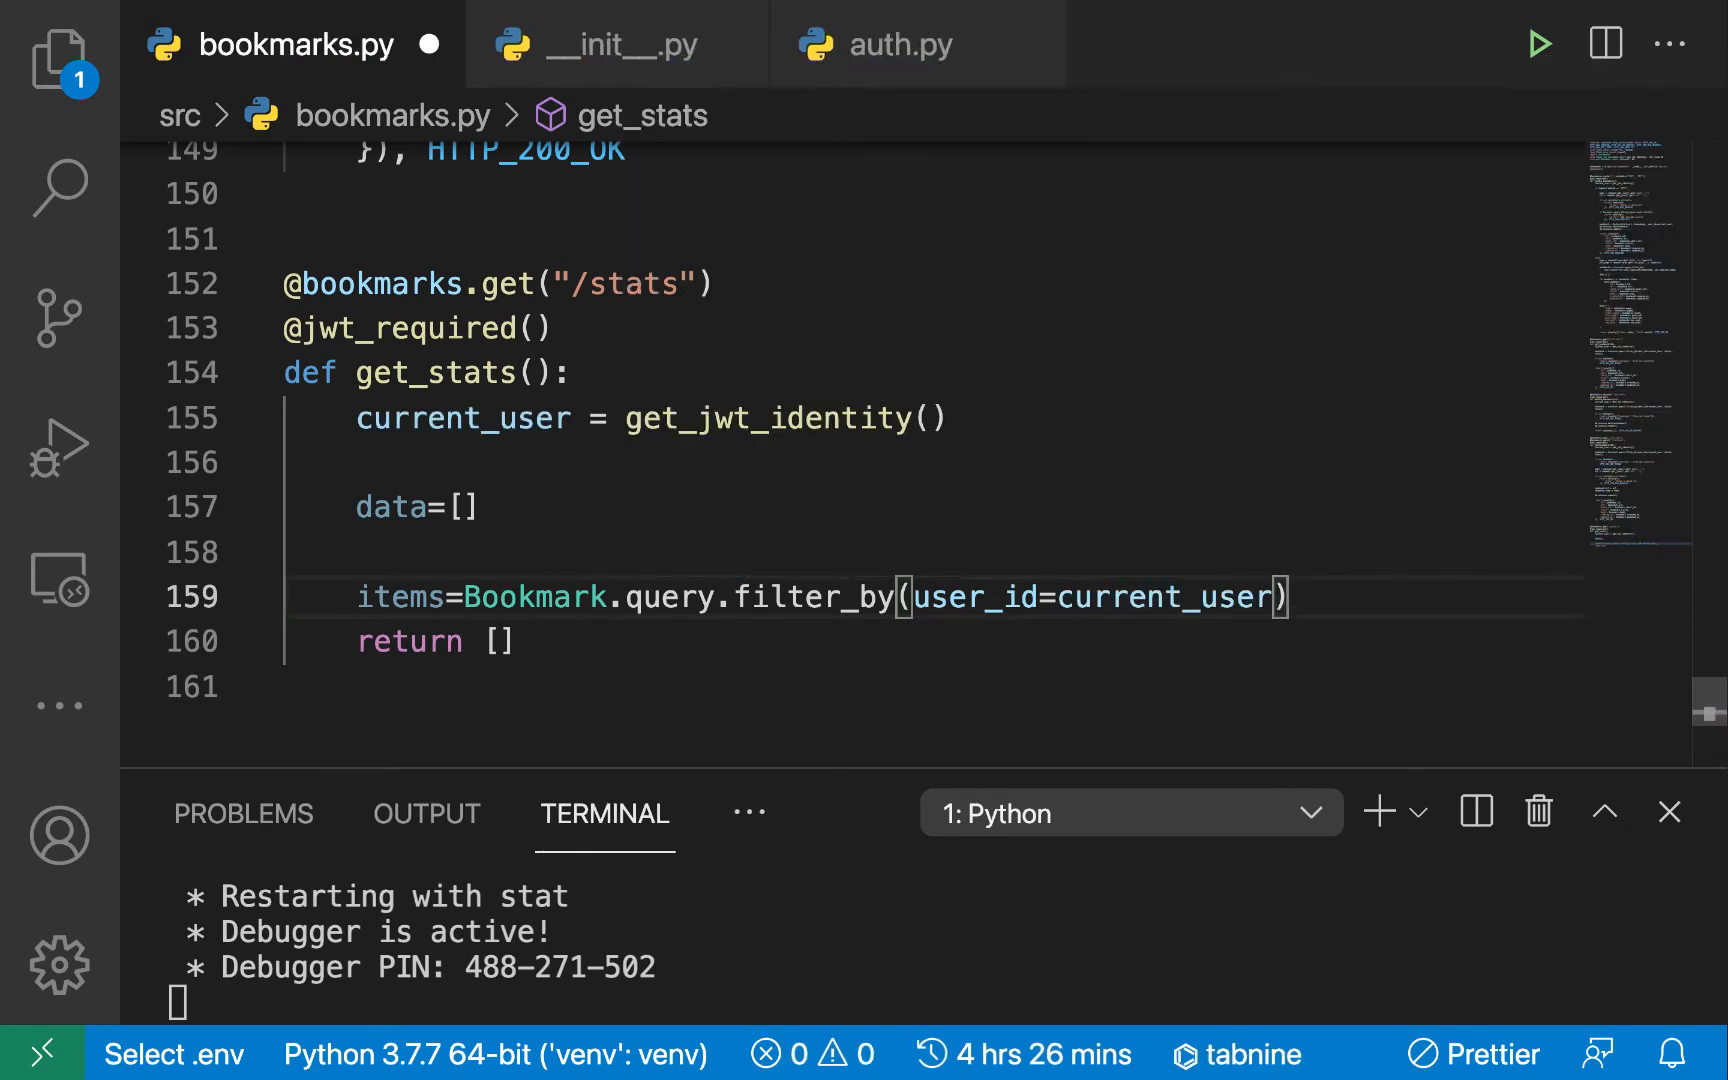
type(".all(")
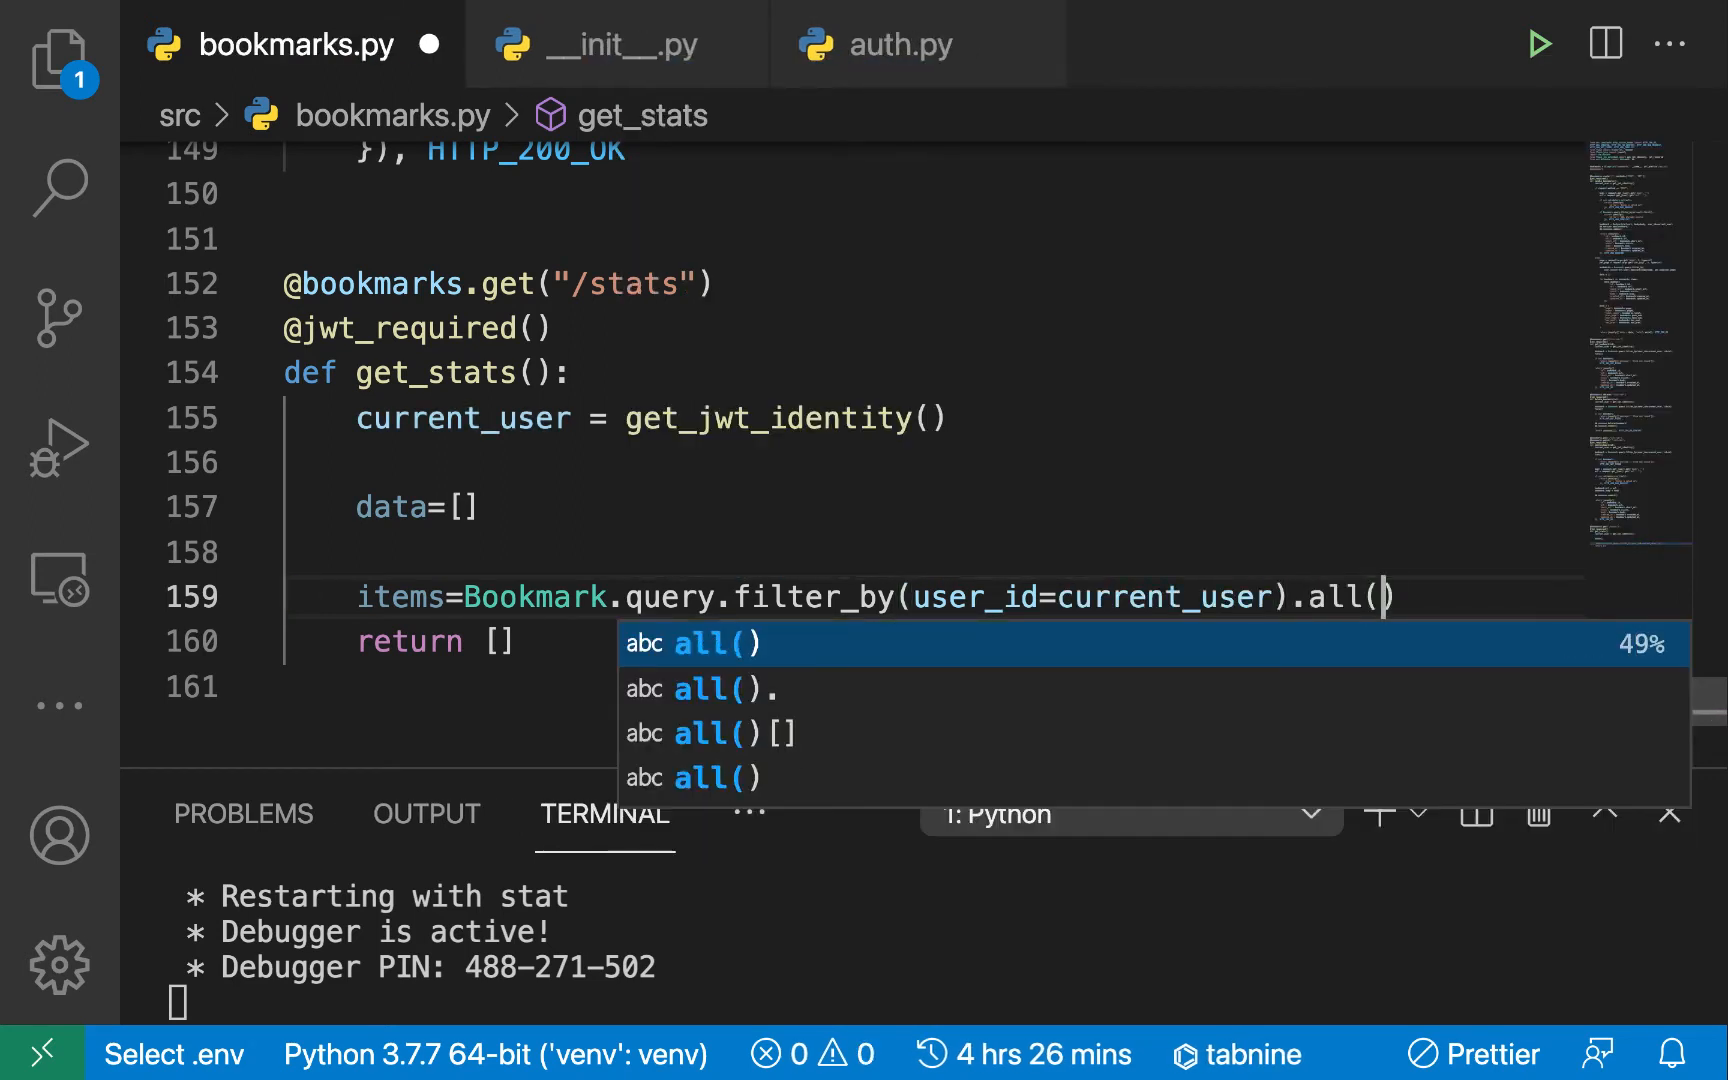
key("cmd+s")
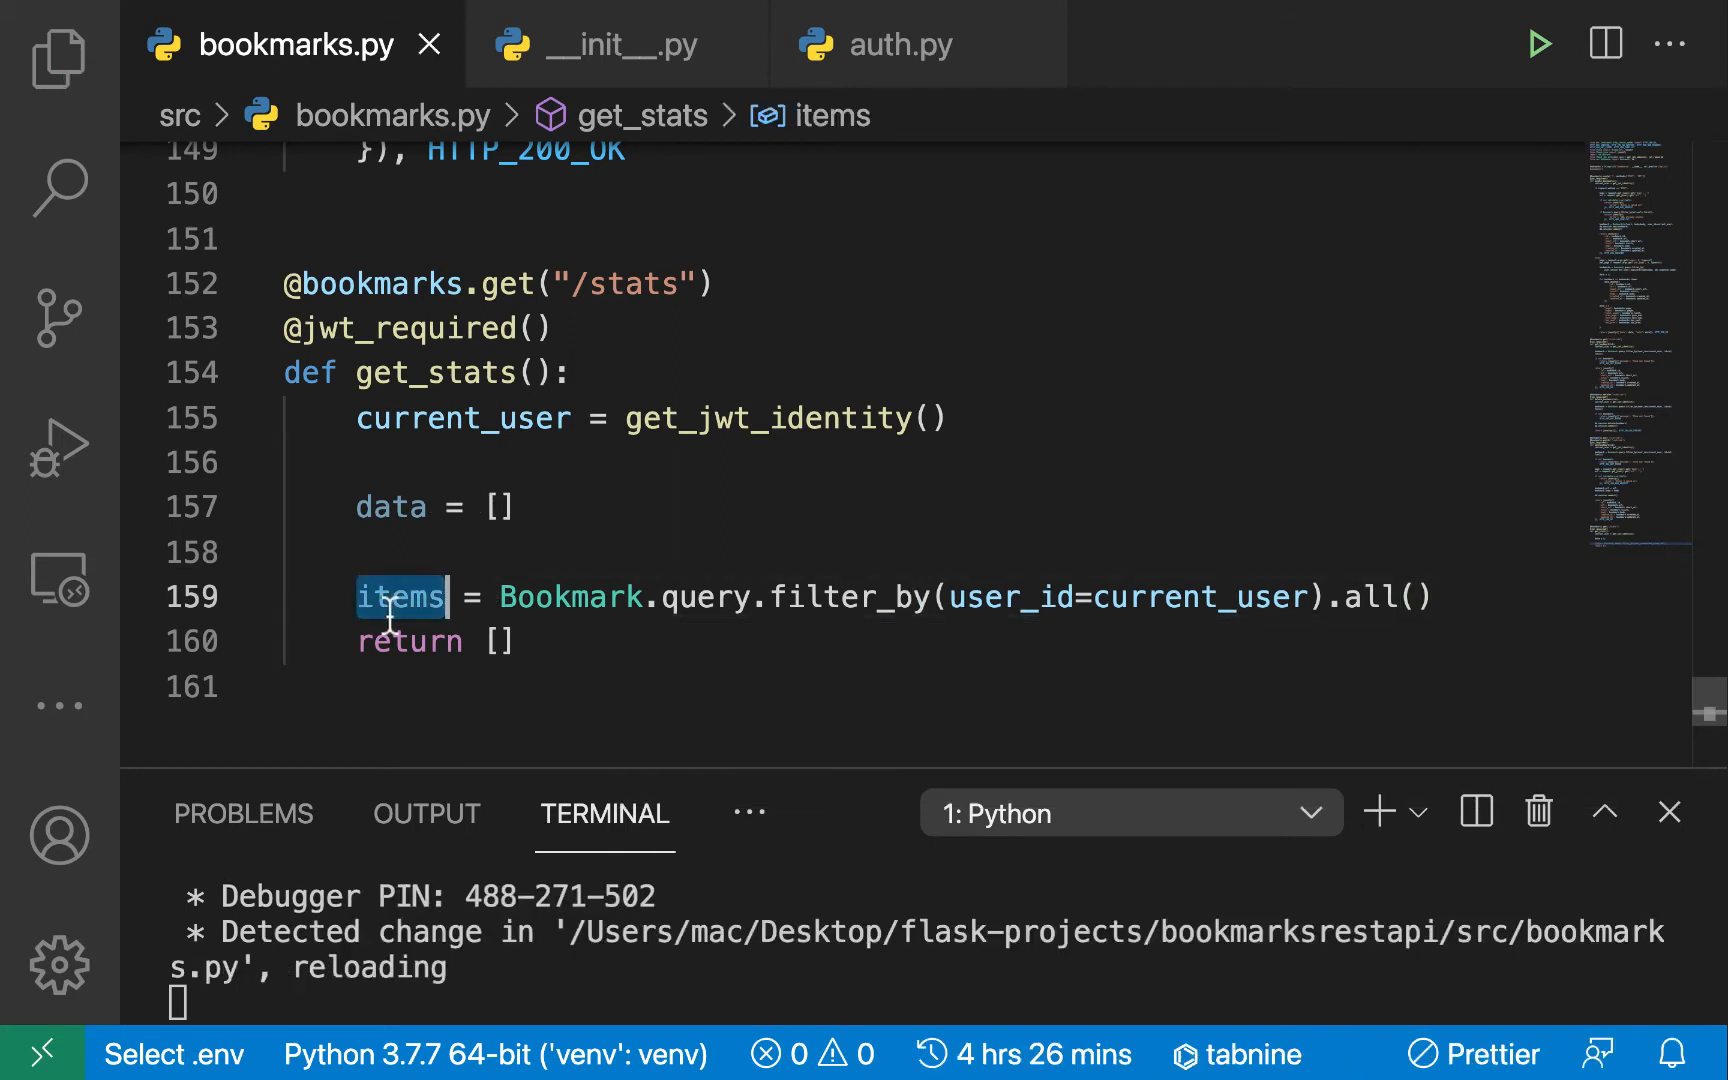
Start a for item in items loop and position the cursor in its empty body
type("for")
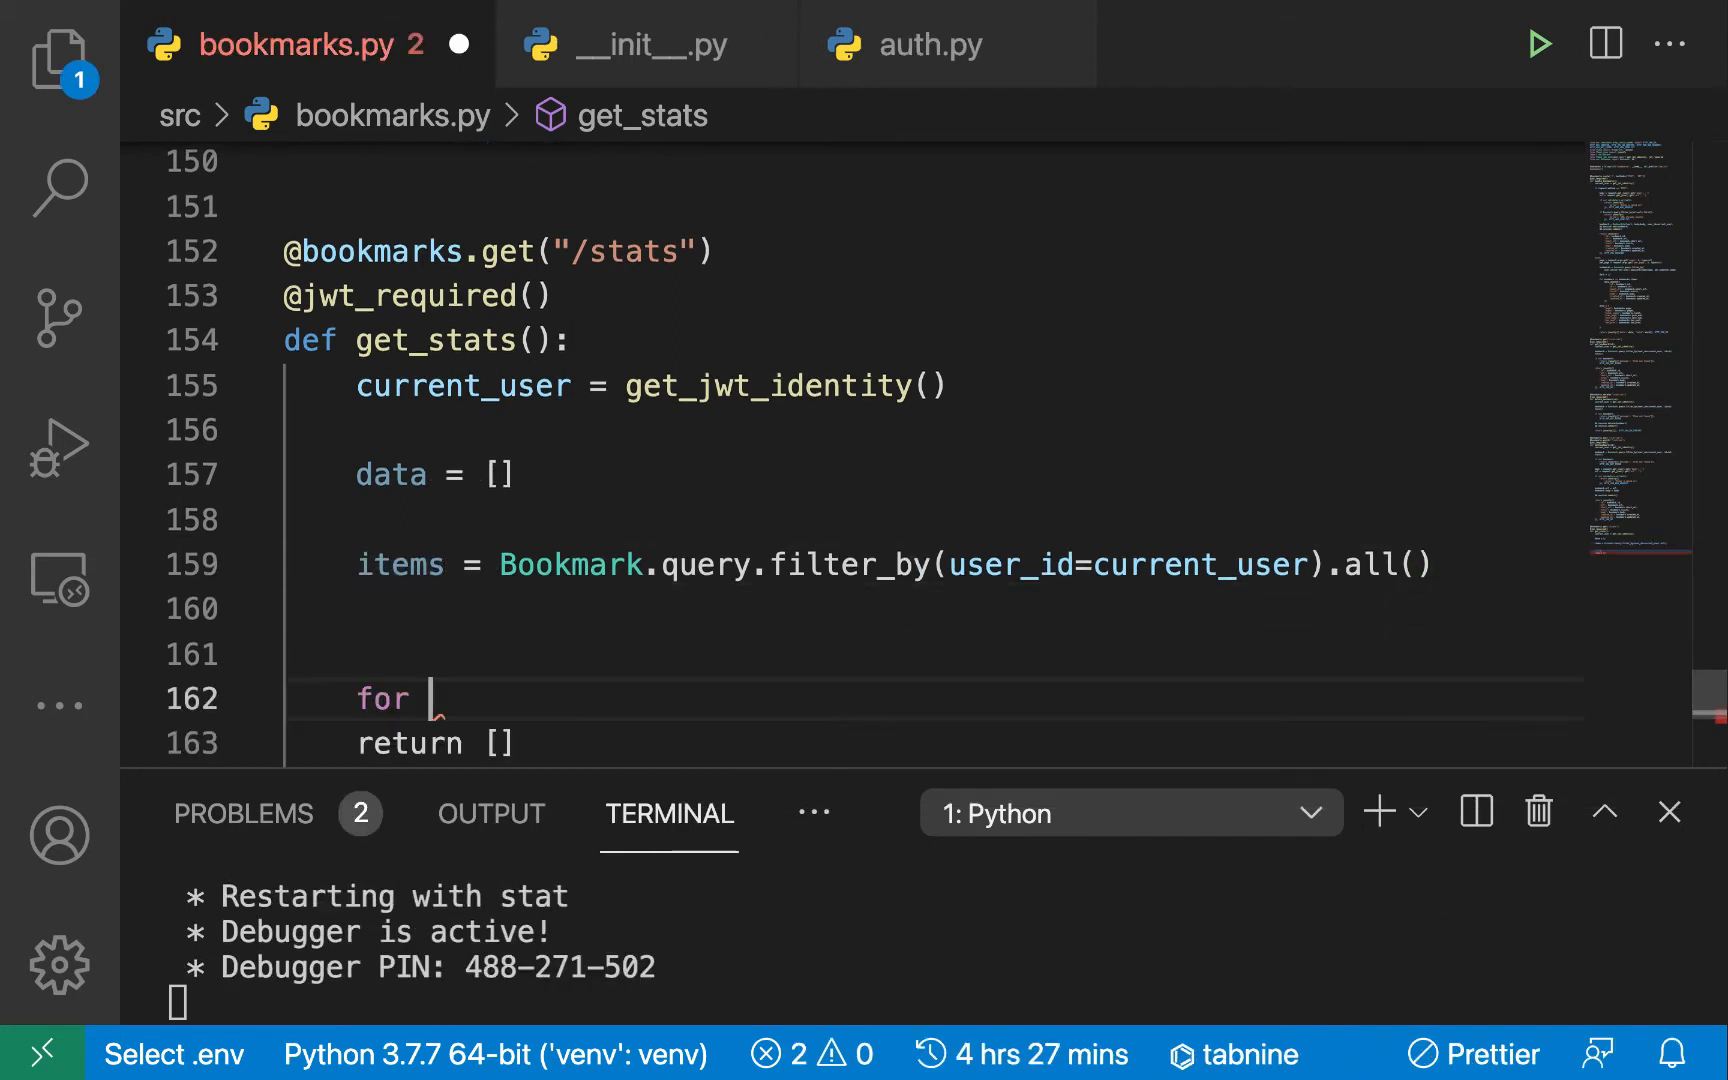
type("item i")
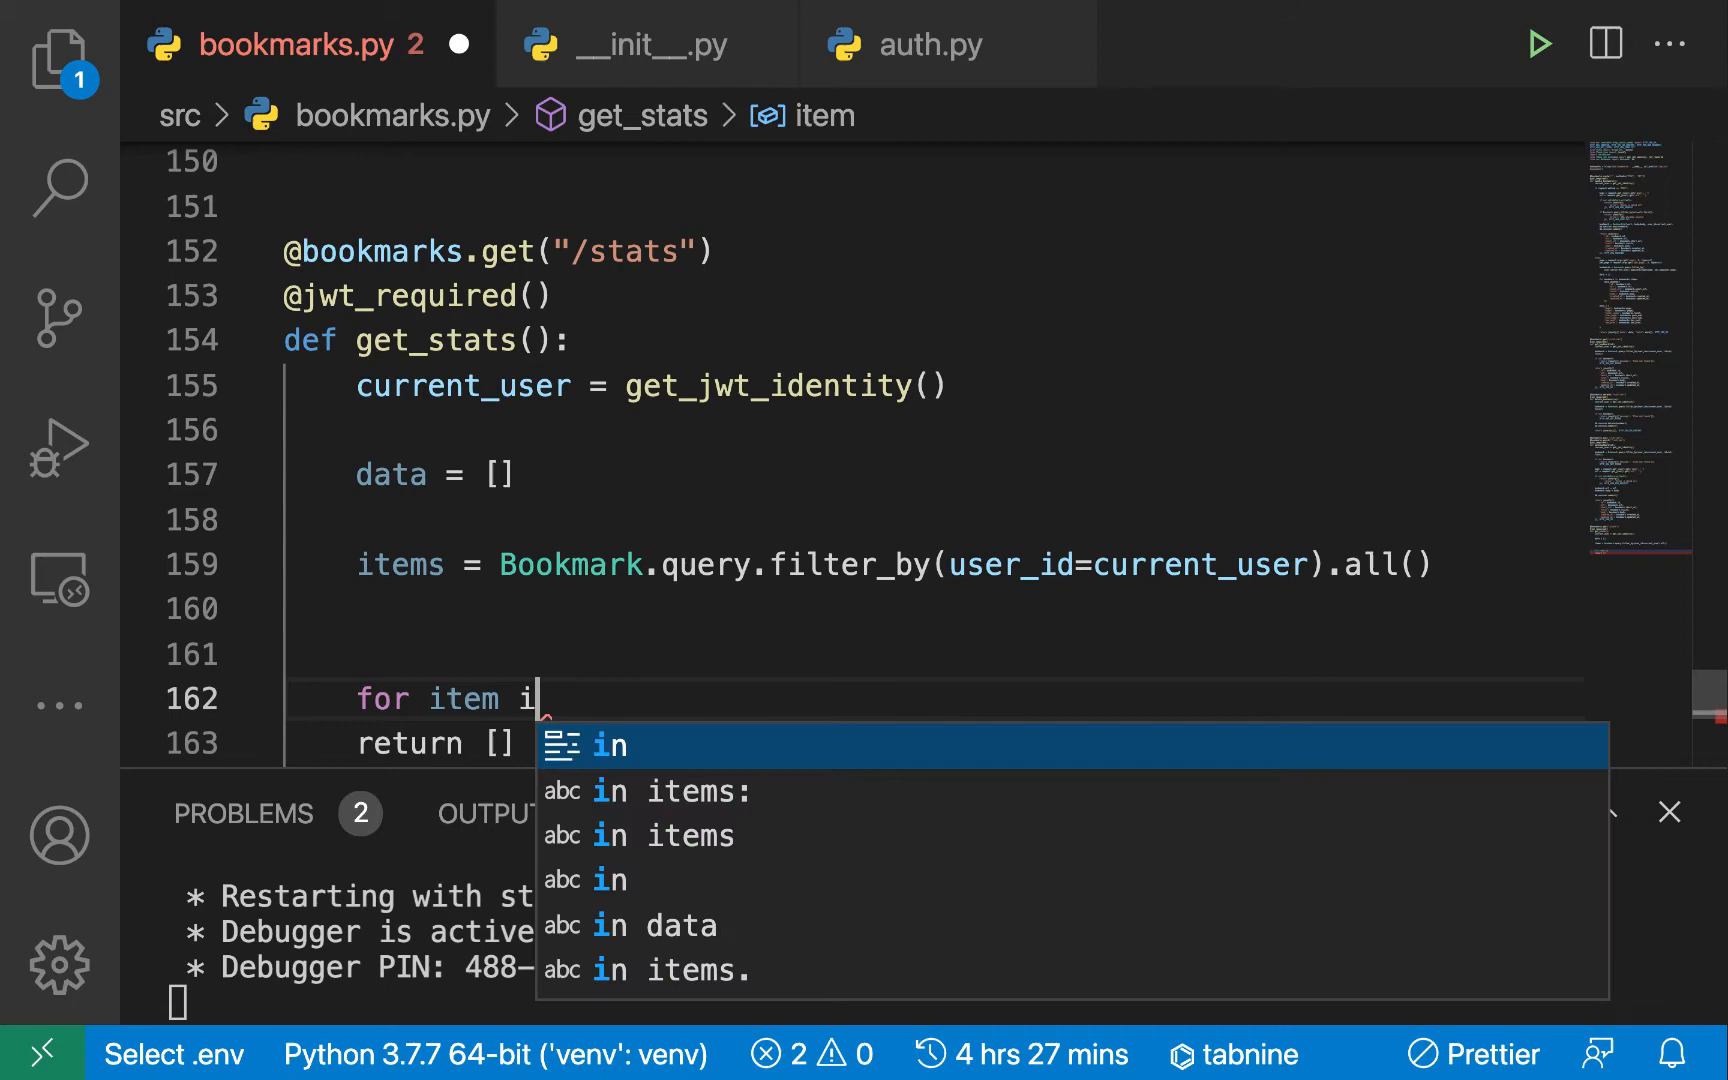
key("Enter")
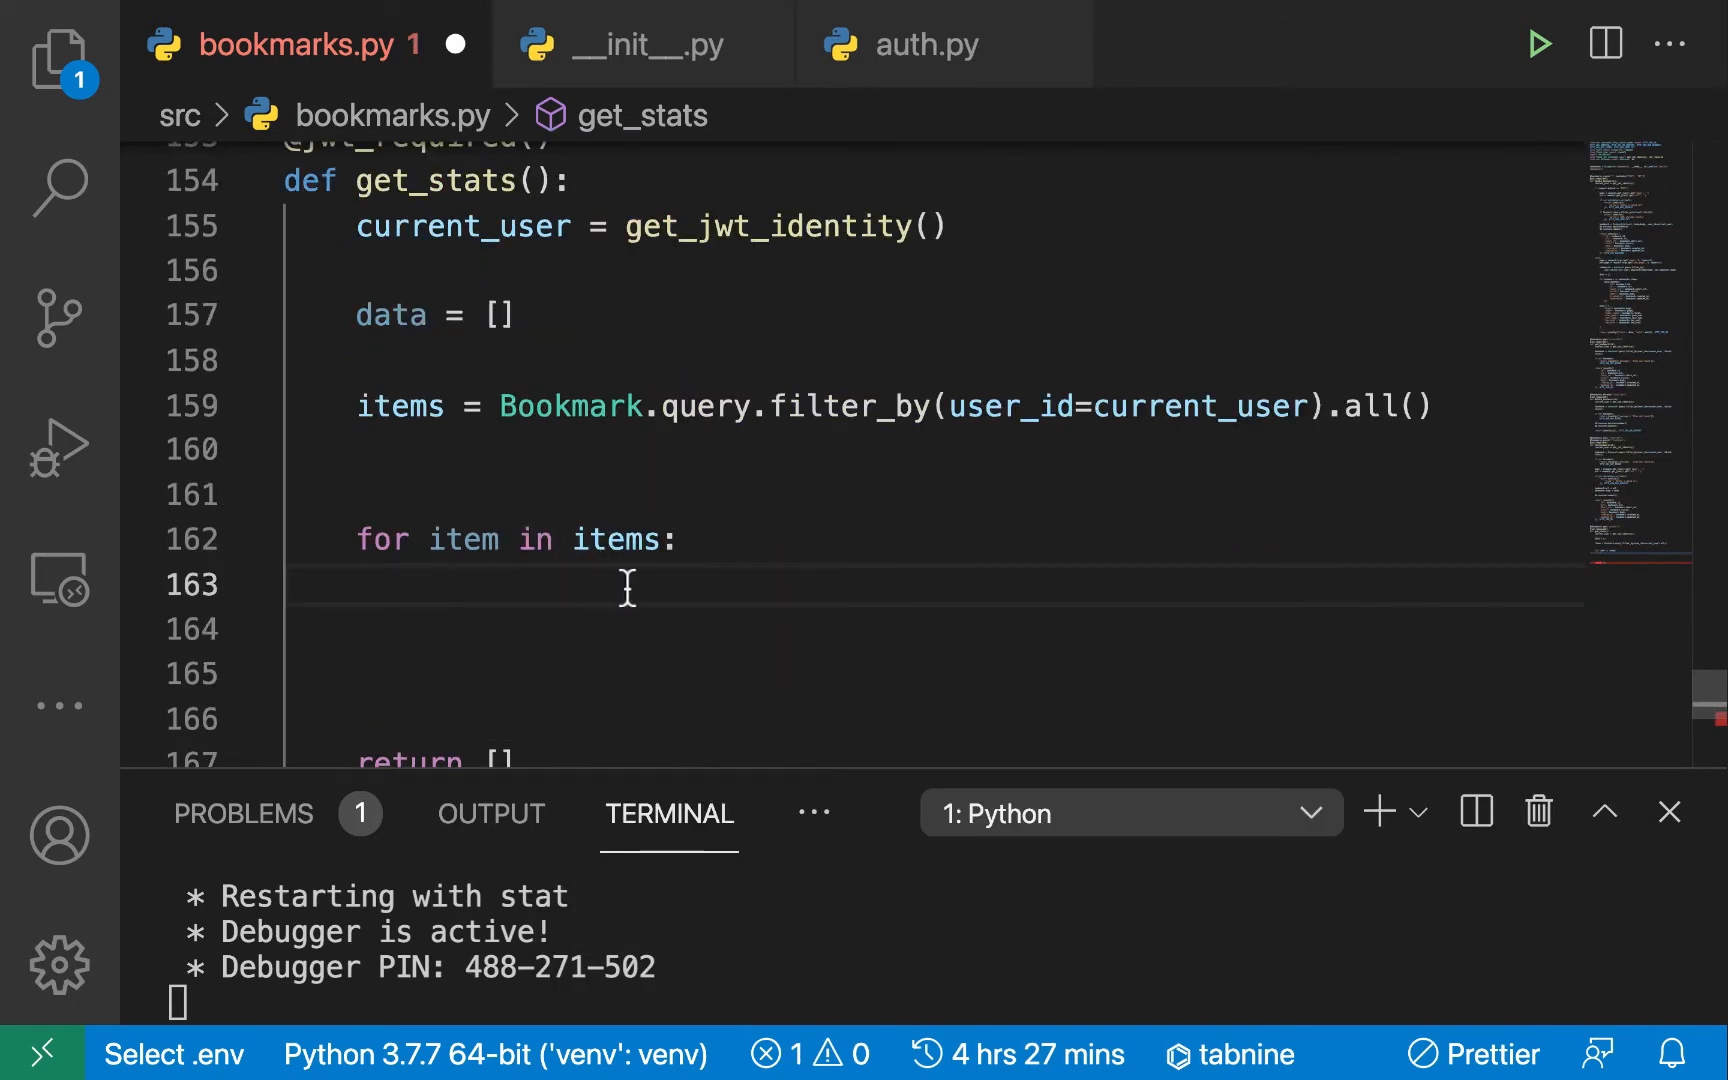
double_click(464, 540)
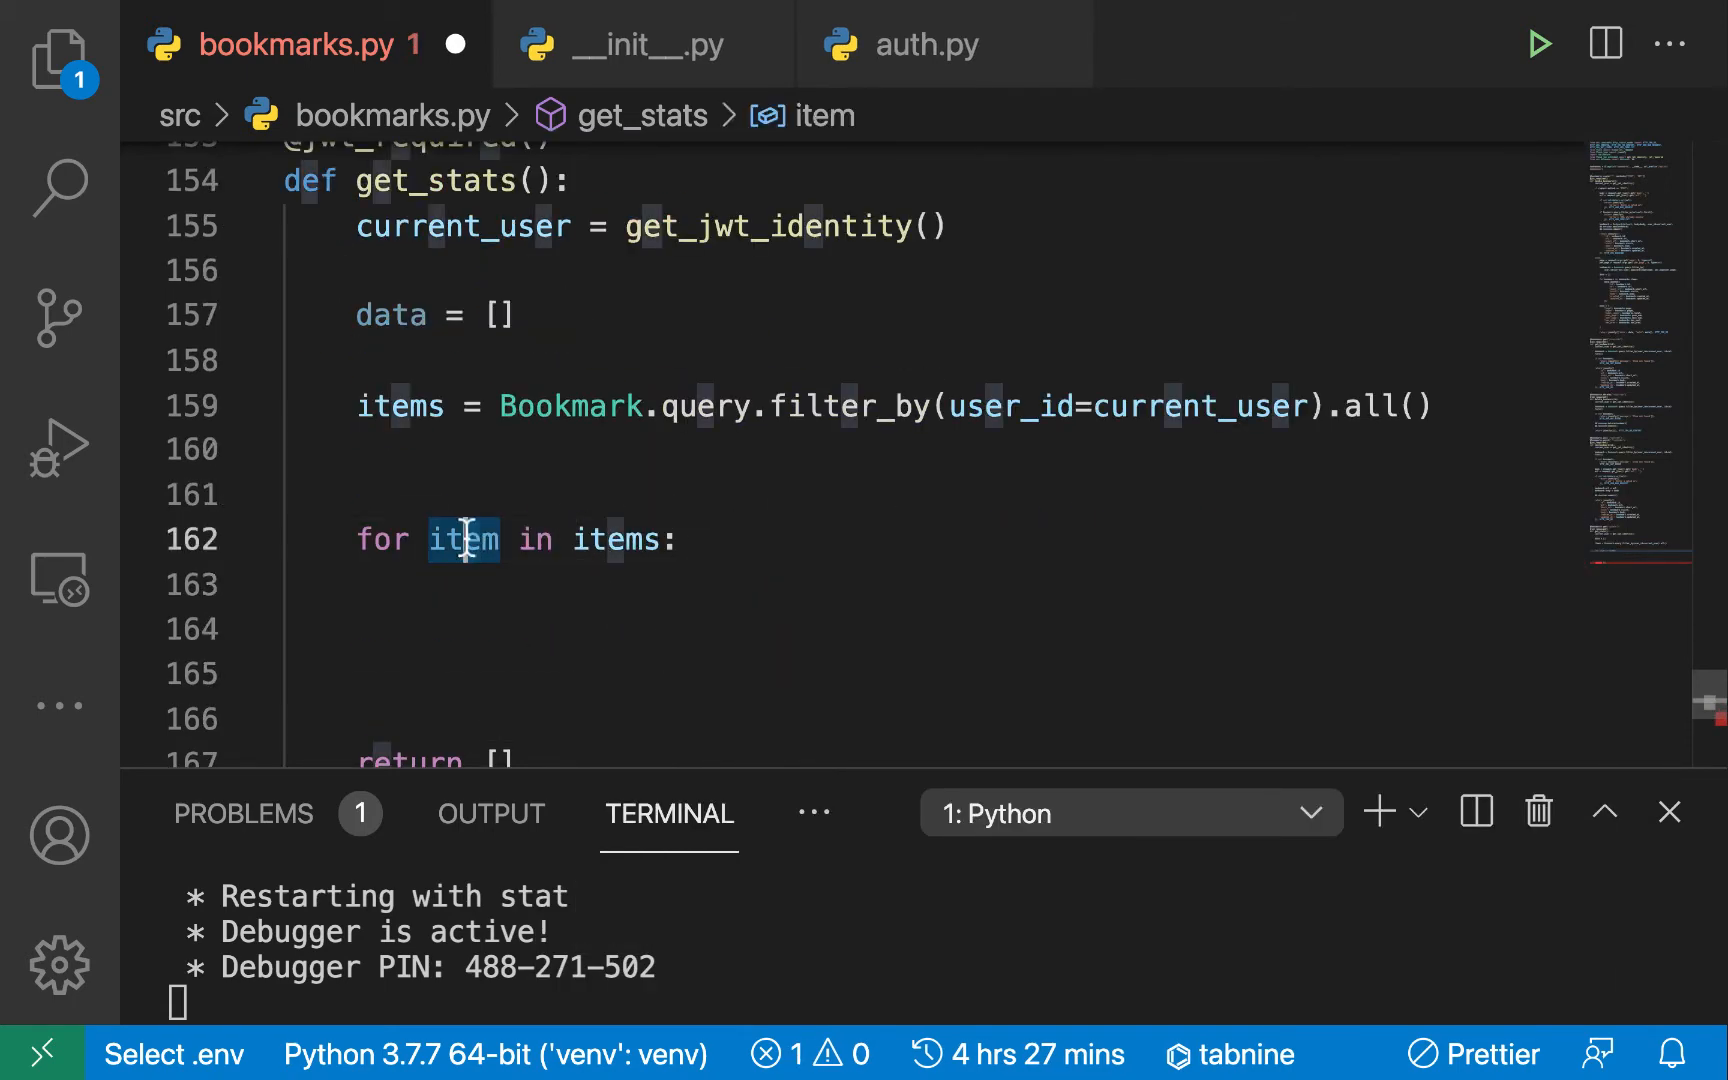
left_click(684, 540)
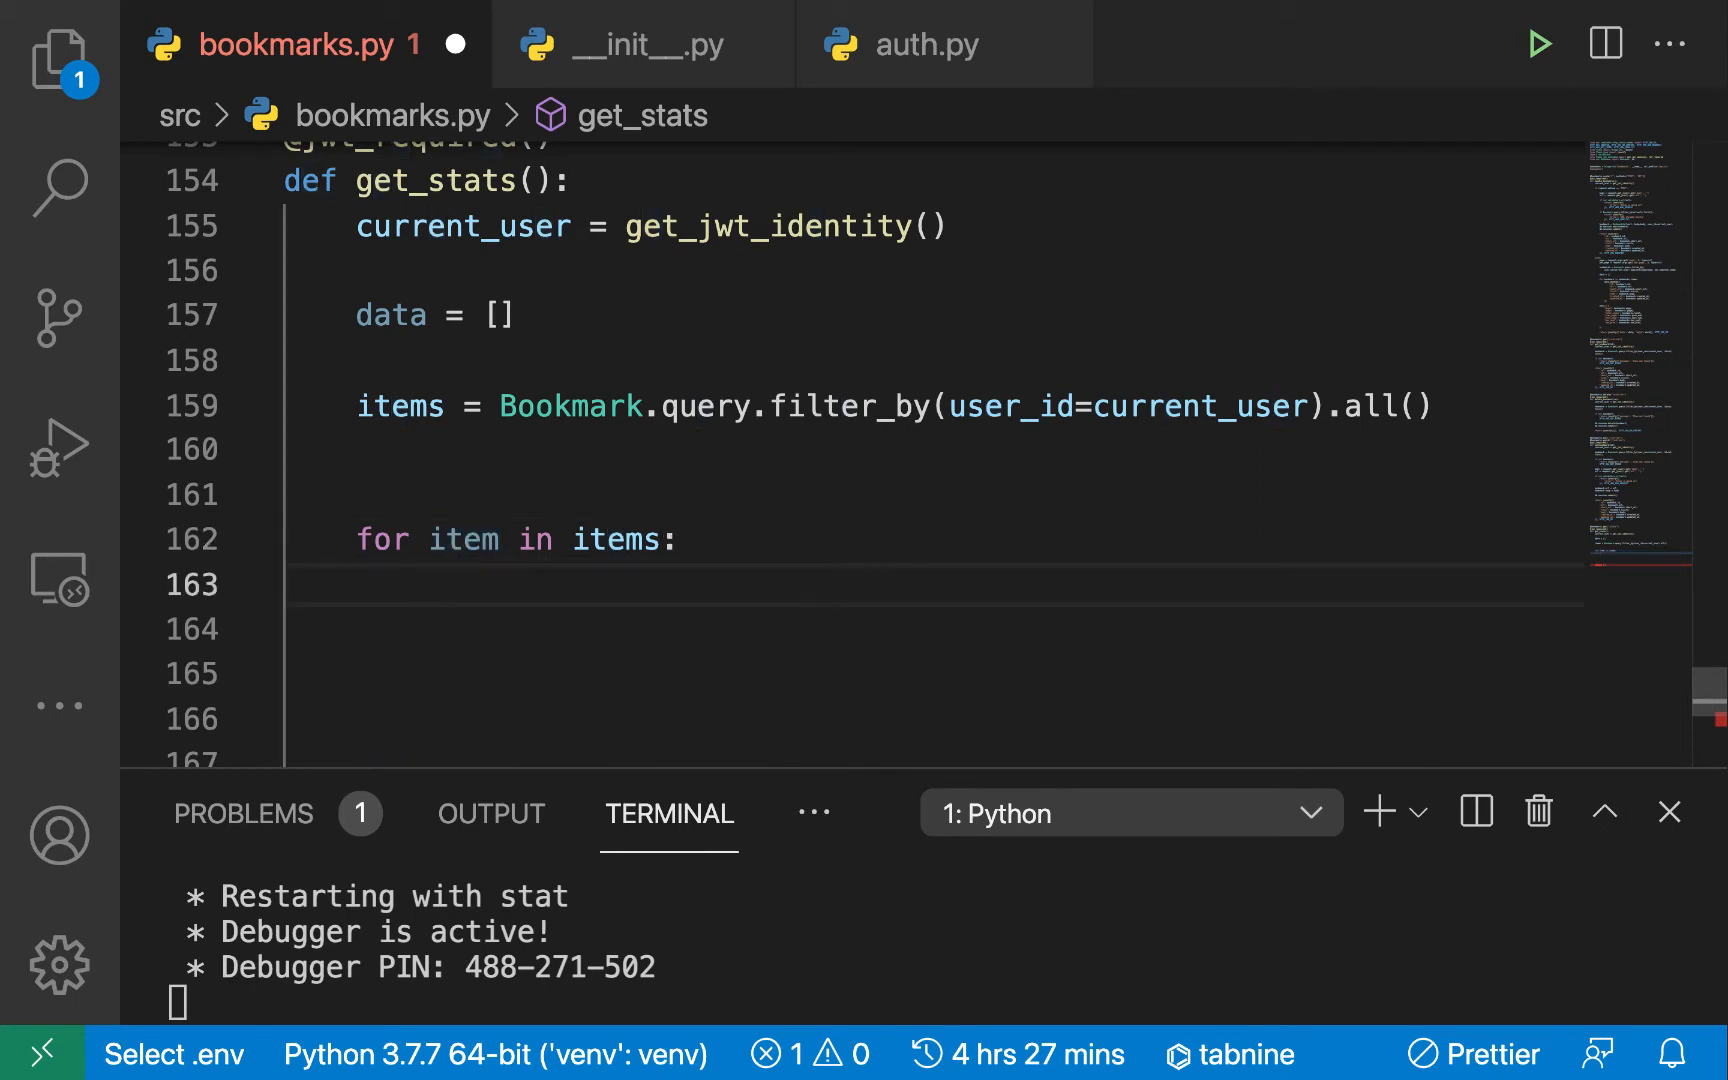
Build a new_link dict holding each item's visits, url, id and short_url
type("new_link")
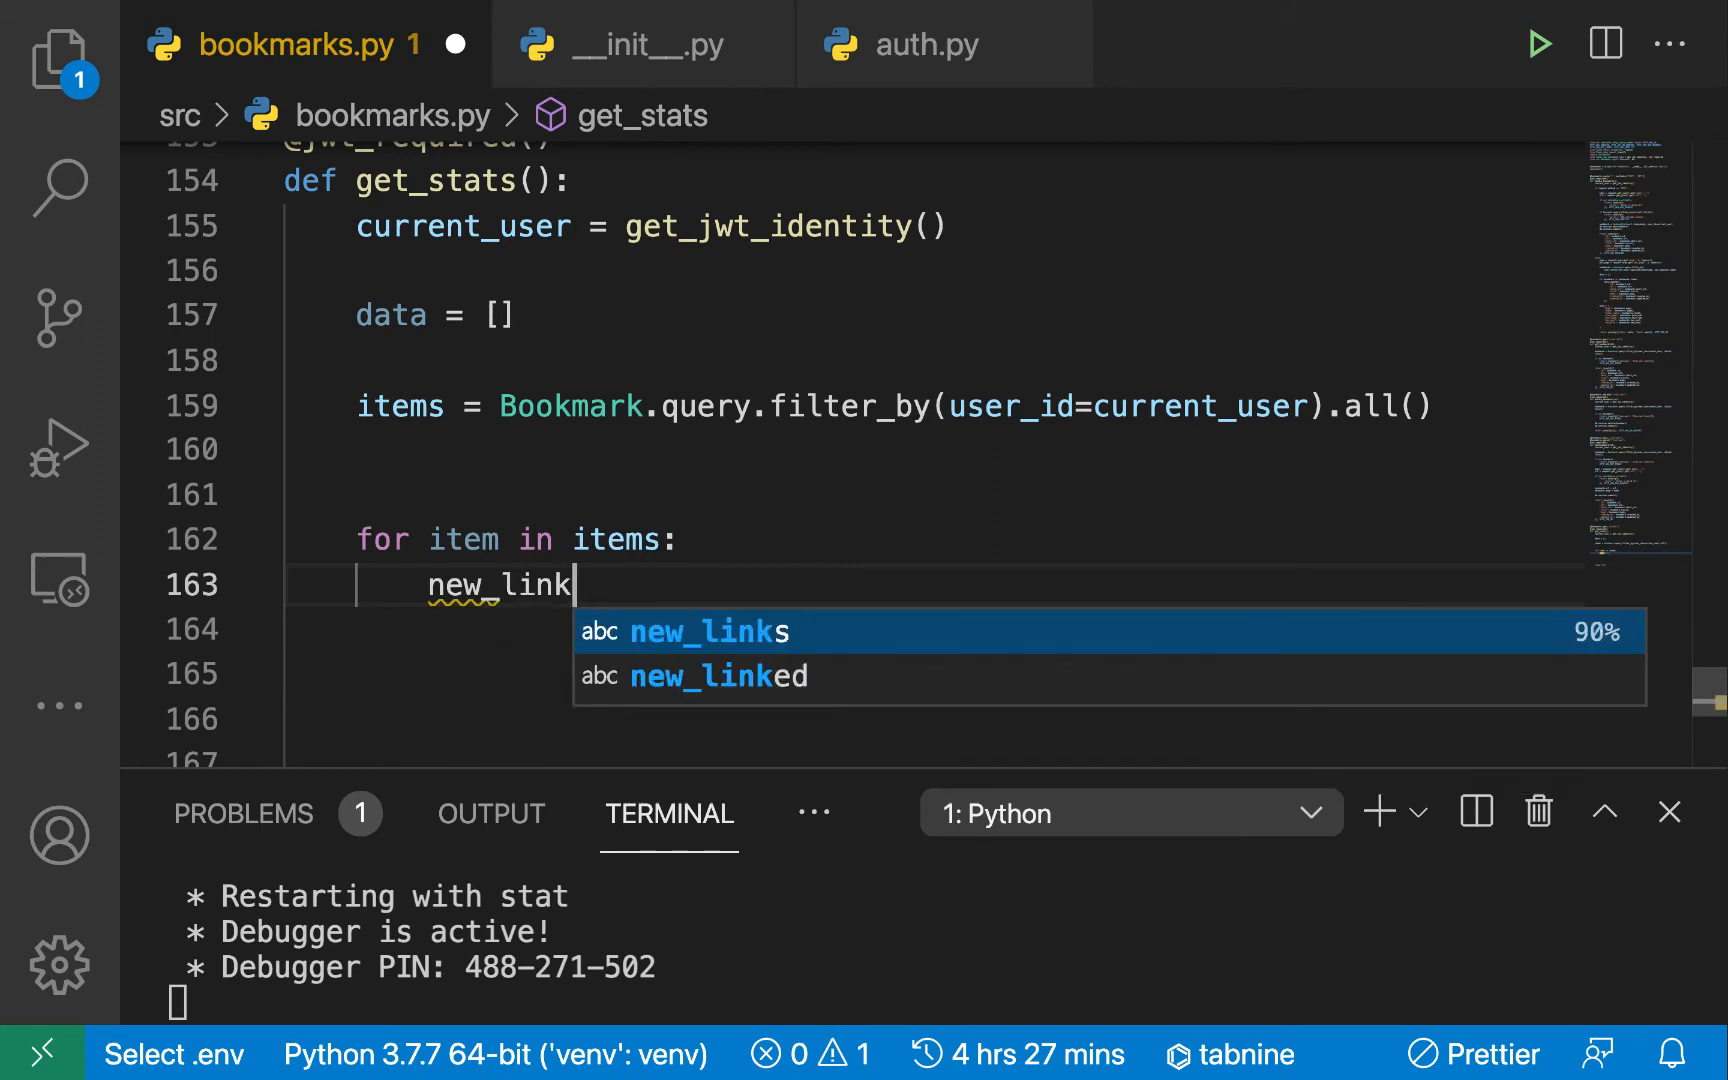
type("={")
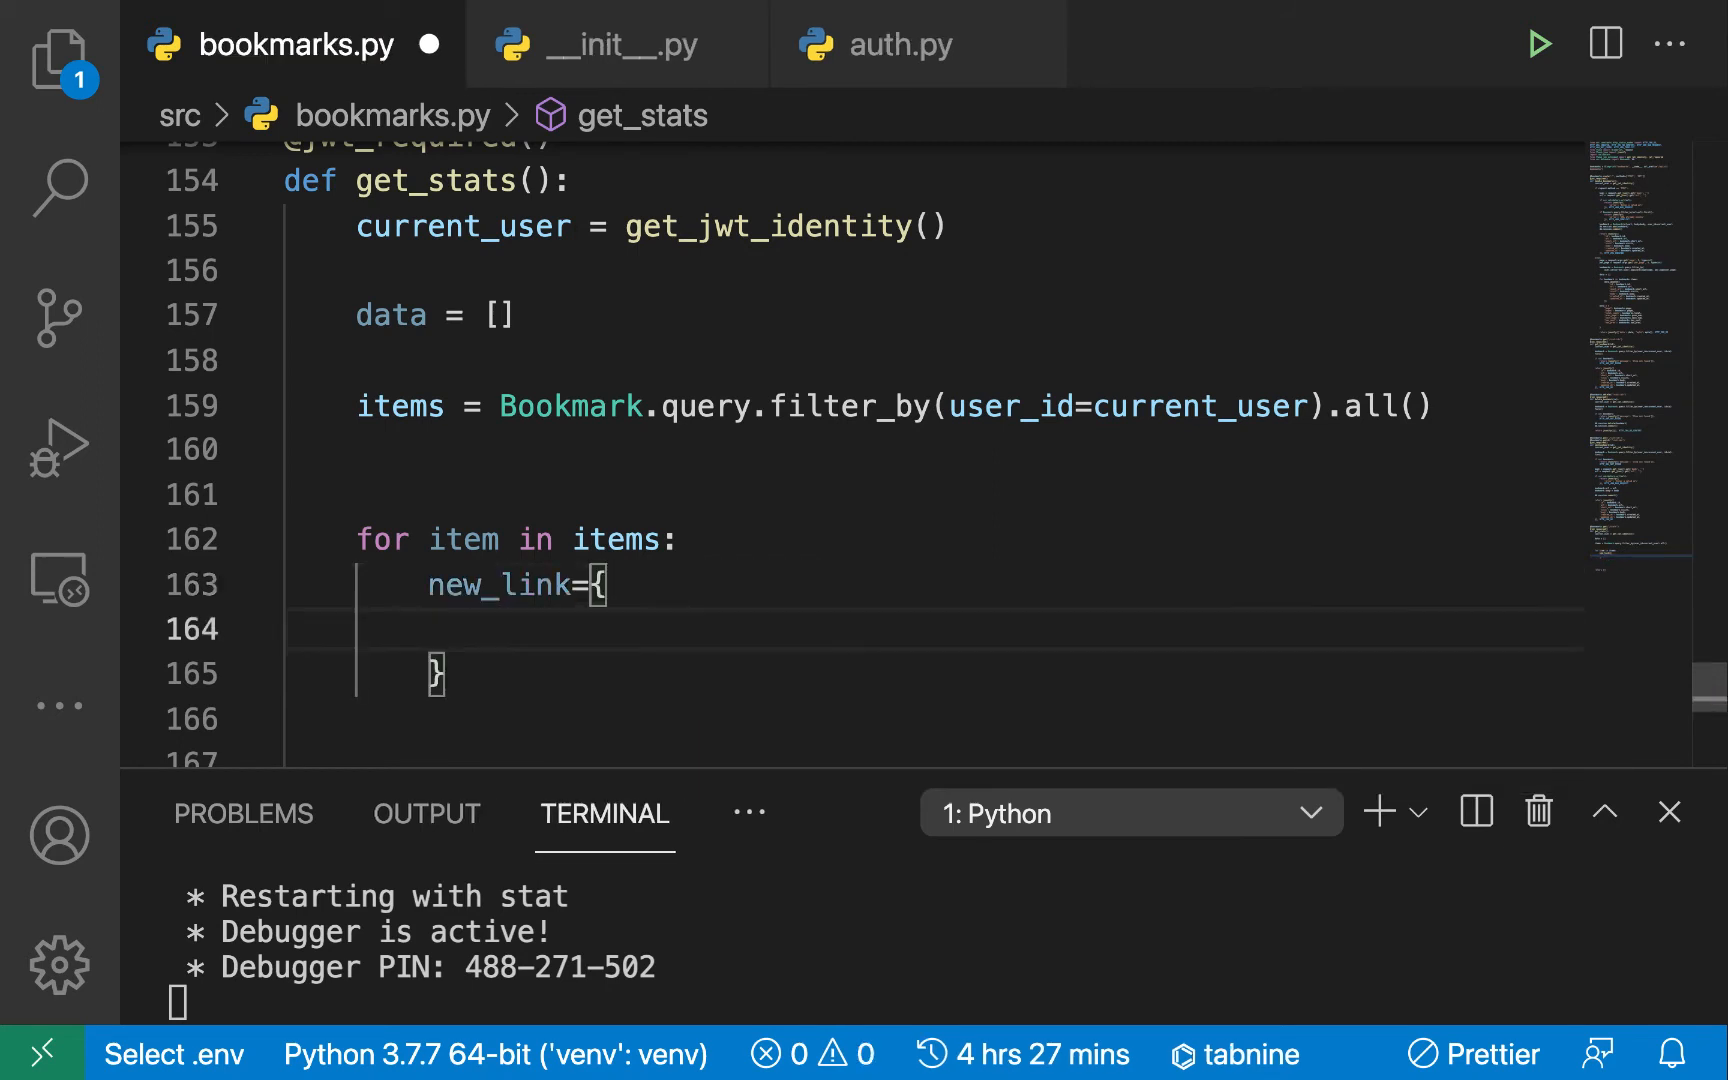
type("'v'")
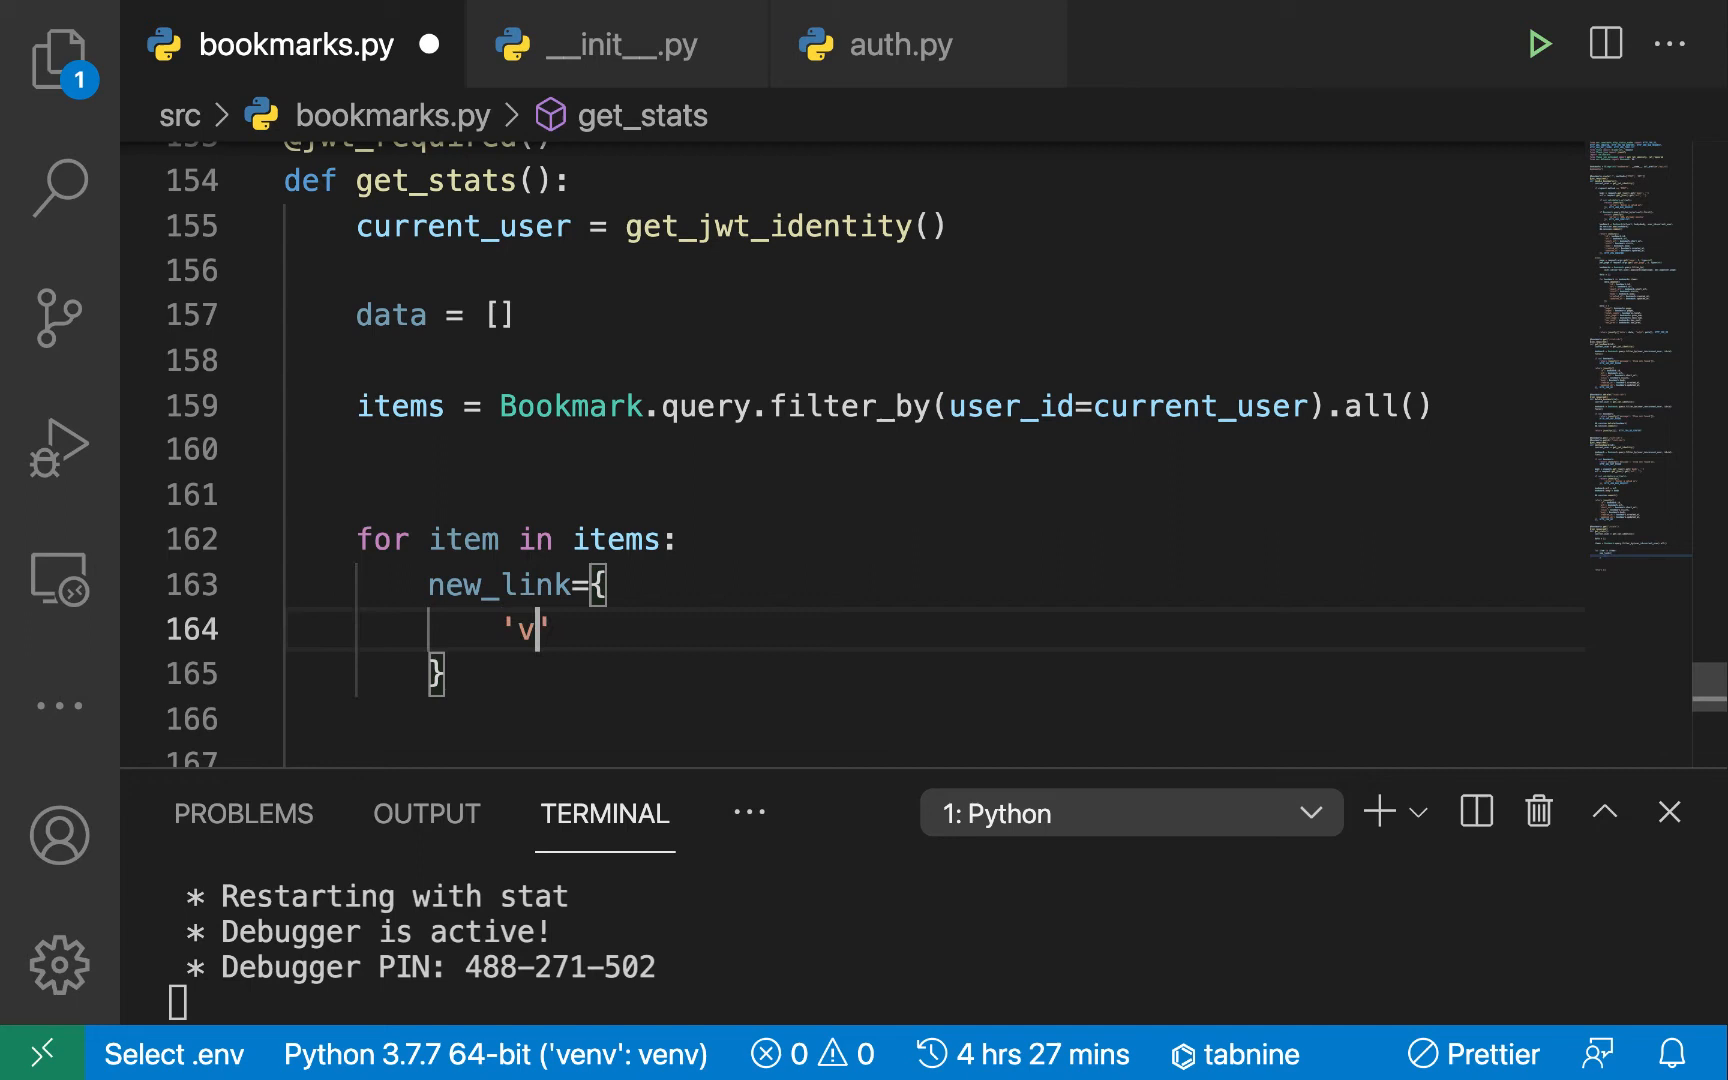
type("isits':")
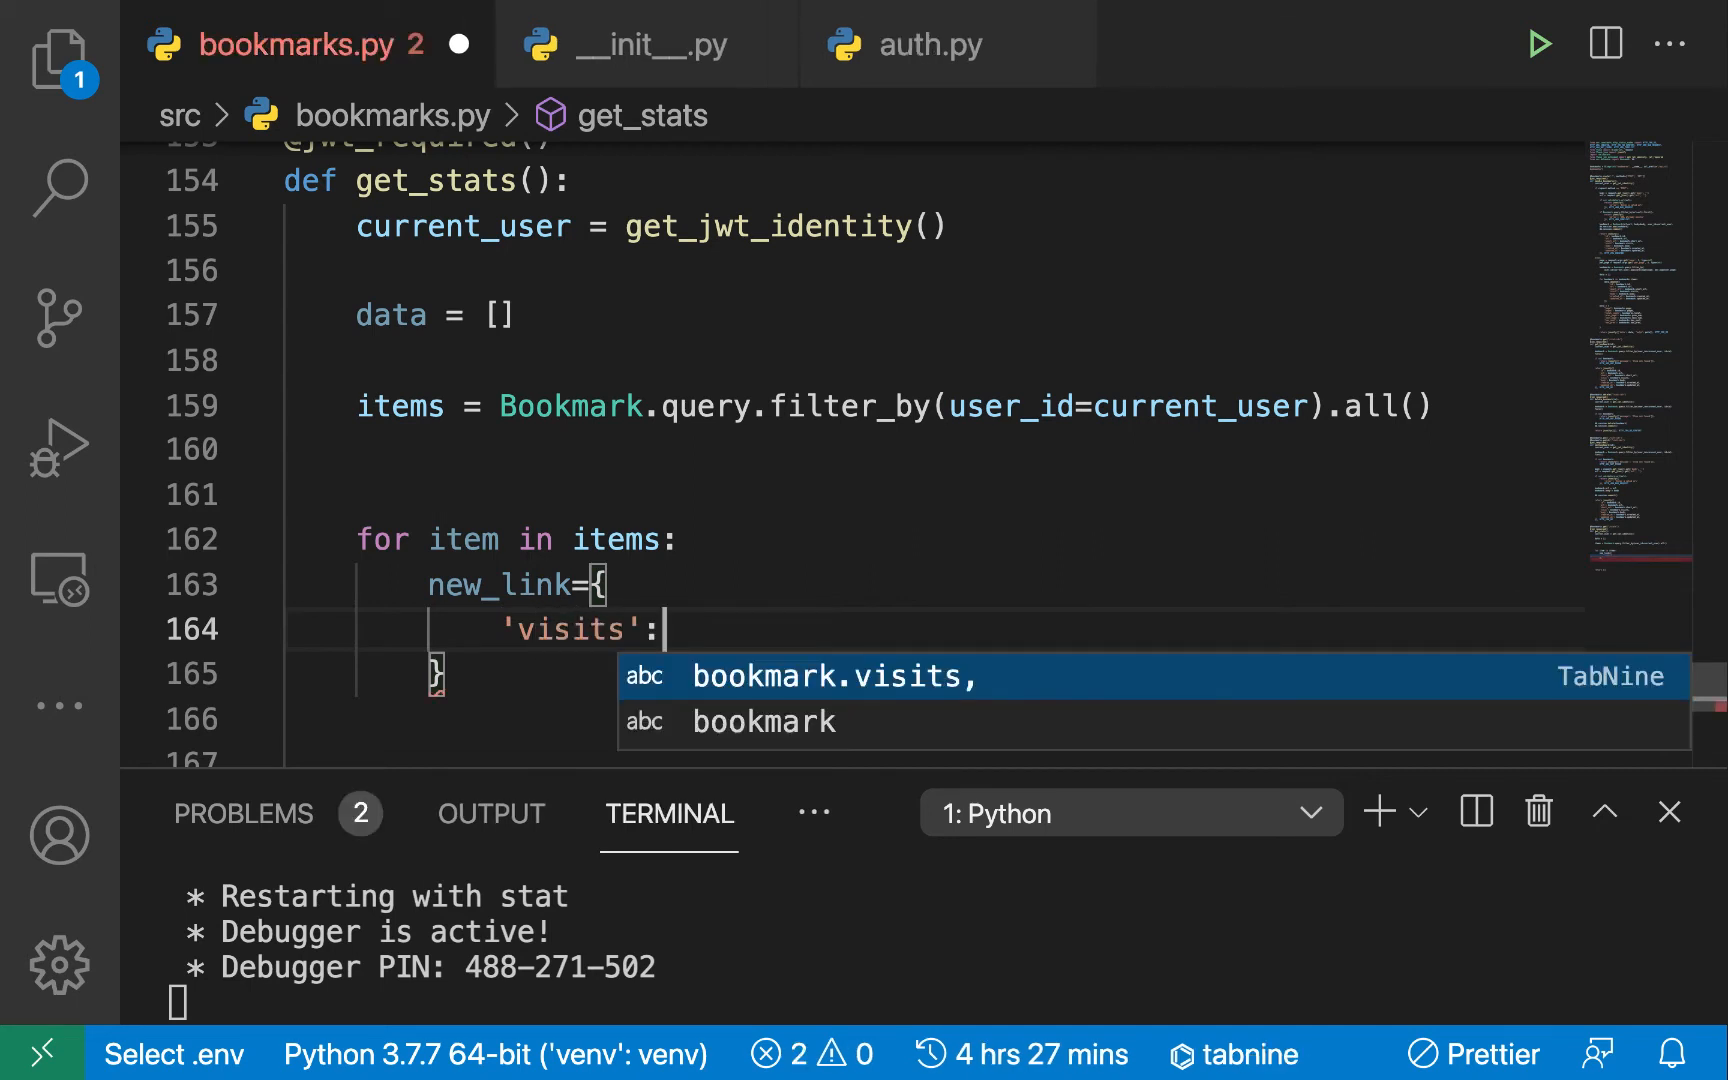
type("link.")
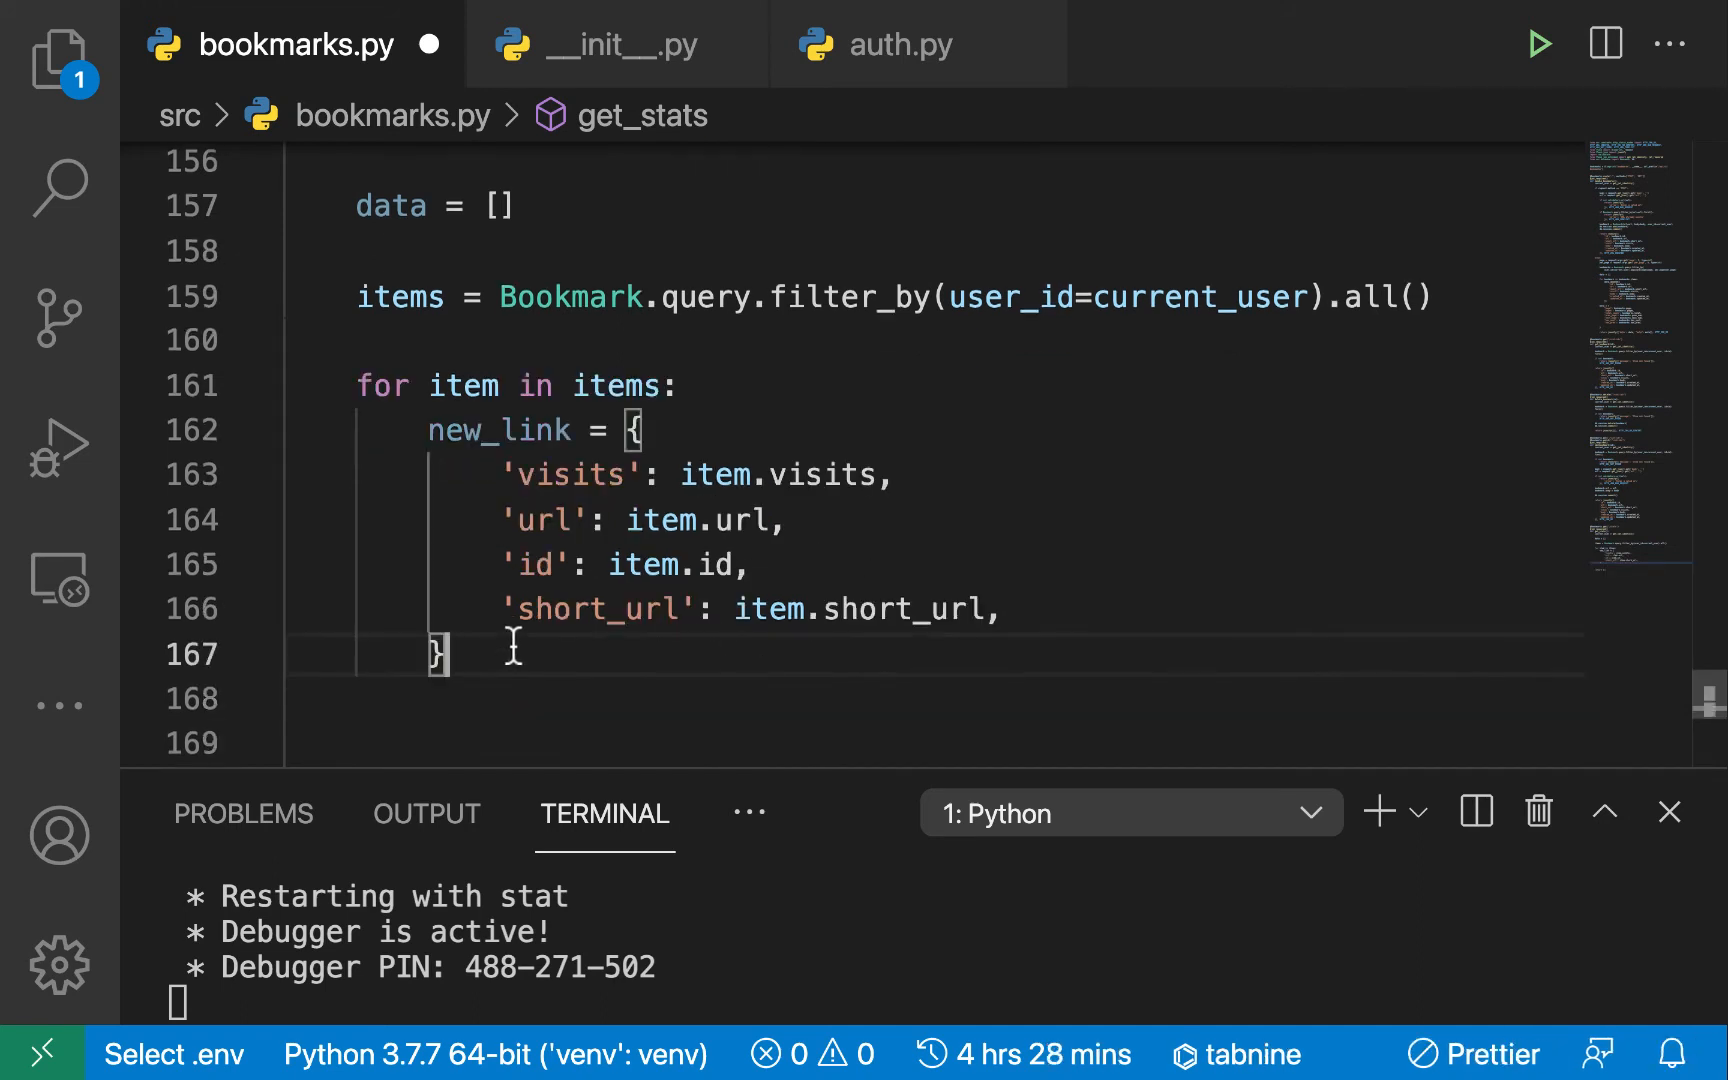
Append new_link to data and return jsonify({'data': data}) with HTTP_200_OK
scroll("down", 3)
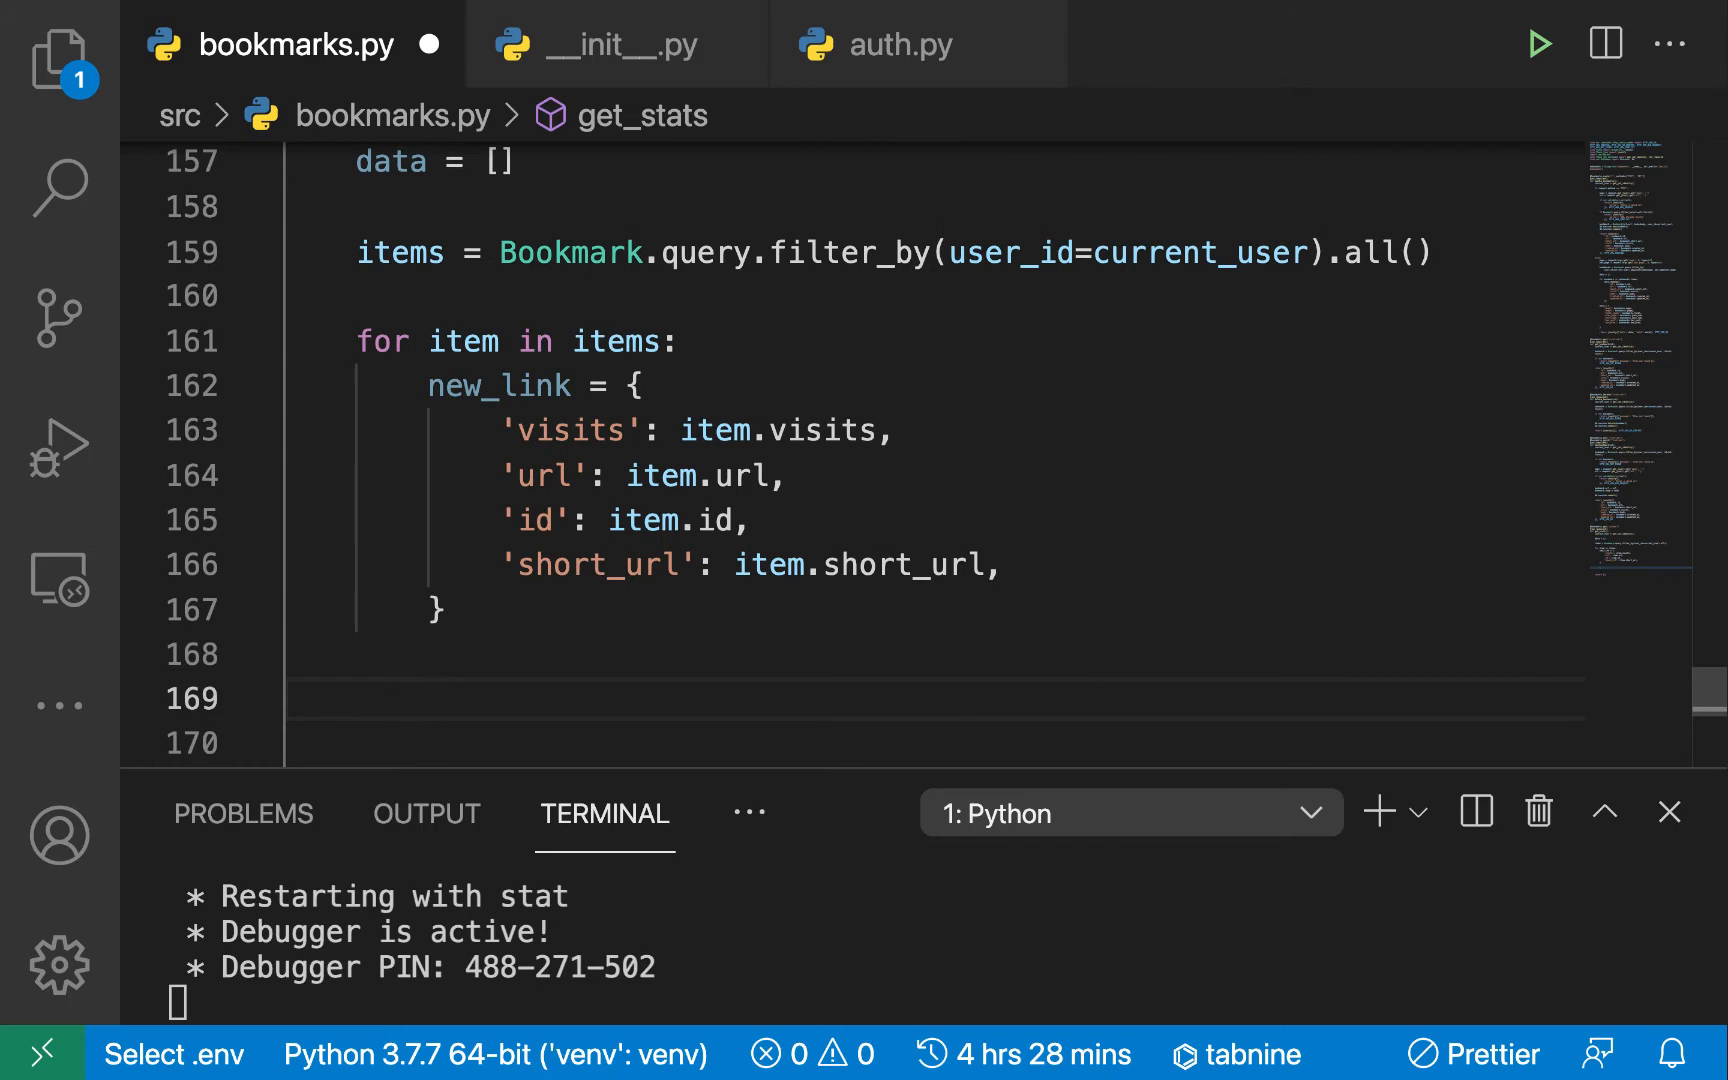
type("data.append(new_link)")
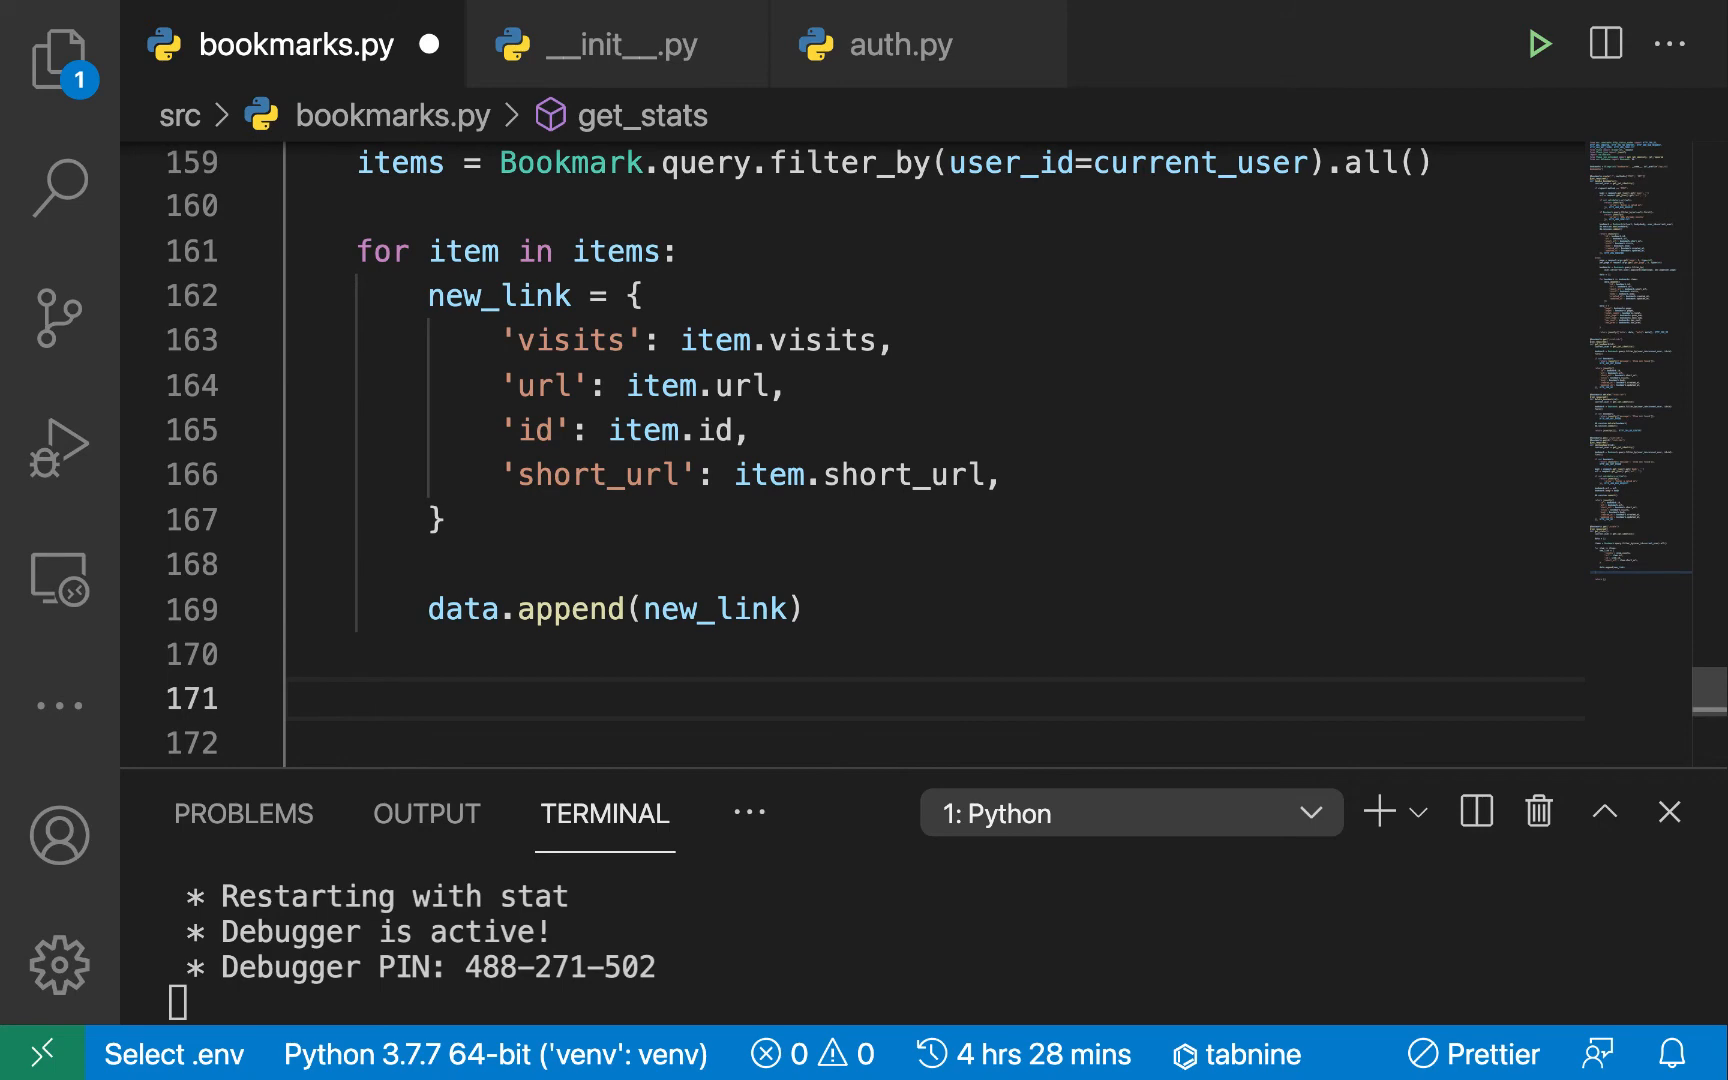
type("return jsonify({'")
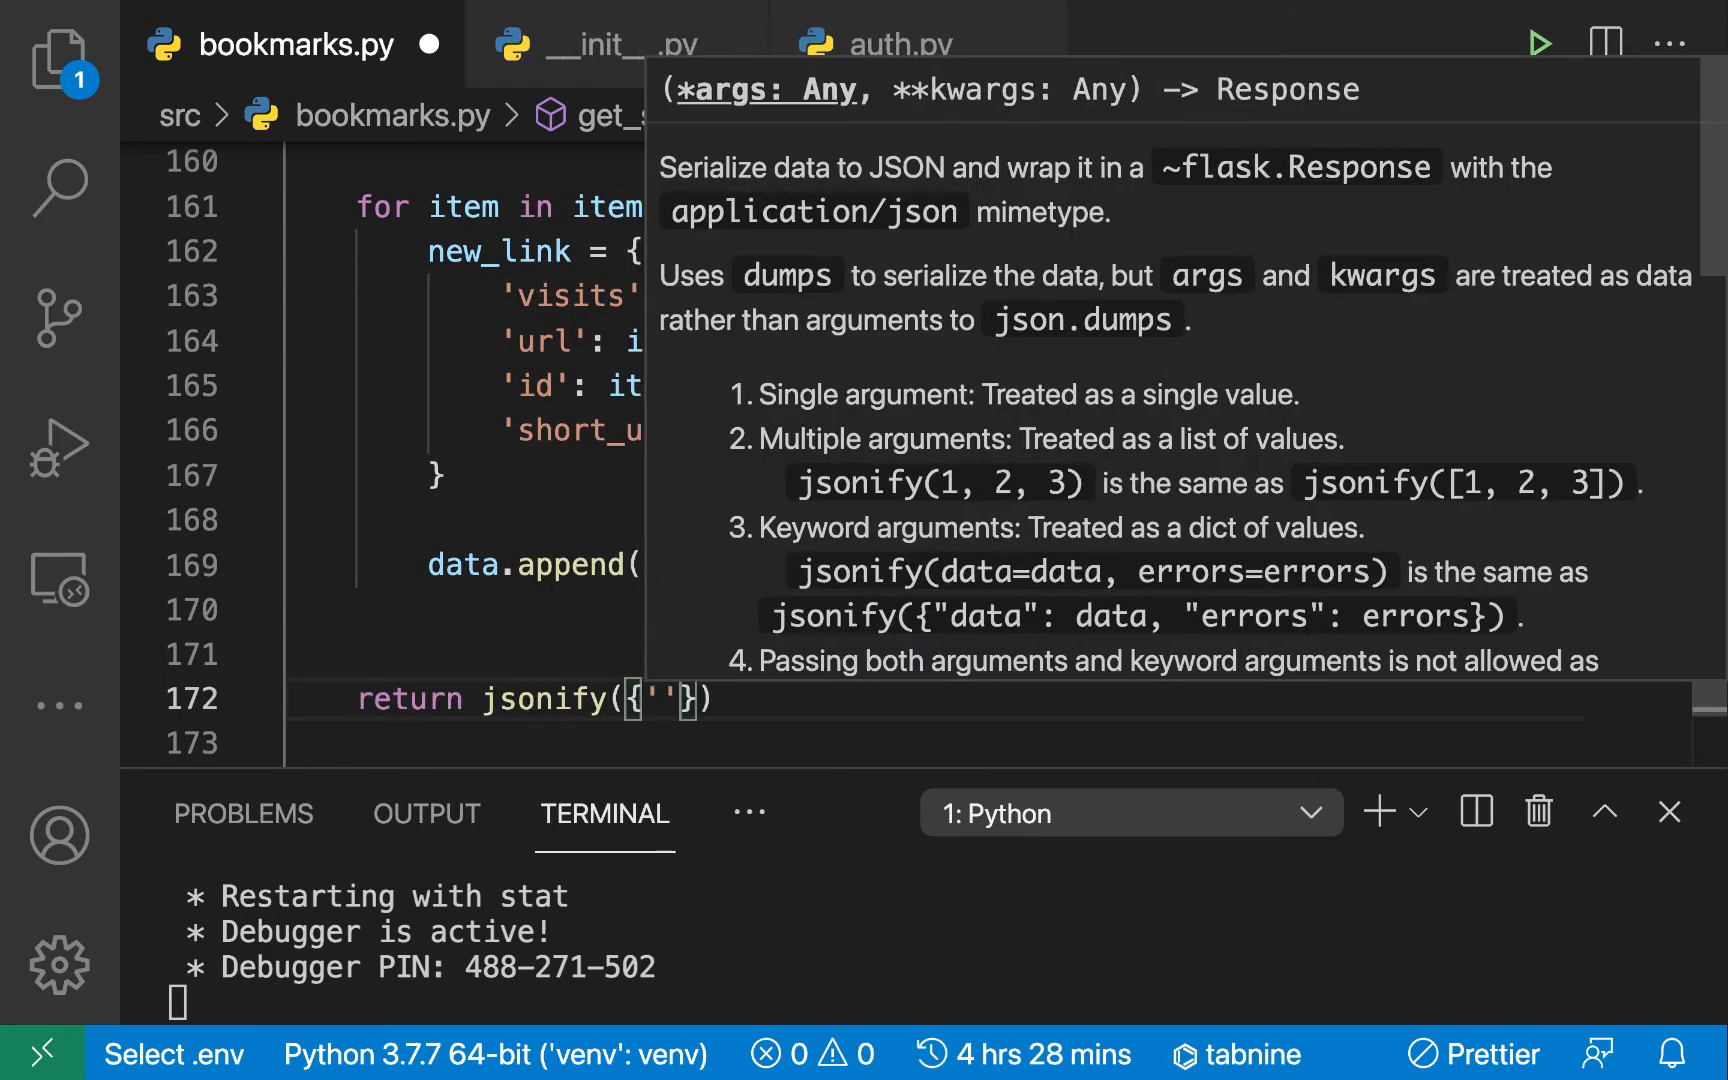
type("'data':data")
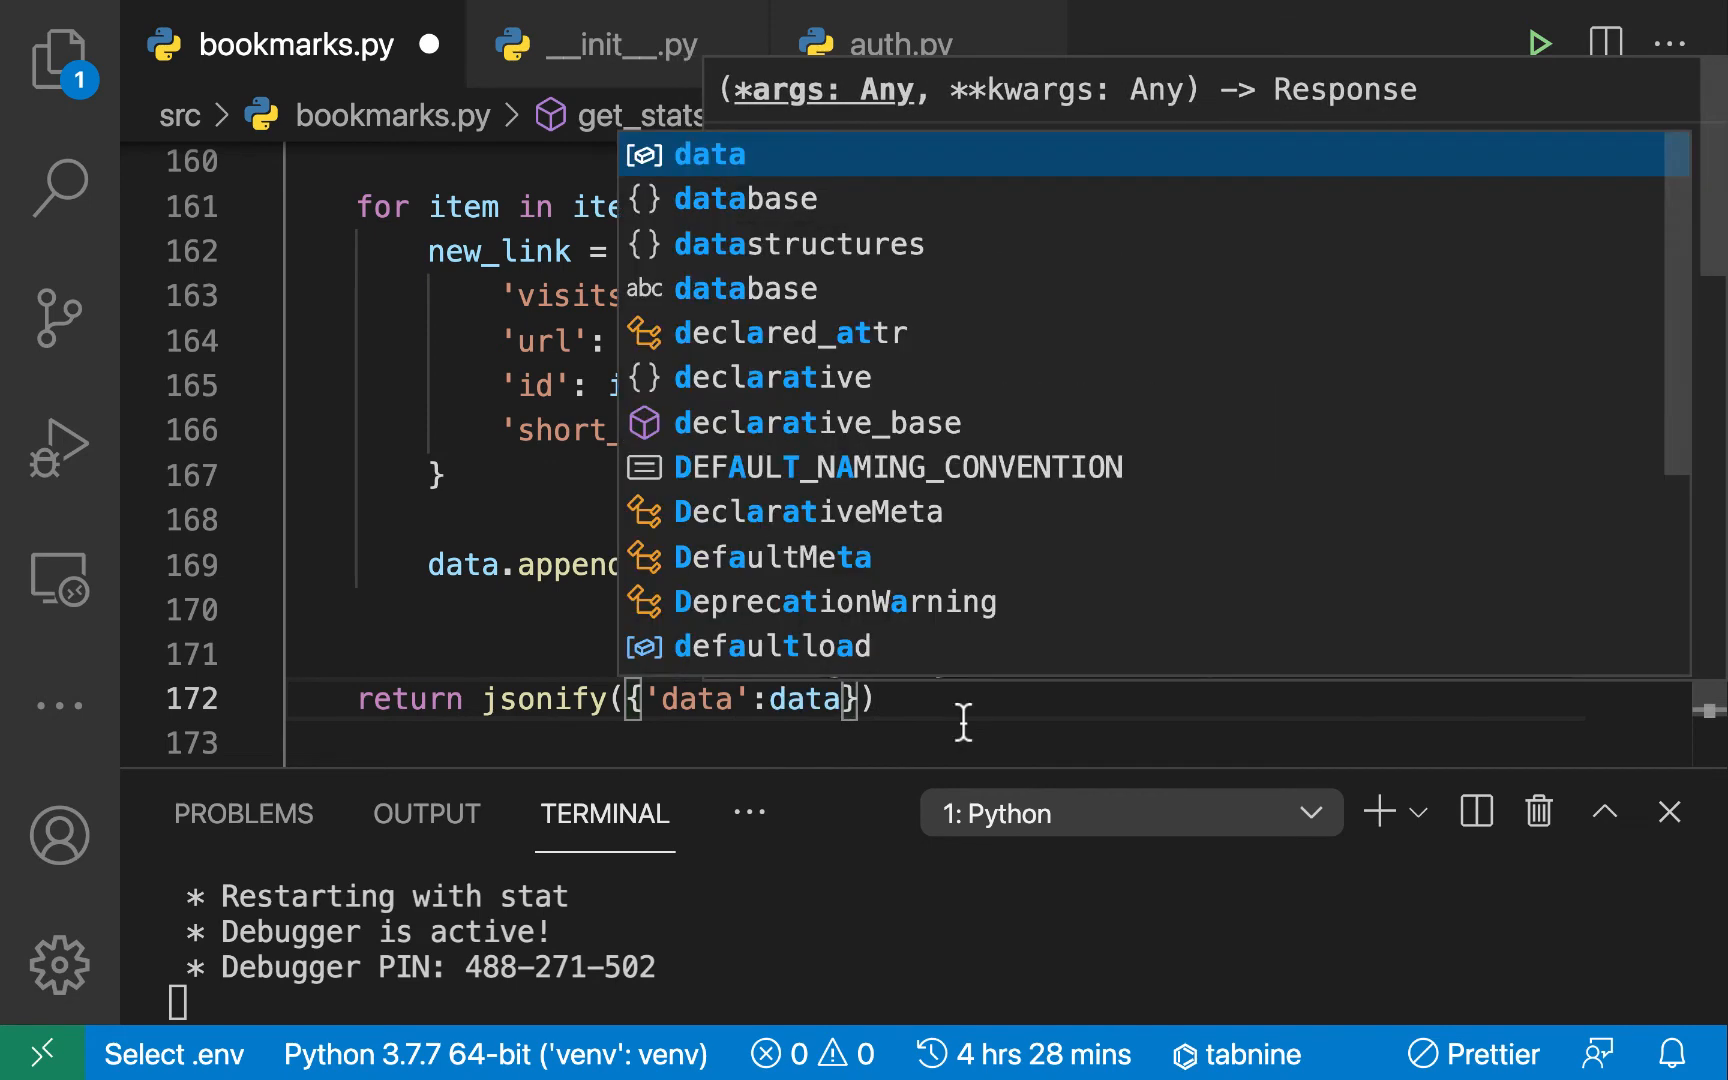
type("),HTT")
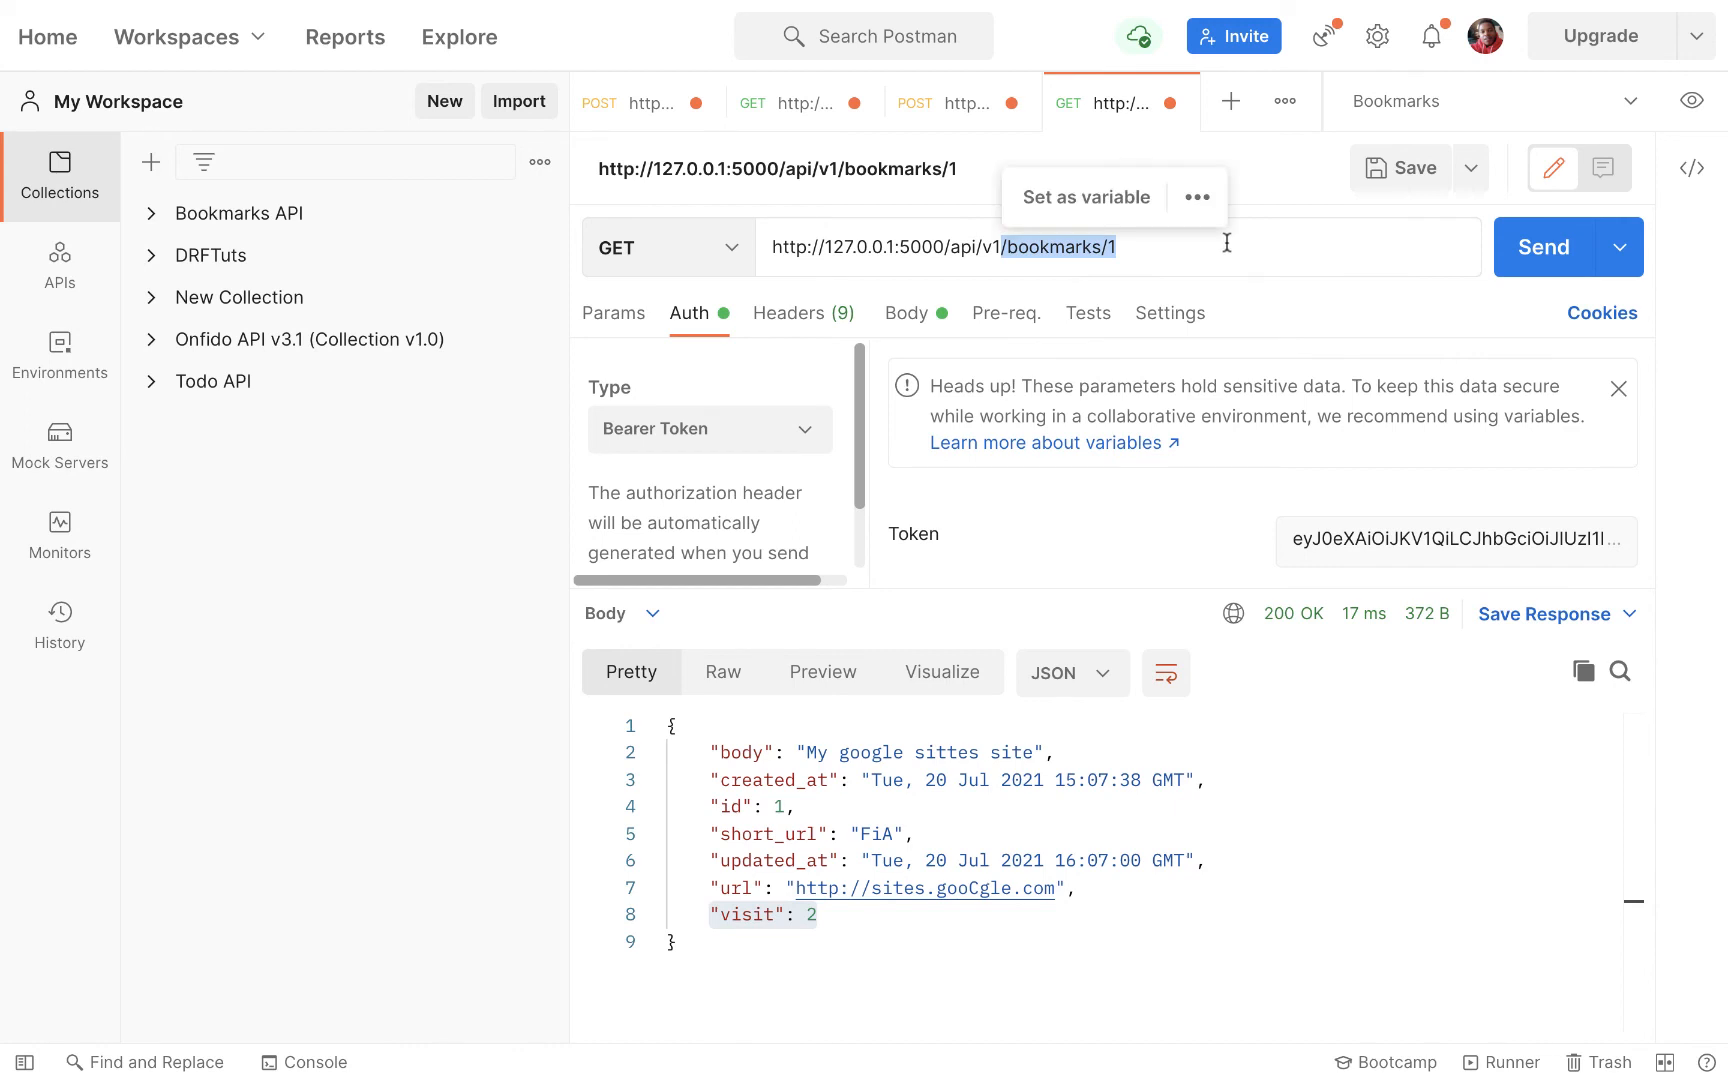
Request /bookmarks/stats with a fresh Bearer token and inspect the 200 OK data list of links with visits
type("ST")
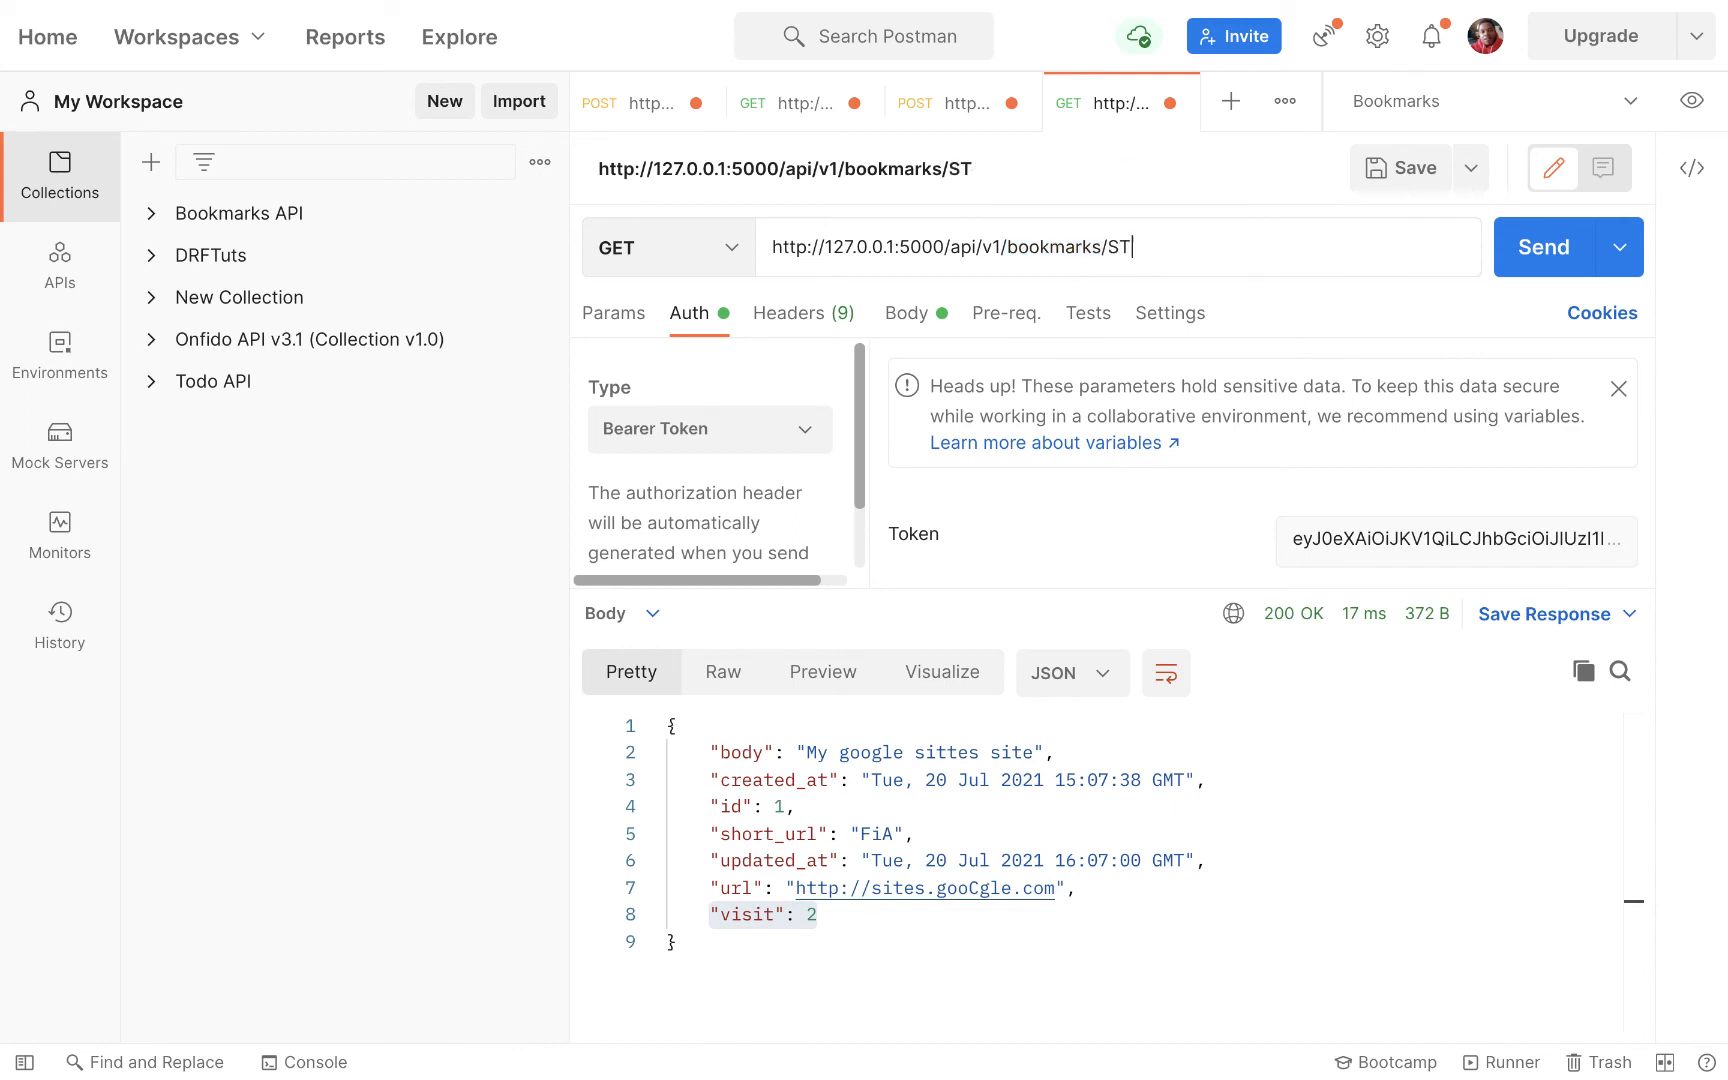
left_click(626, 104)
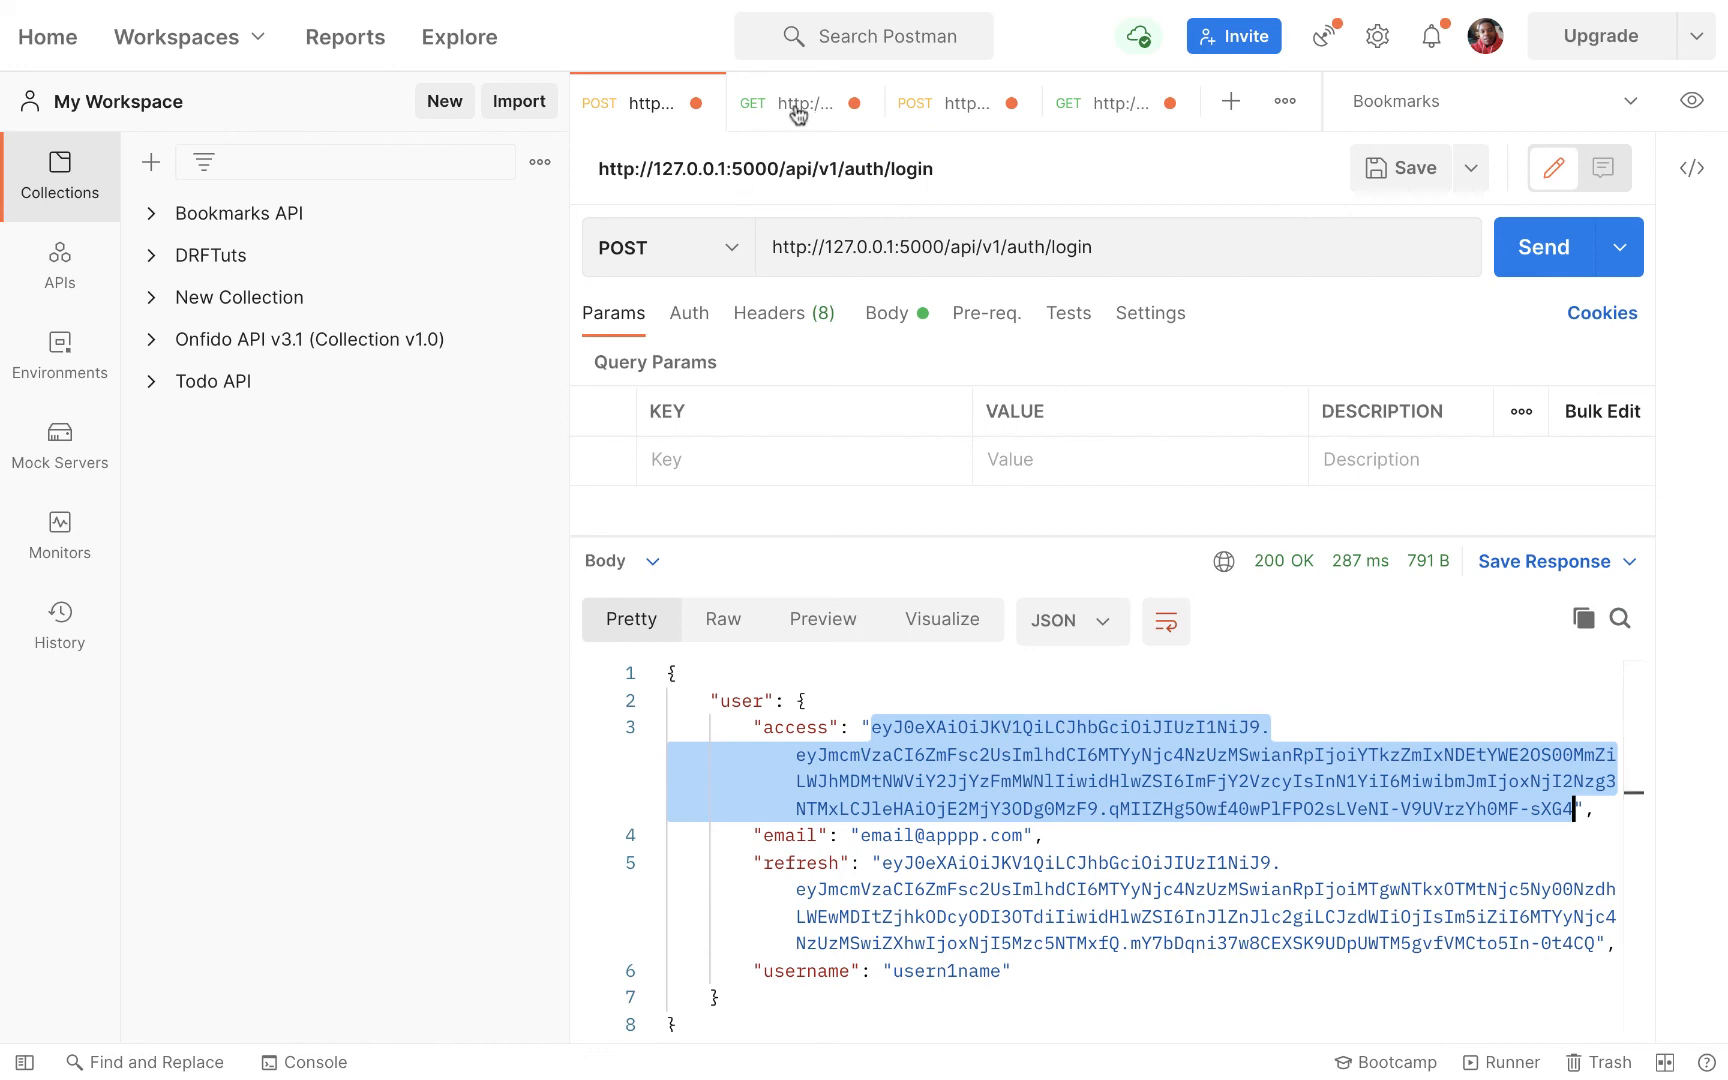
left_click(1116, 102)
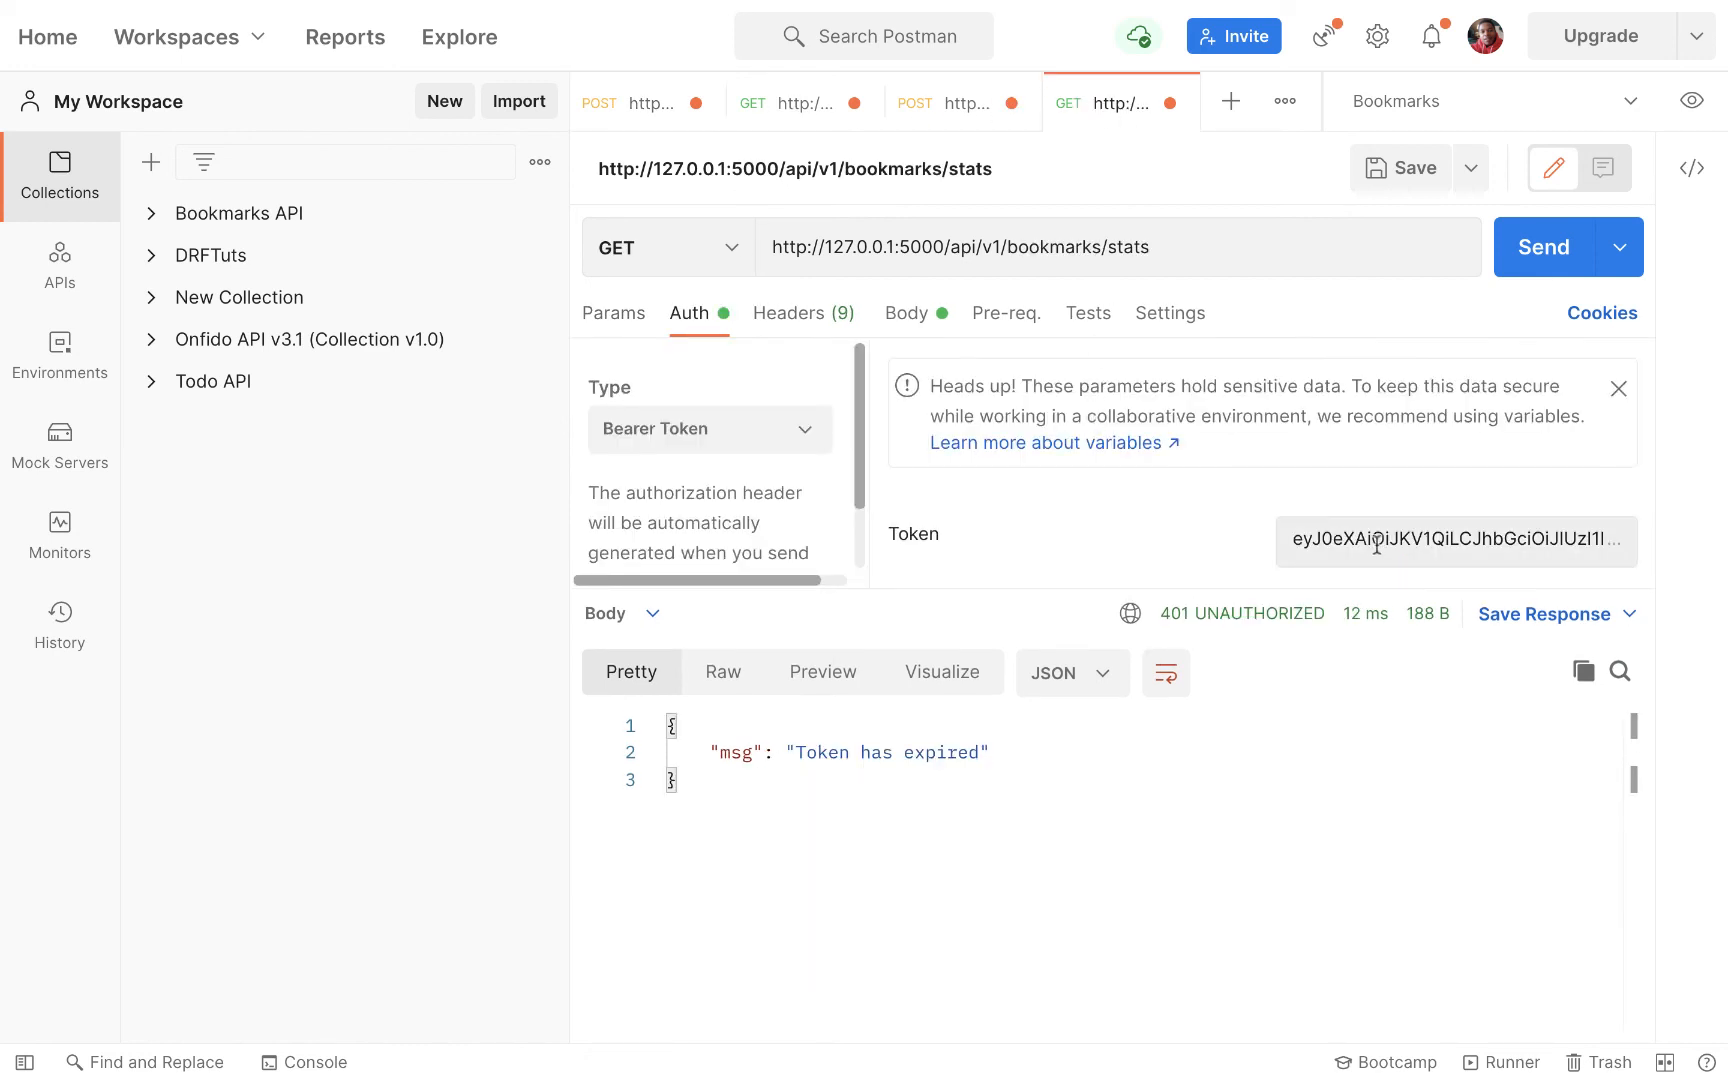
left_click(1544, 248)
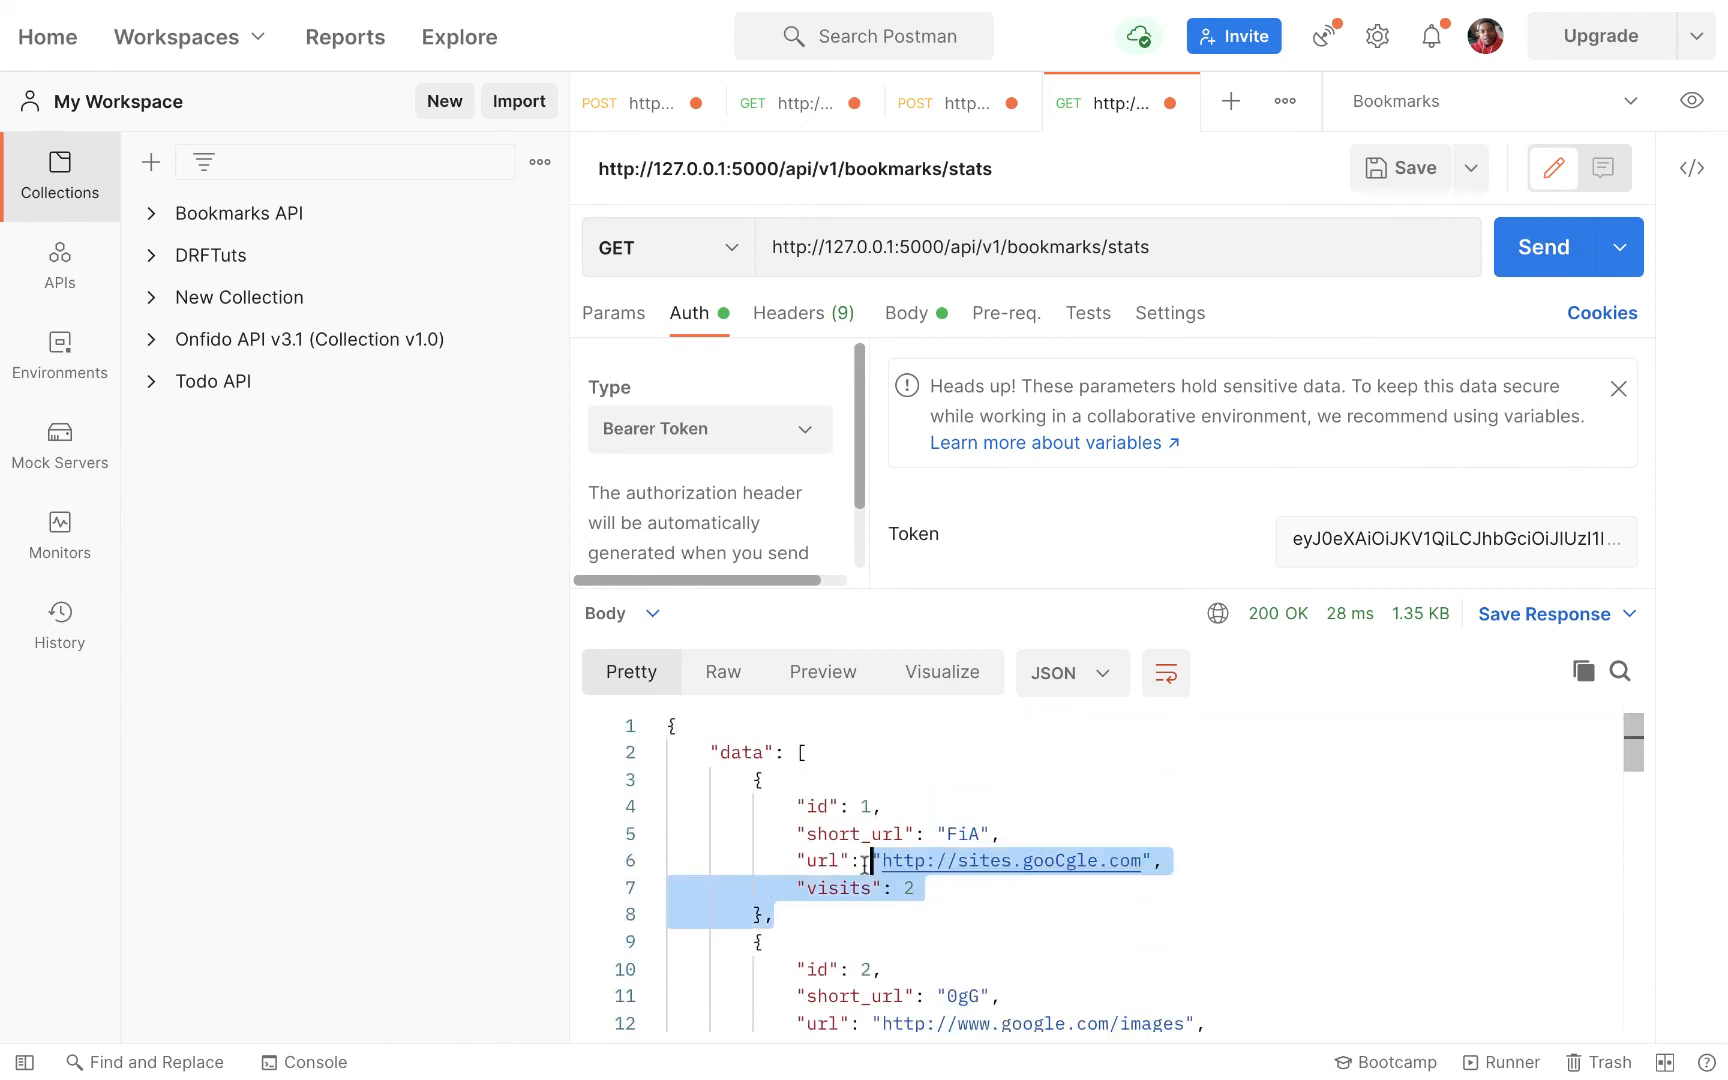
scroll("down", 3)
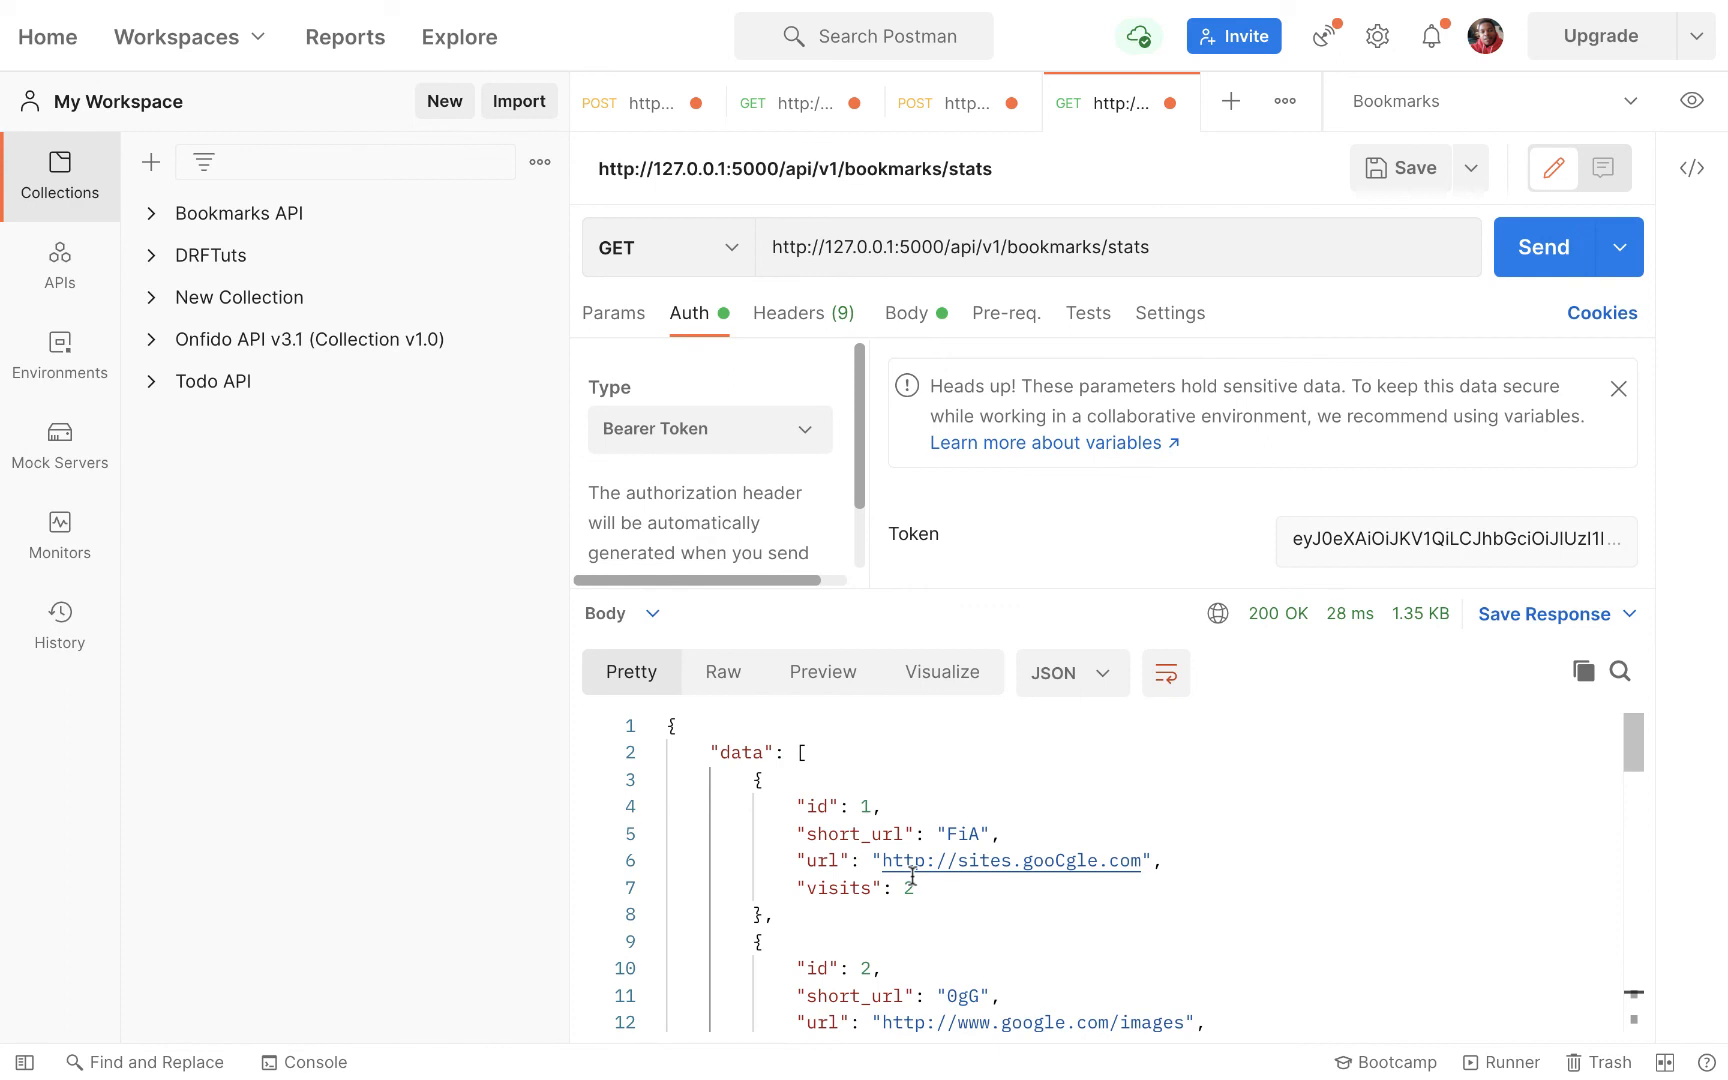
scroll("down", 3)
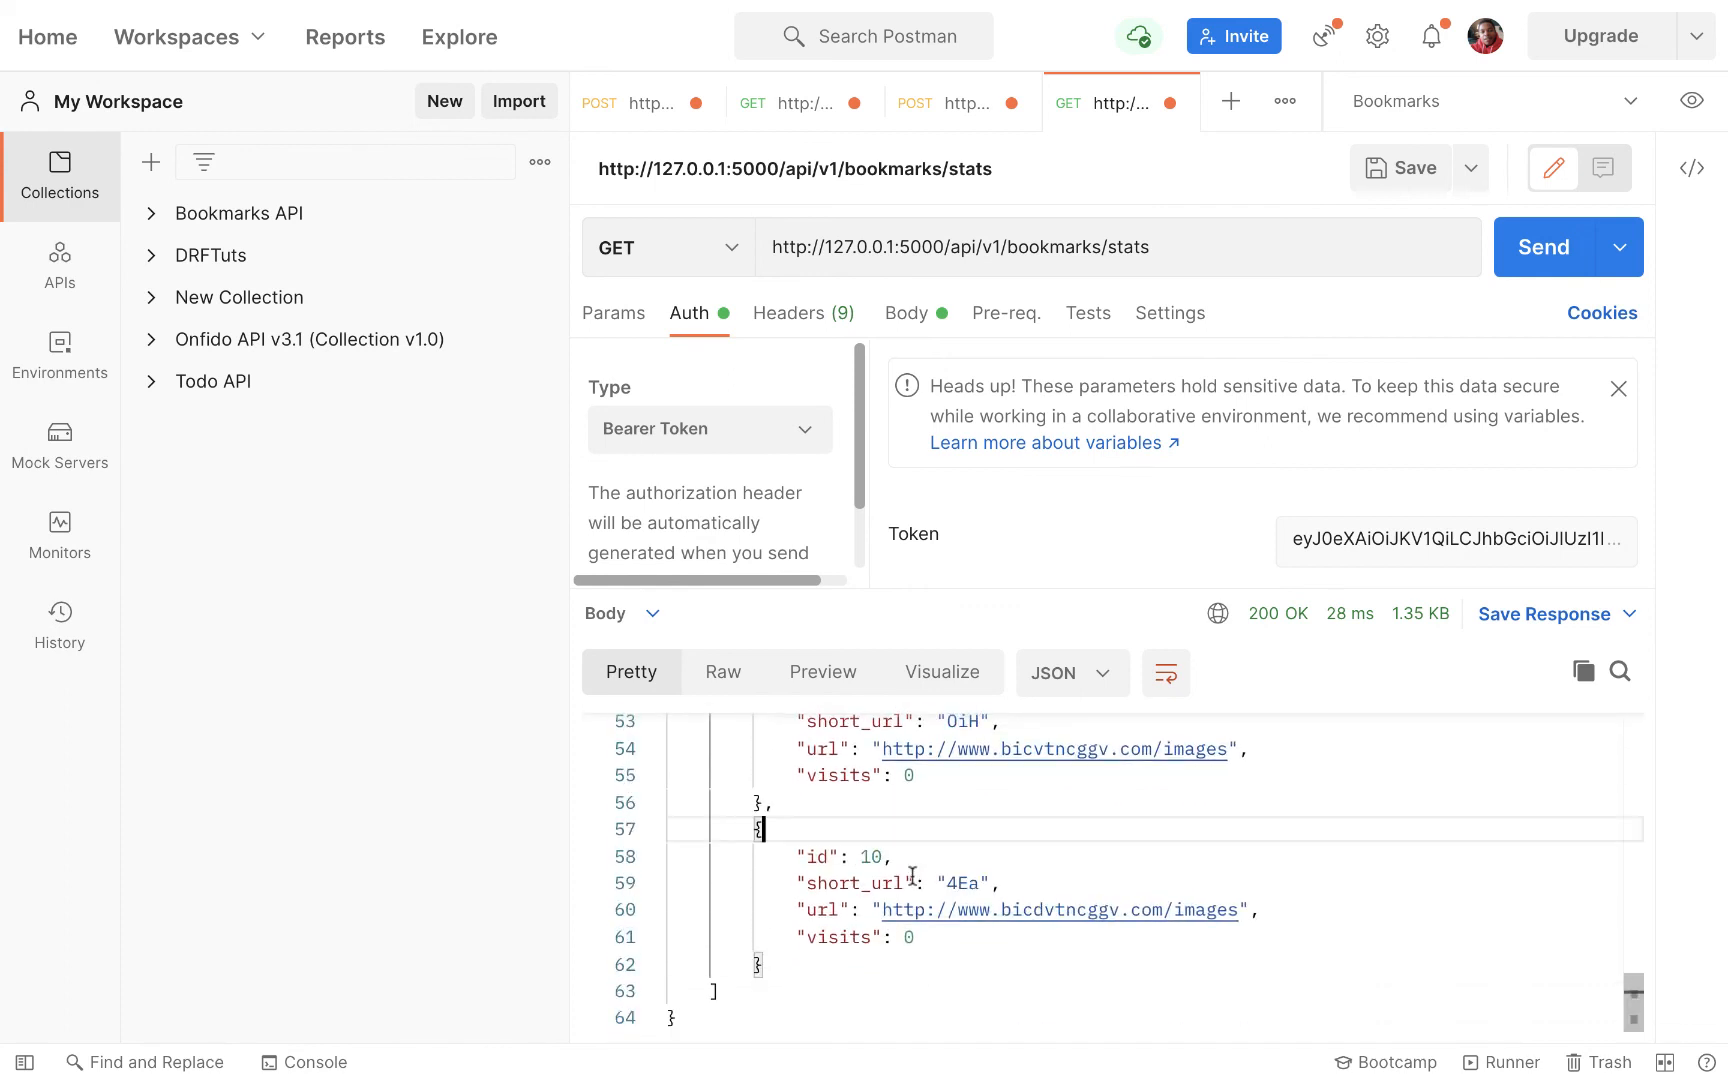